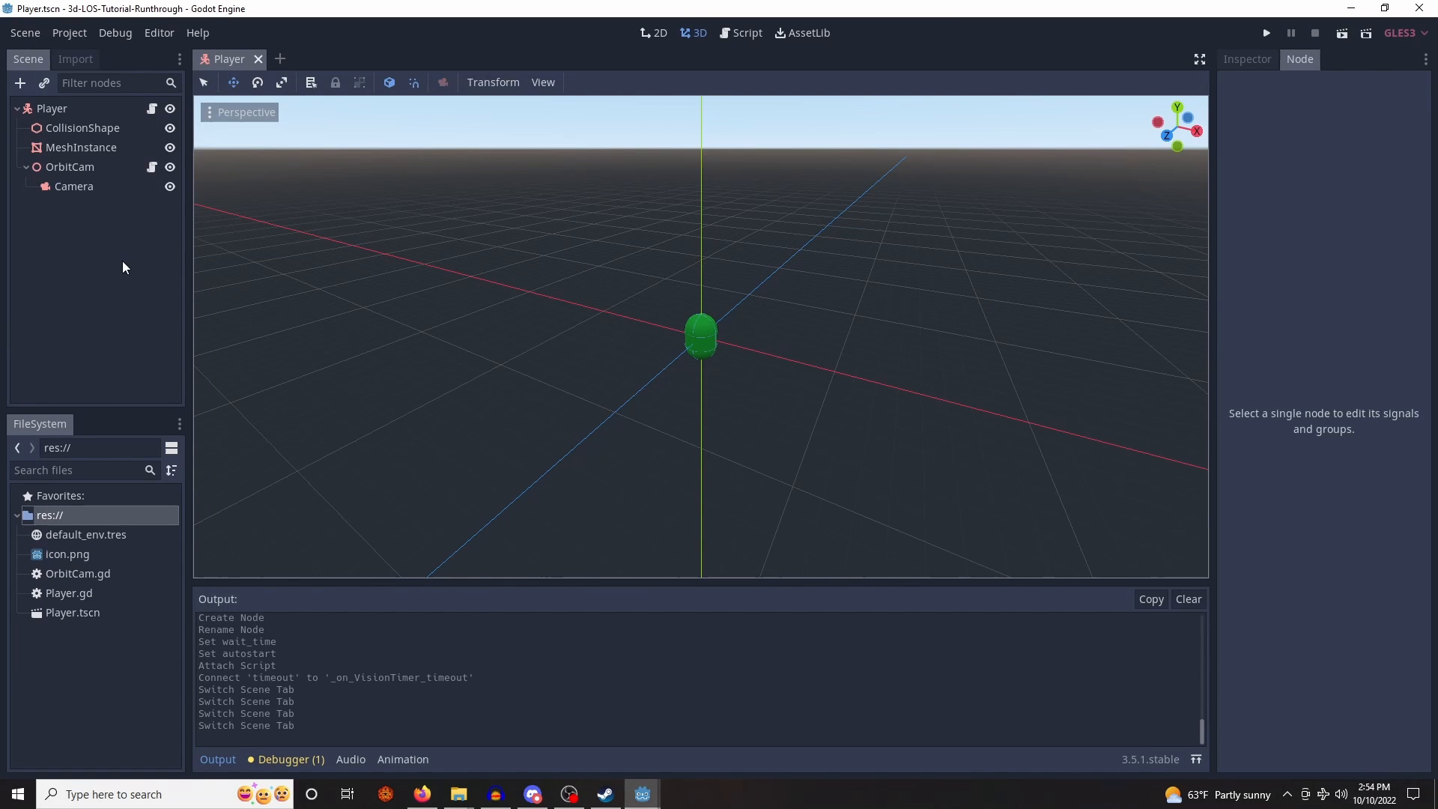
{"action": "mouse_move", "coordinate": [757, 368]}
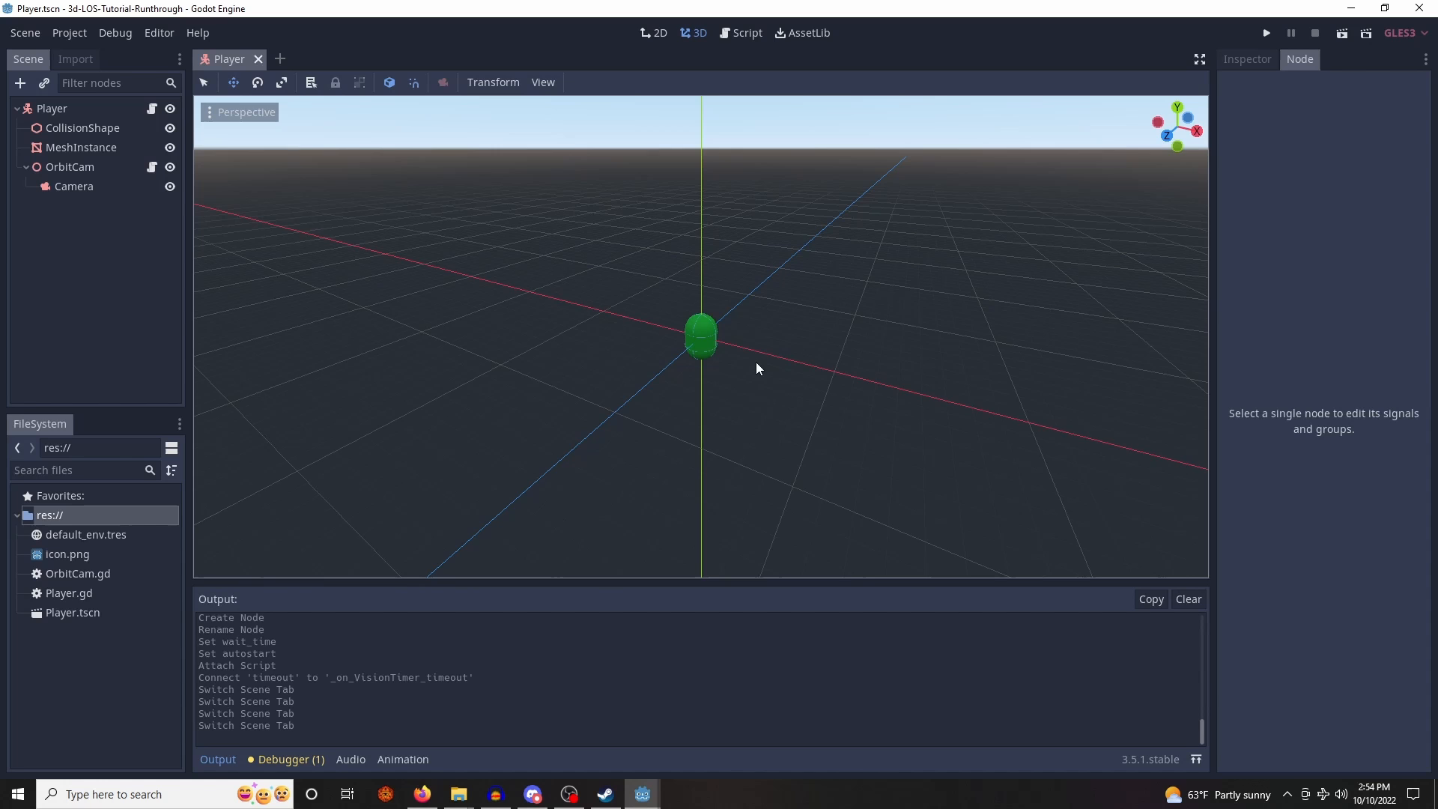
- Create a new scene named World from the FileSystem res:// folder
{"action": "right_click", "coordinate": [48, 514]}
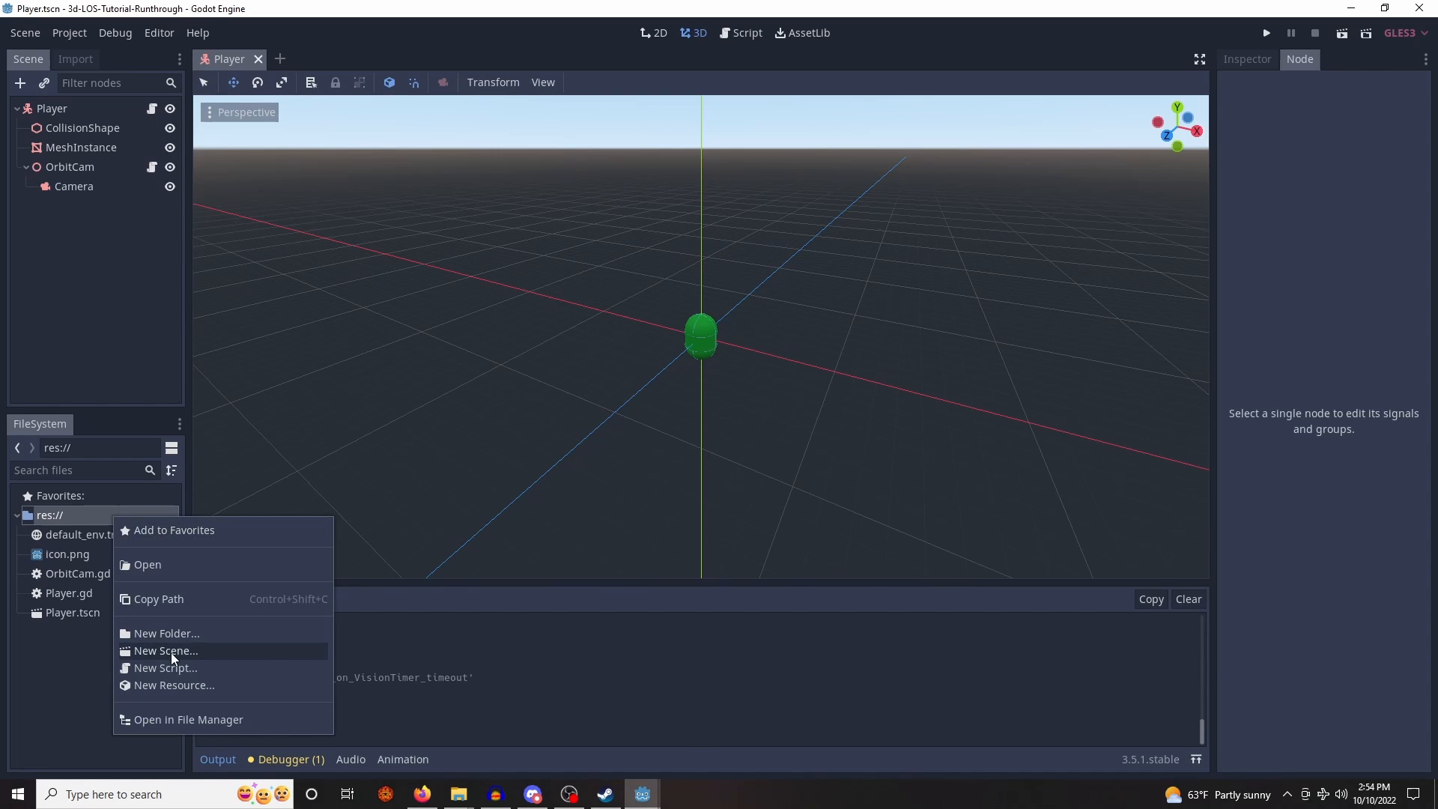
{"action": "left_click", "coordinate": [164, 650]}
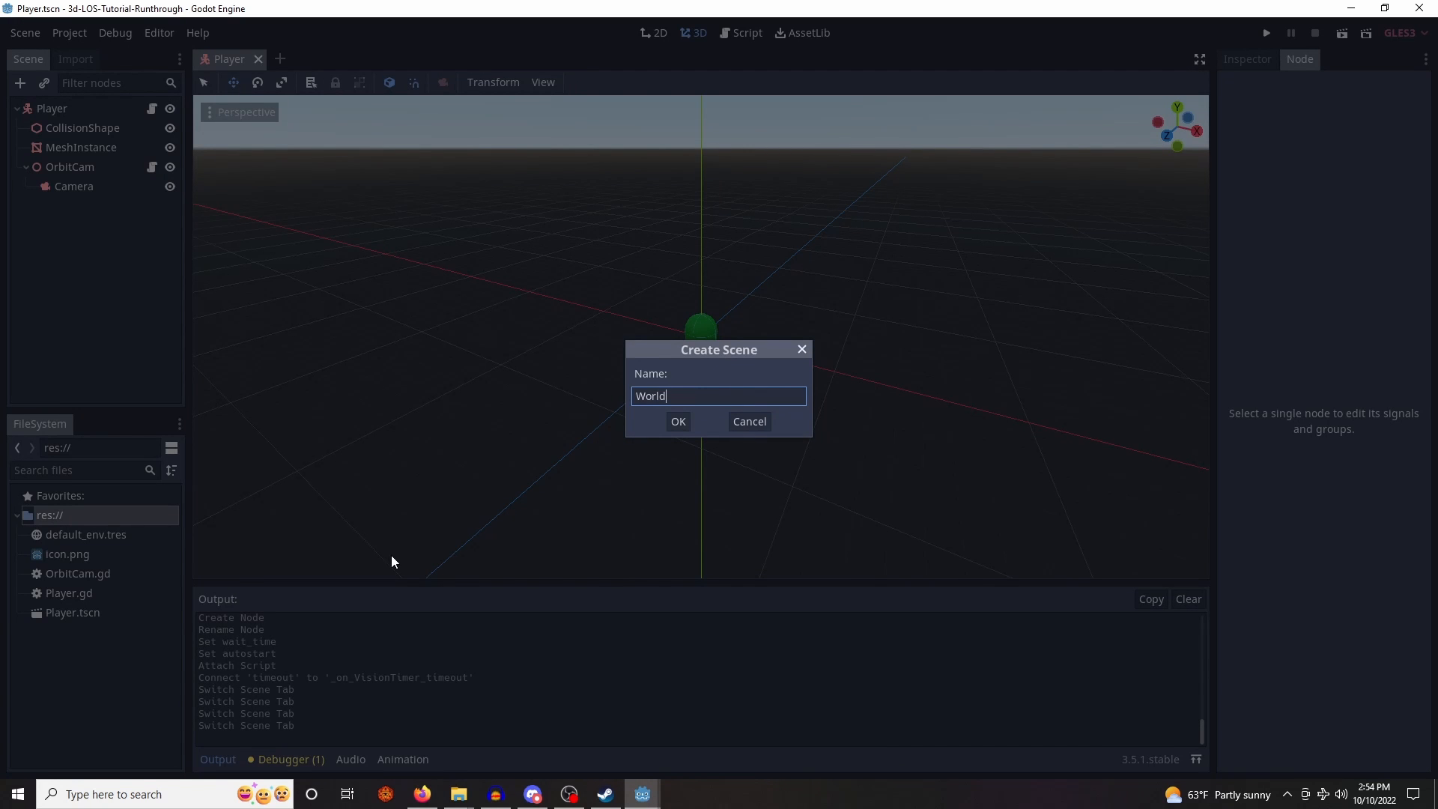
{"action": "left_click", "coordinate": [678, 421]}
{"action": "type", "text": "Wor"}
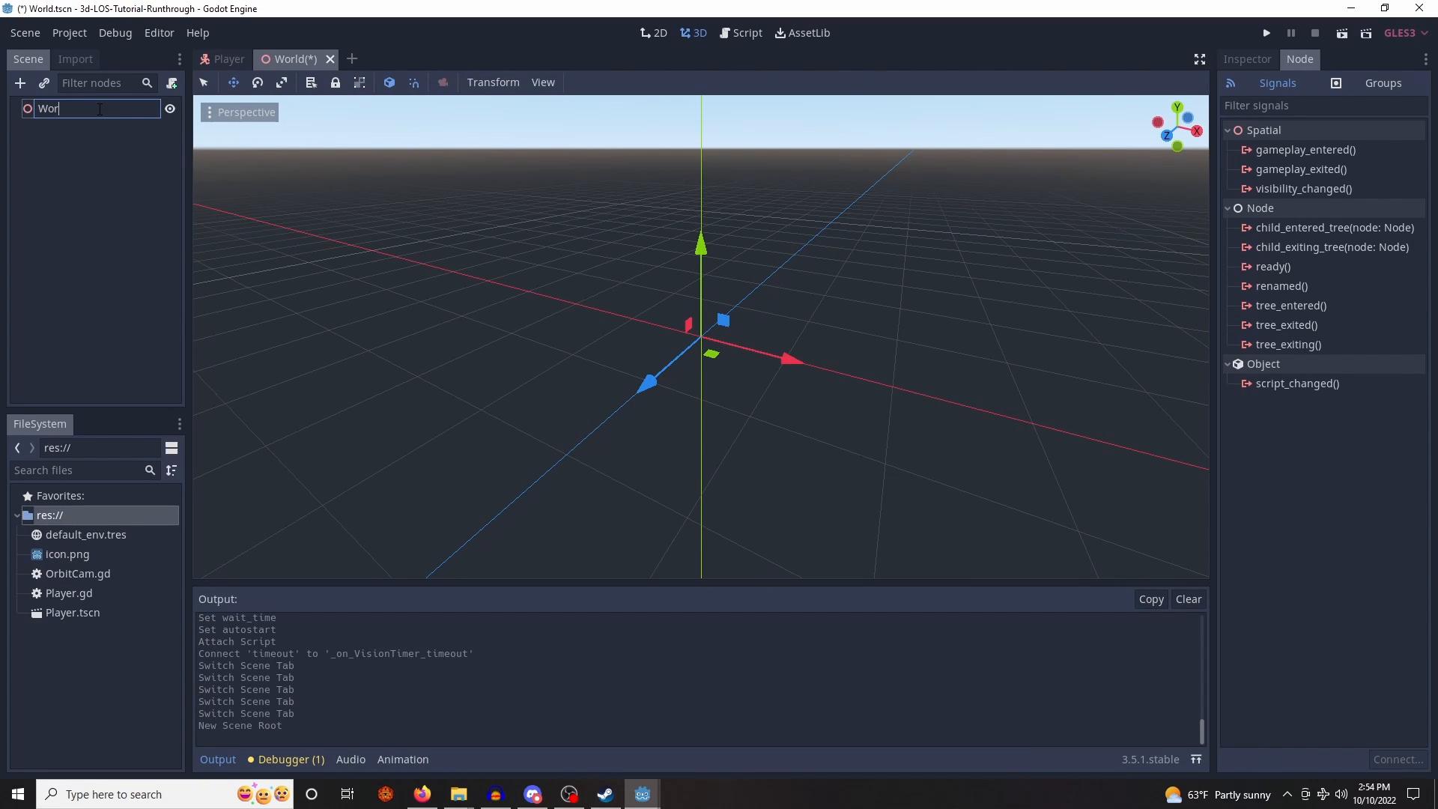
- Add a CSGMesh child node under the World root
{"action": "right_click", "coordinate": [51, 108]}
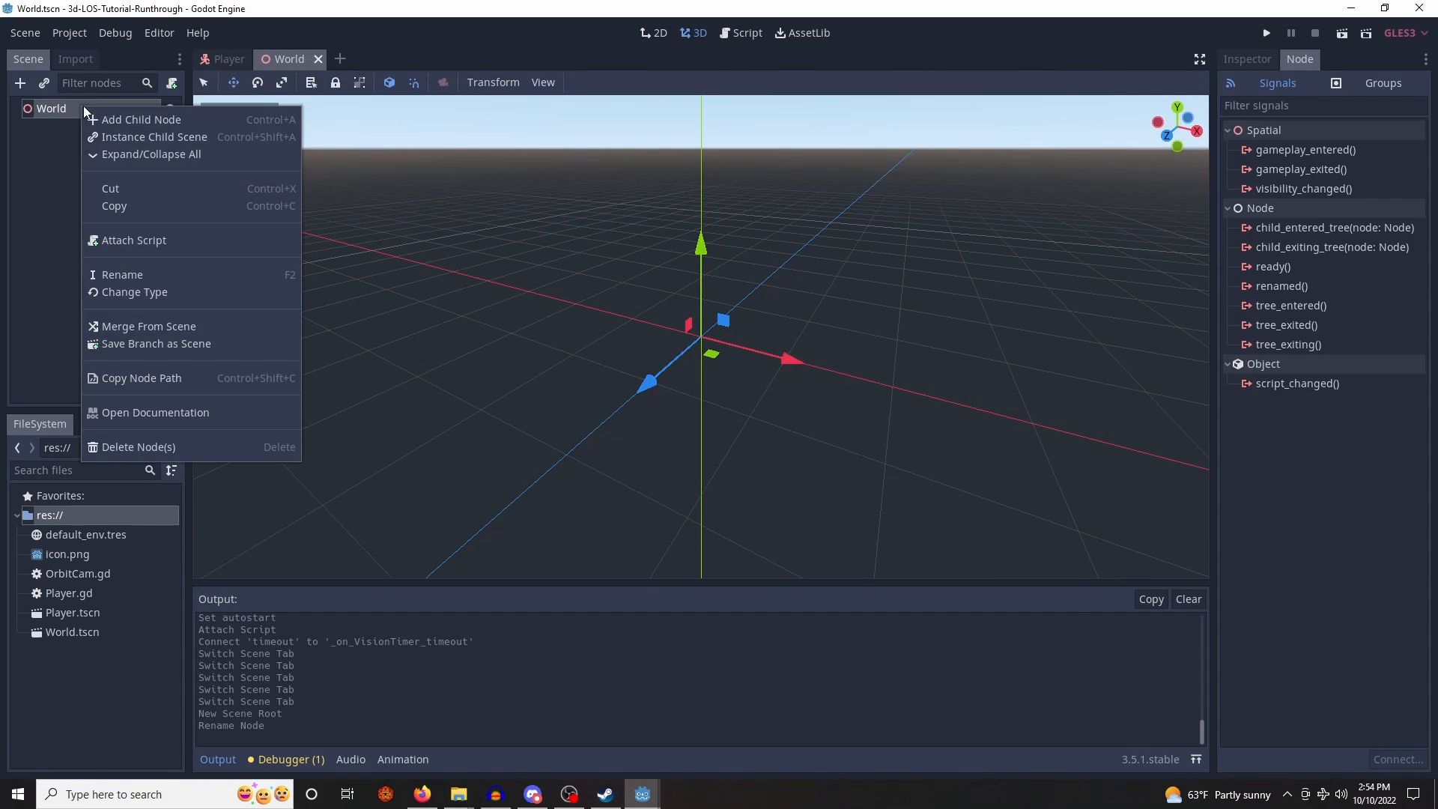
{"action": "left_click", "coordinate": [141, 120]}
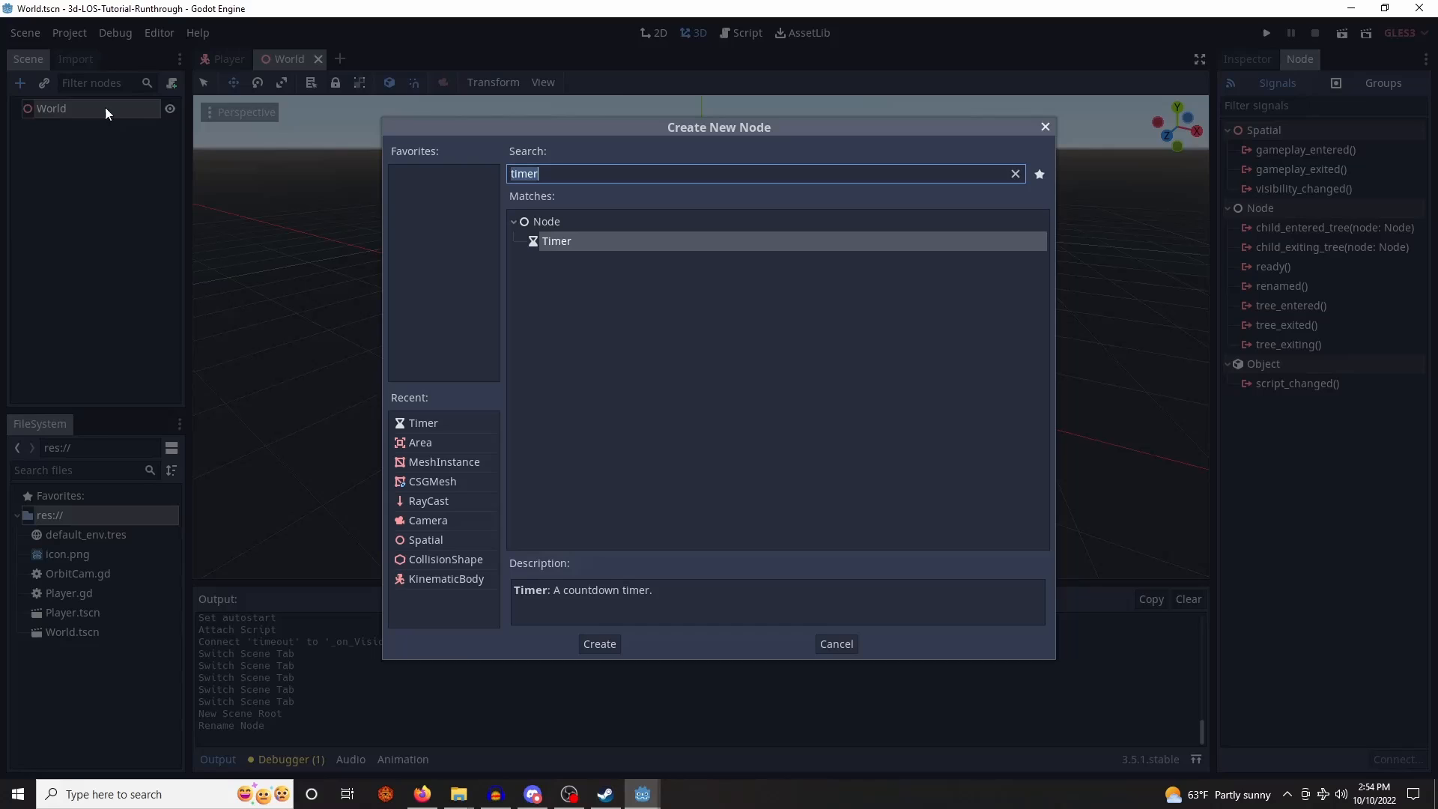
{"action": "type", "text": "csg"}
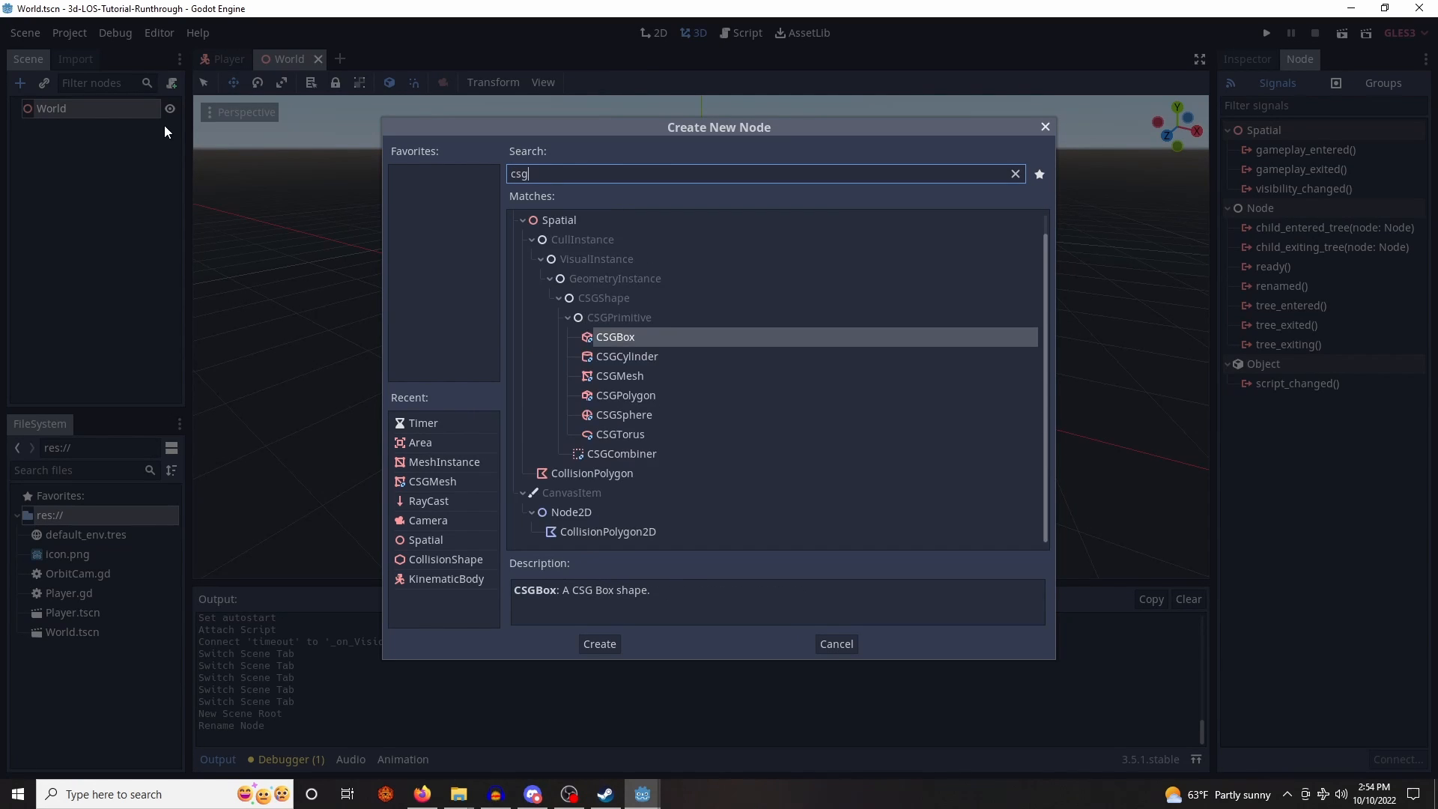
{"action": "left_click", "coordinate": [600, 643]}
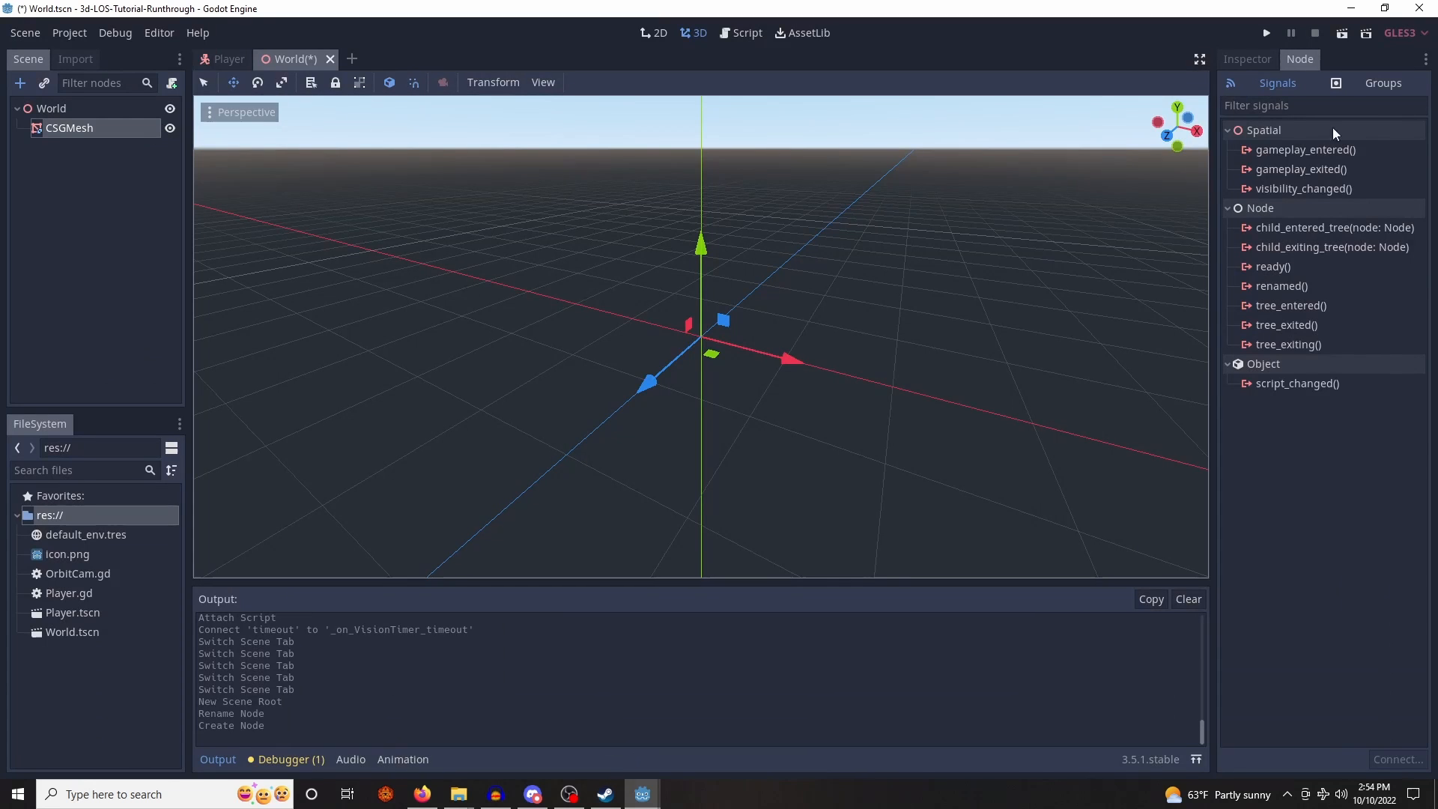
- Give the CSGMesh a new PlaneMesh with collision enabled and size 20 by 20
{"action": "left_click", "coordinate": [1246, 58]}
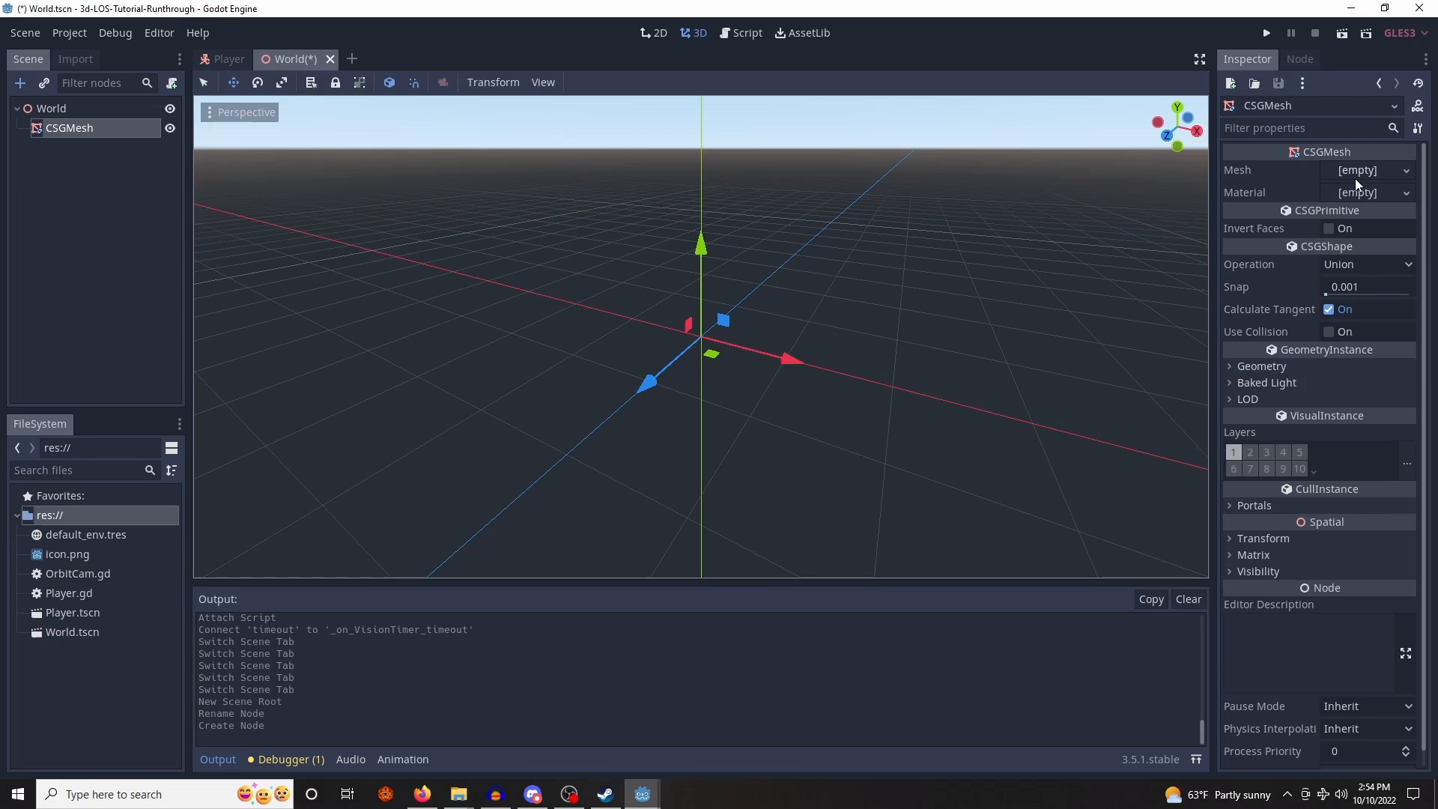
{"action": "left_click", "coordinate": [1371, 171]}
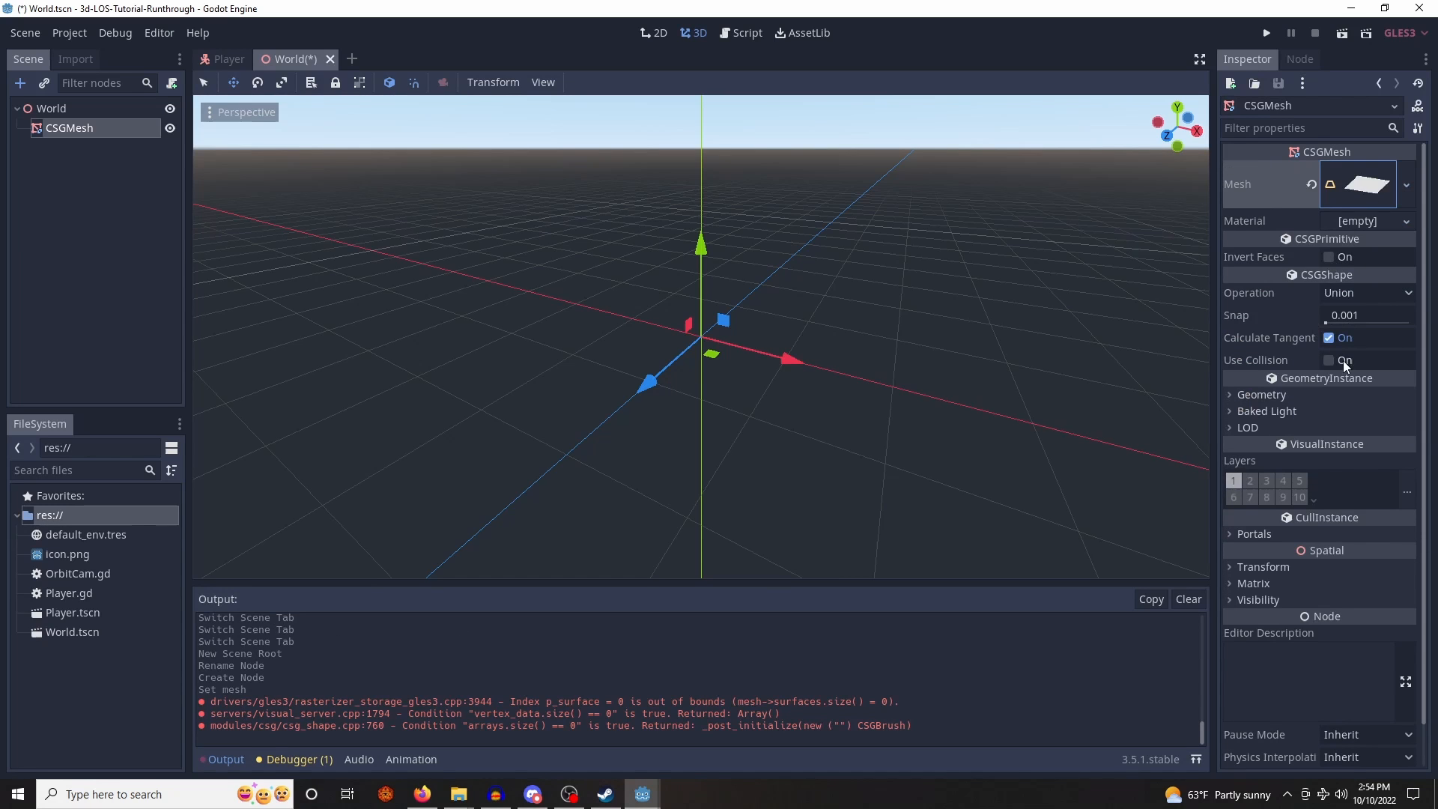
{"action": "left_click", "coordinate": [1362, 183]}
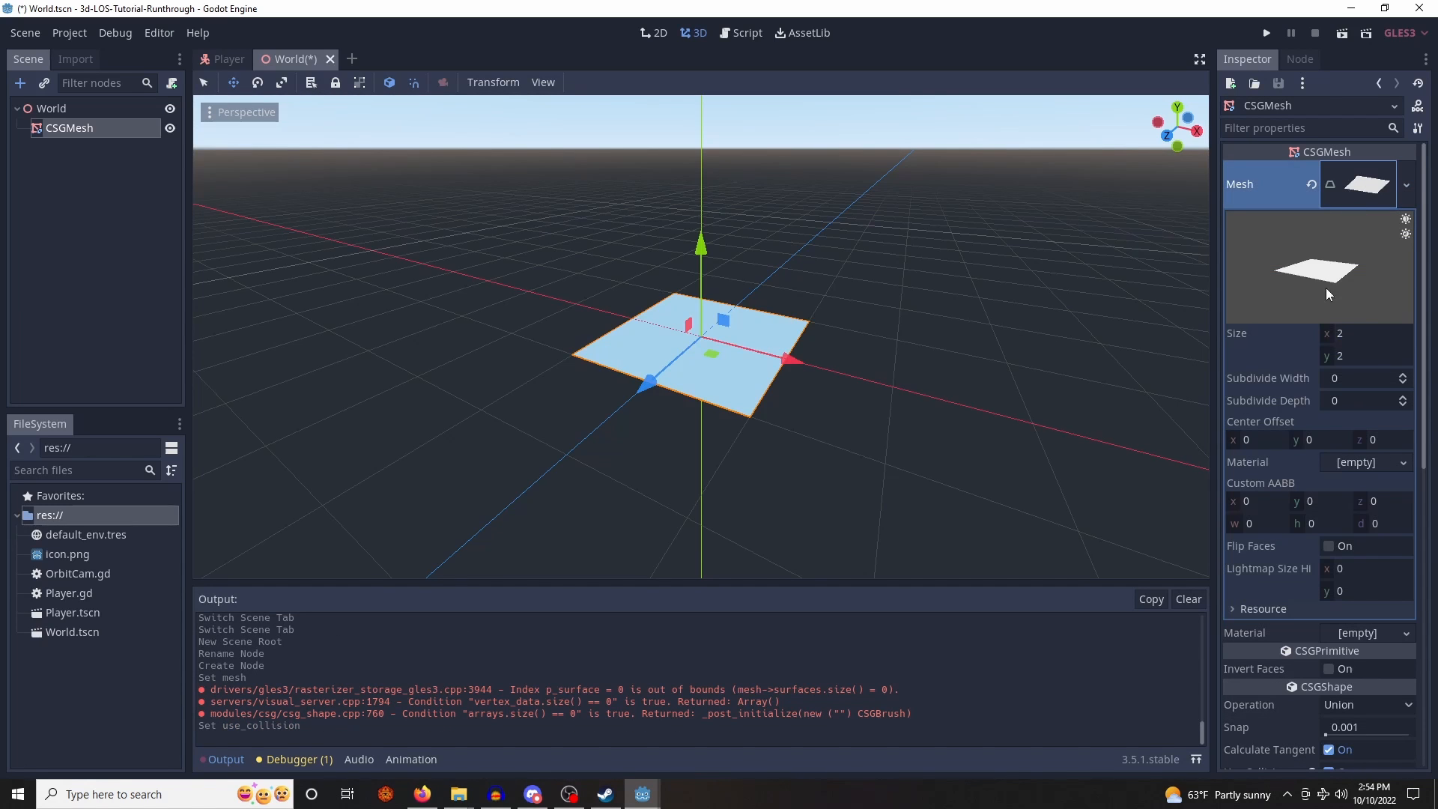
{"action": "type", "text": "20"}
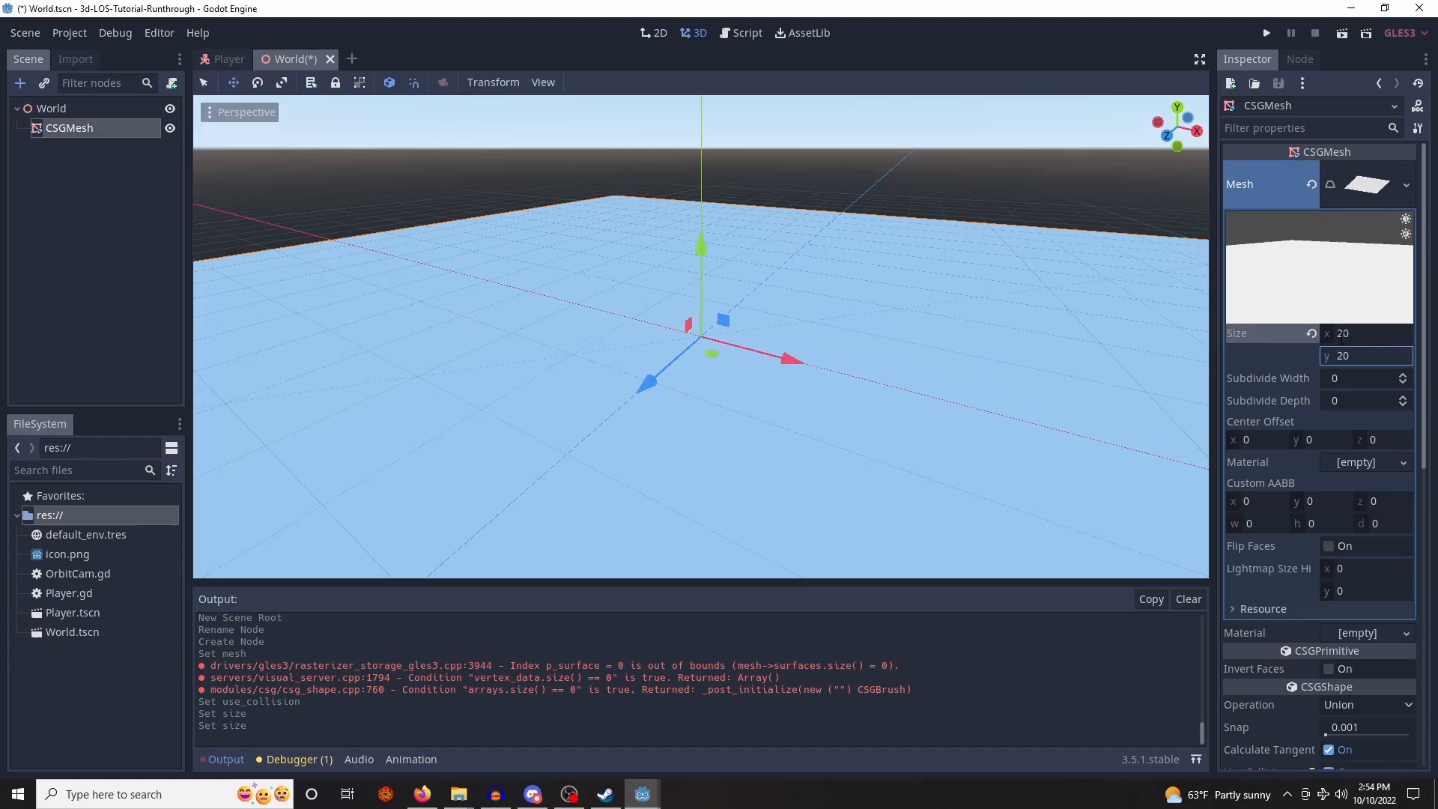
- Instance Player.tscn under World, test-run the scene, and begin a new scene
{"action": "left_click", "coordinate": [51, 108]}
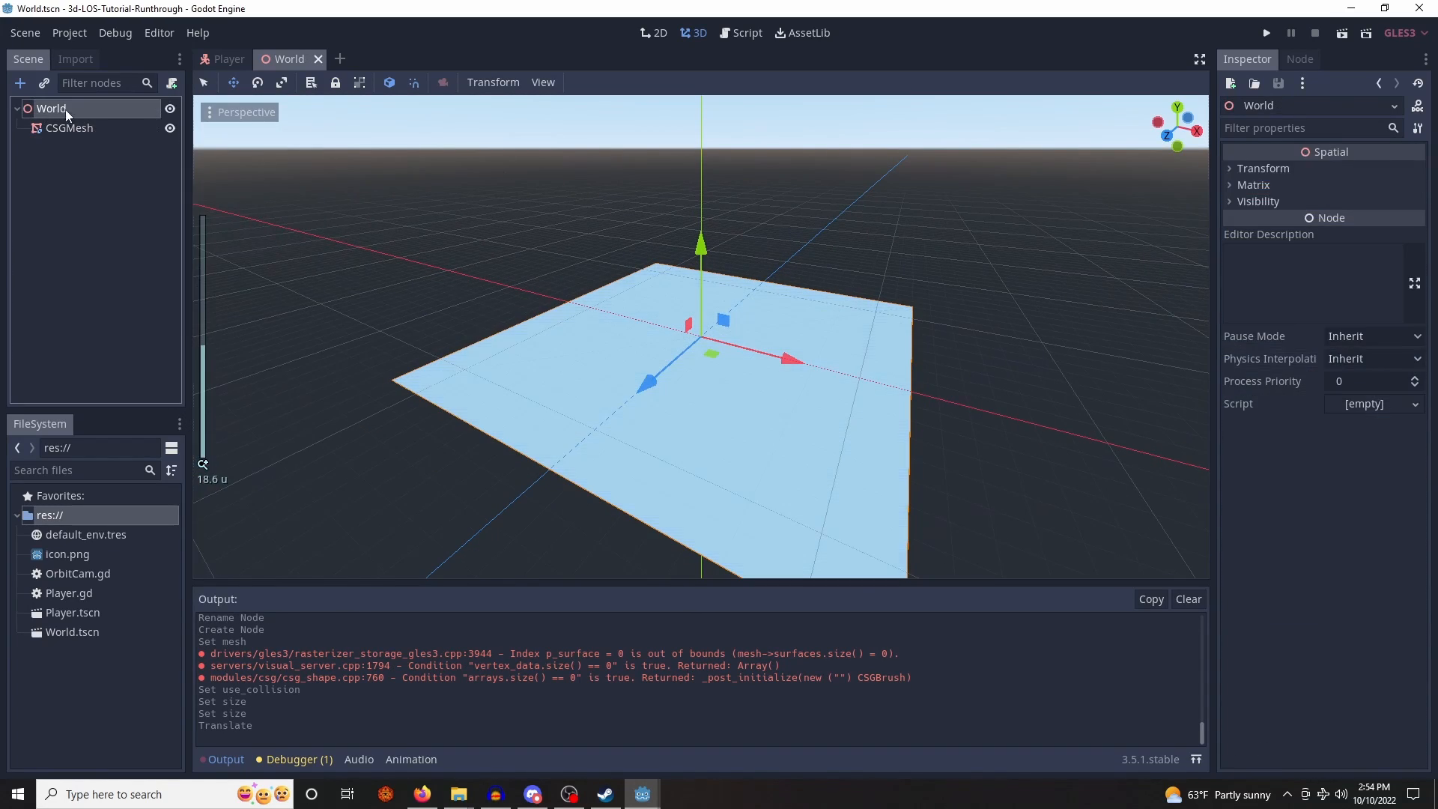
{"action": "left_click", "coordinate": [43, 84]}
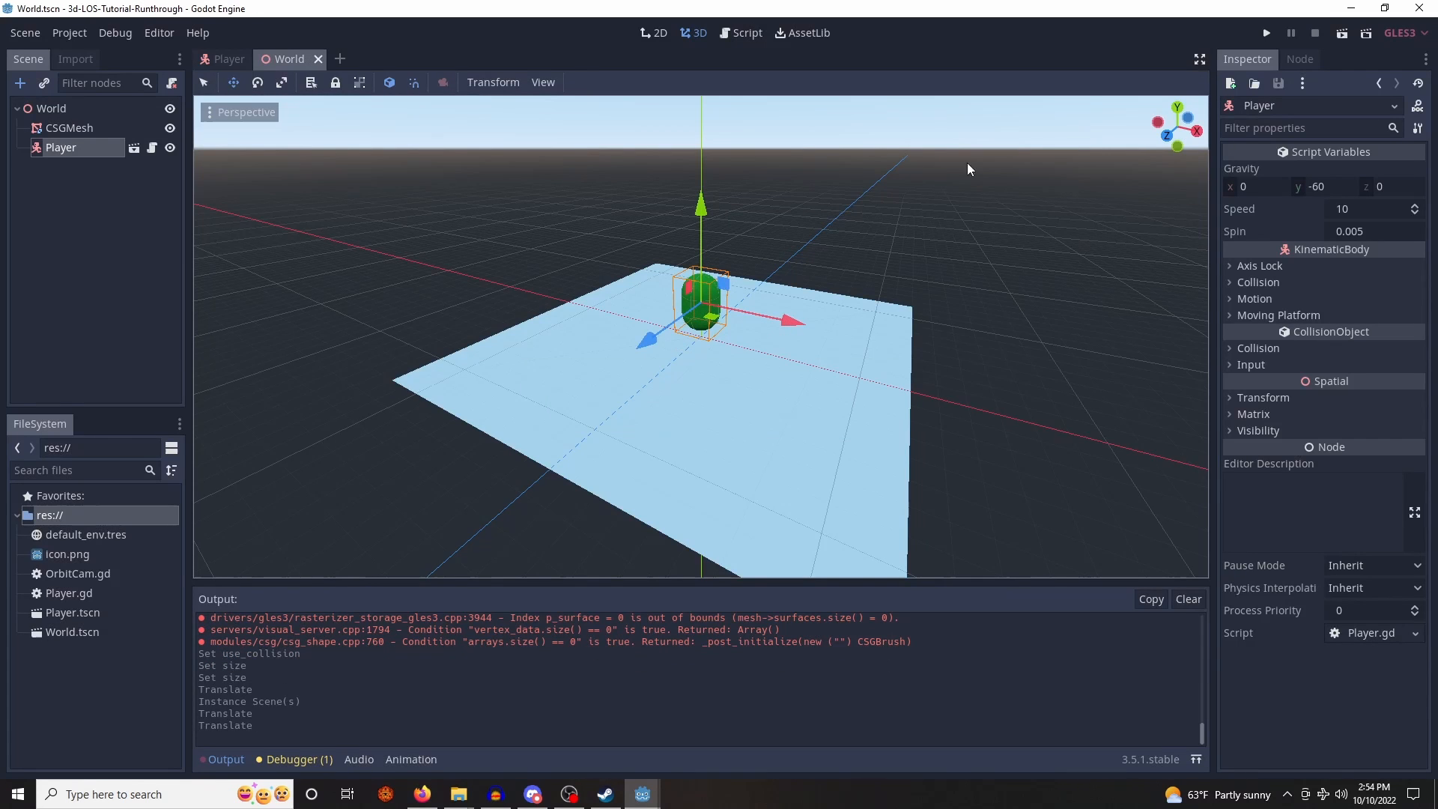
{"action": "left_click", "coordinate": [1266, 31]}
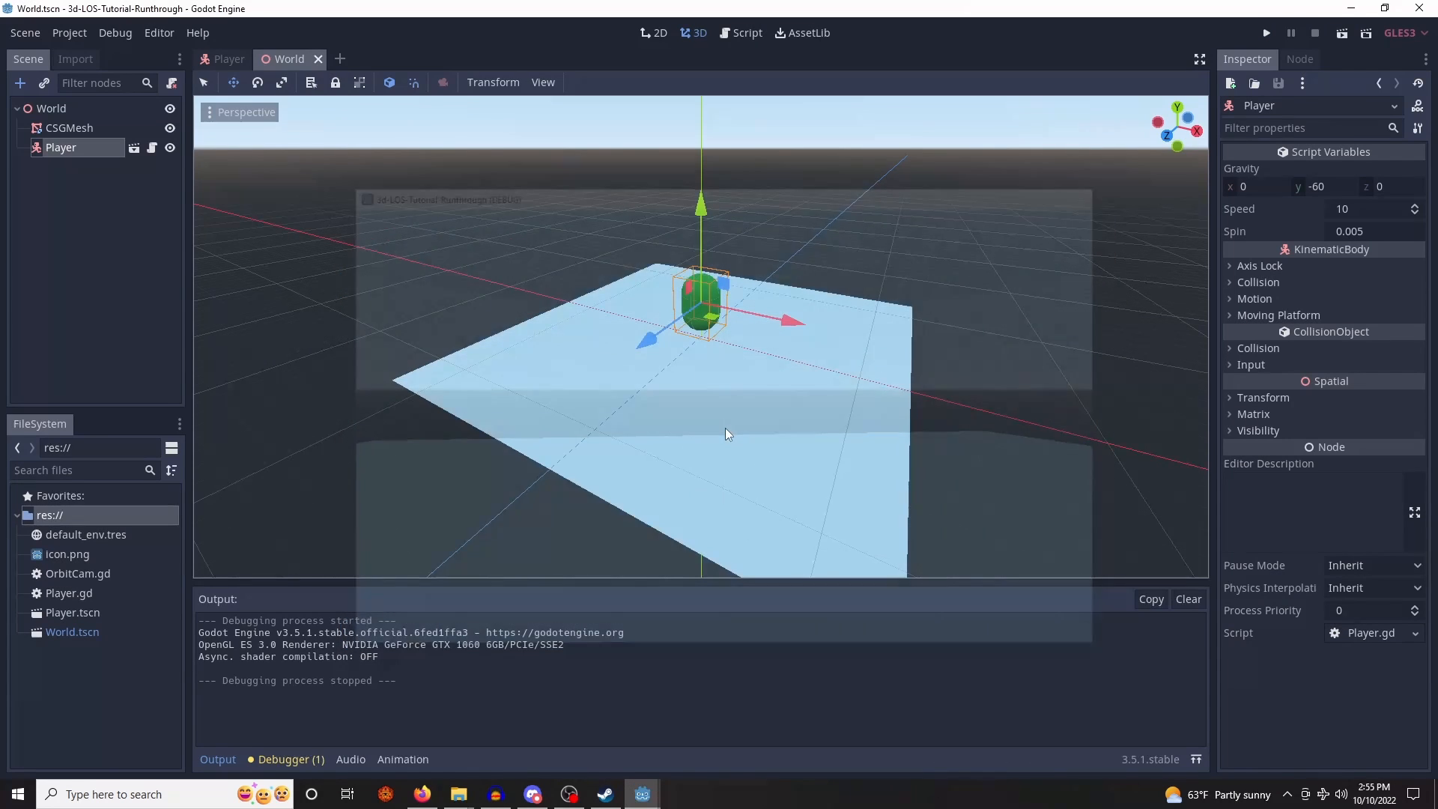
{"action": "left_click", "coordinate": [116, 31]}
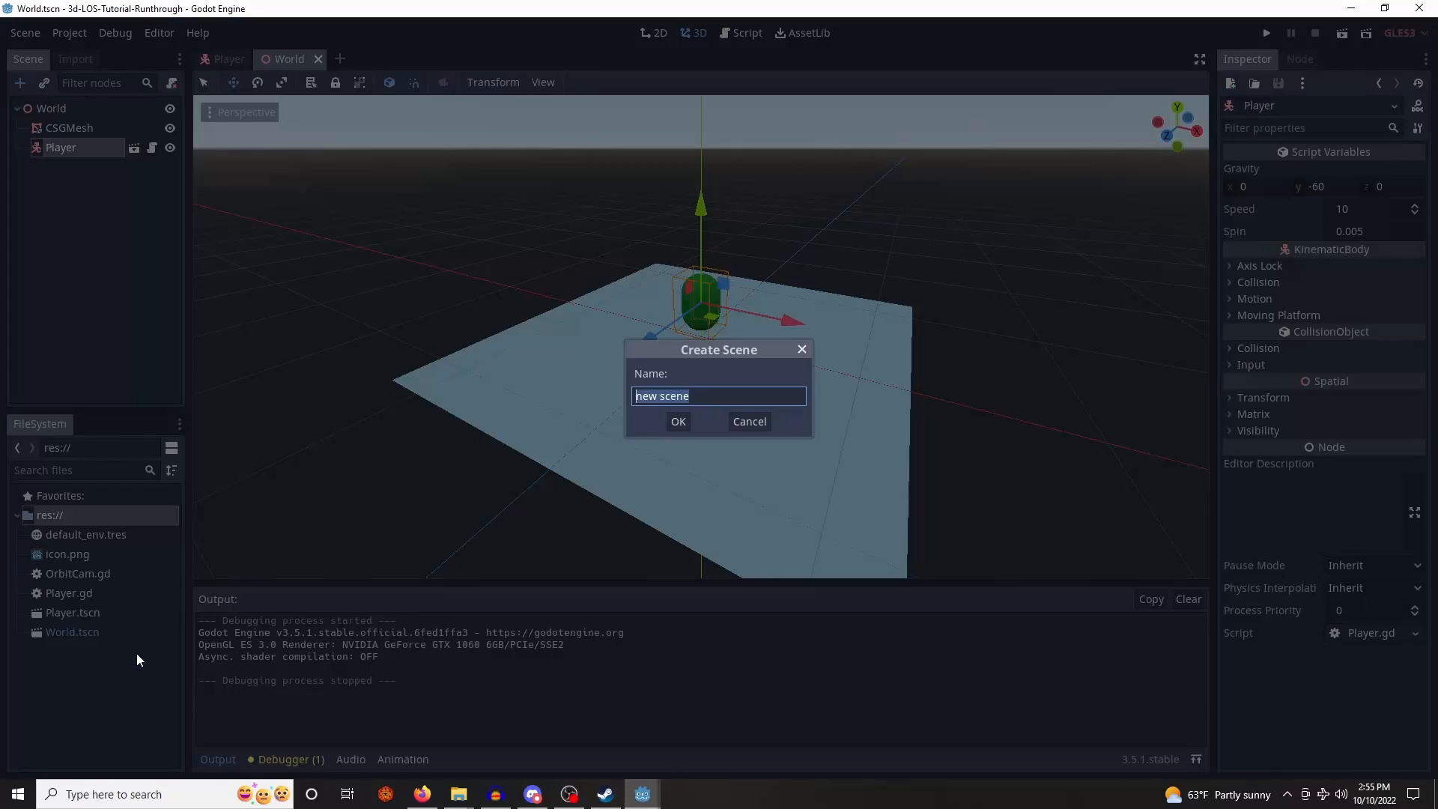
- Create a new scene named NPC and rename its root node to NPC
{"action": "type", "text": "NPC"}
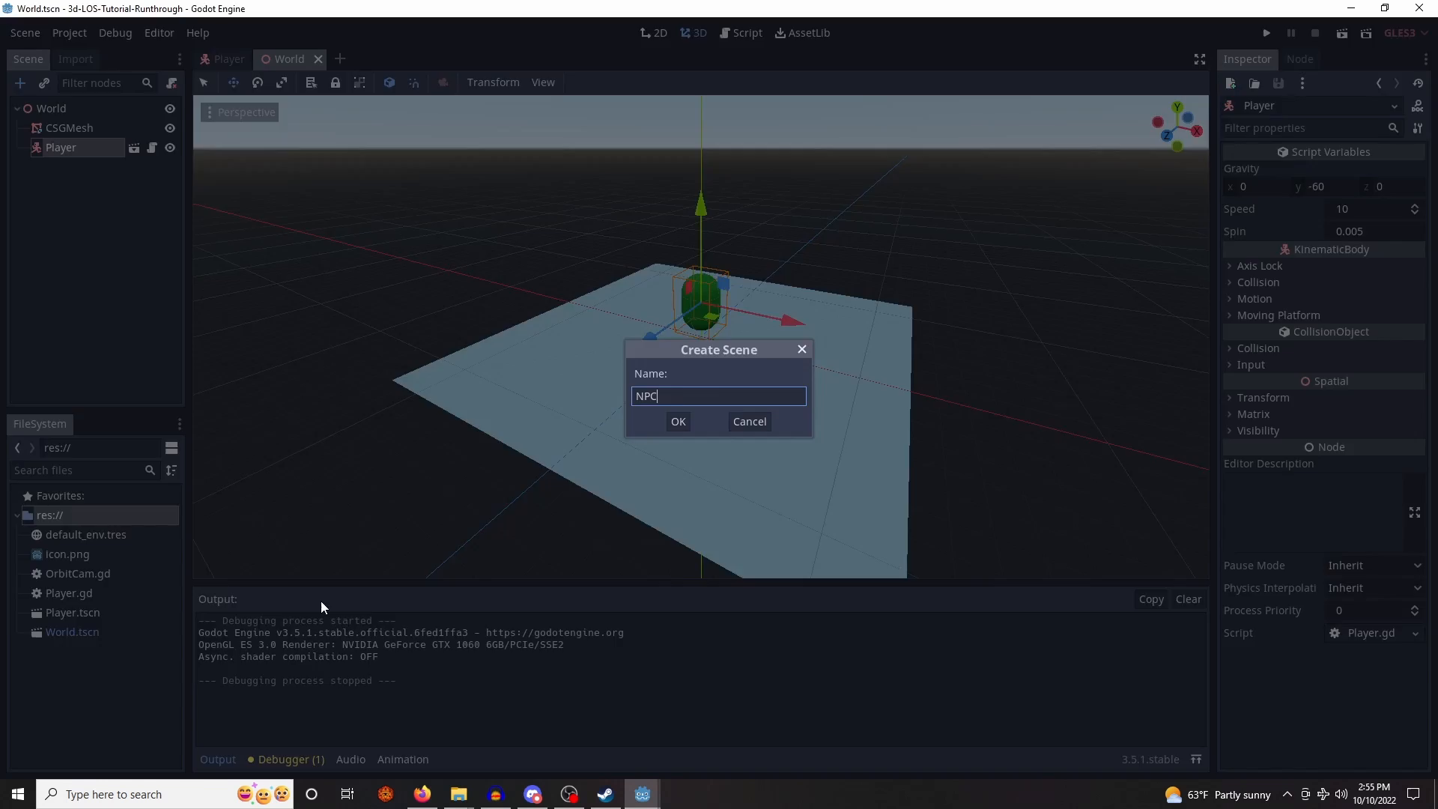
{"action": "left_click", "coordinate": [678, 421]}
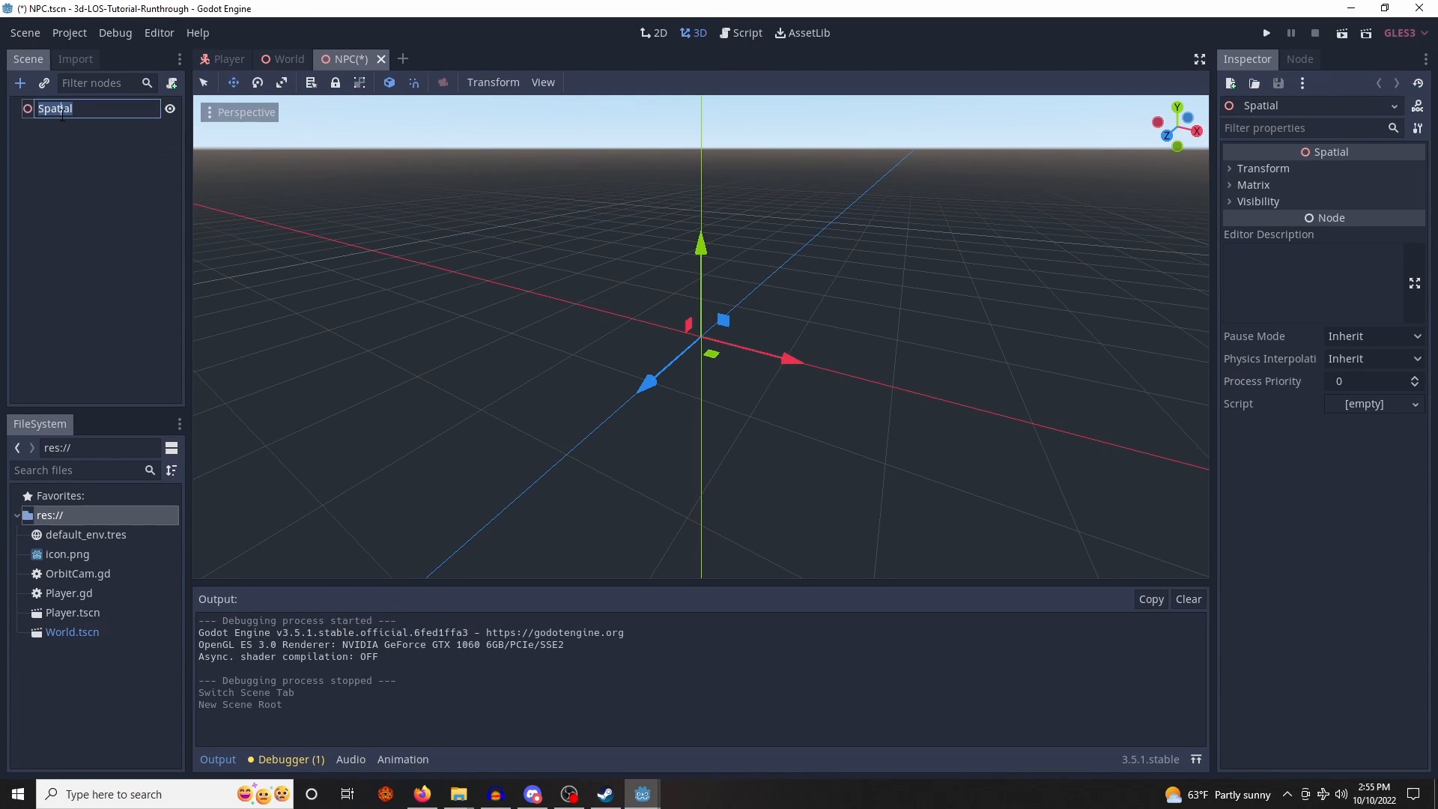
{"action": "type", "text": "NPC"}
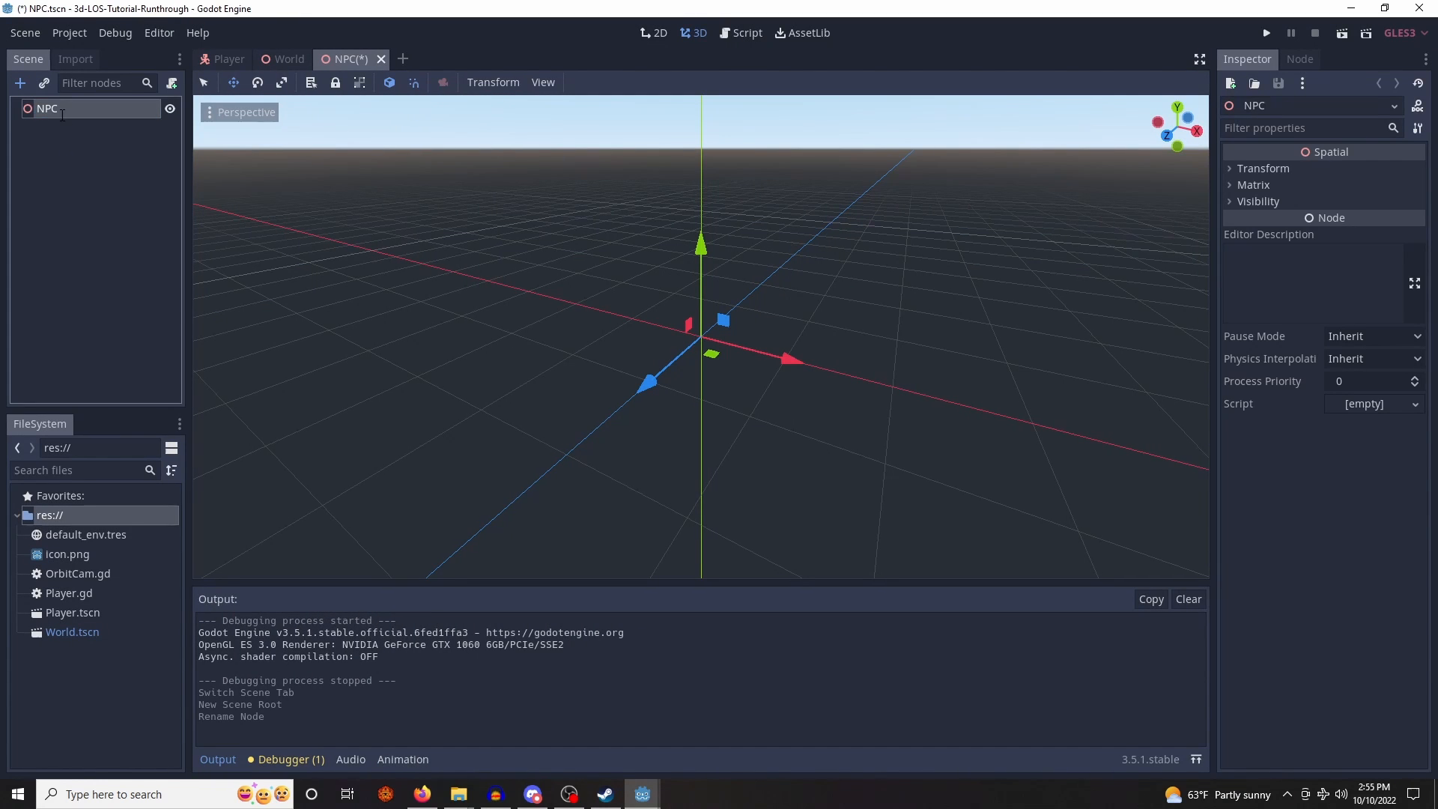
- Add a MeshInstance child node under the NPC root
{"action": "right_click", "coordinate": [47, 108]}
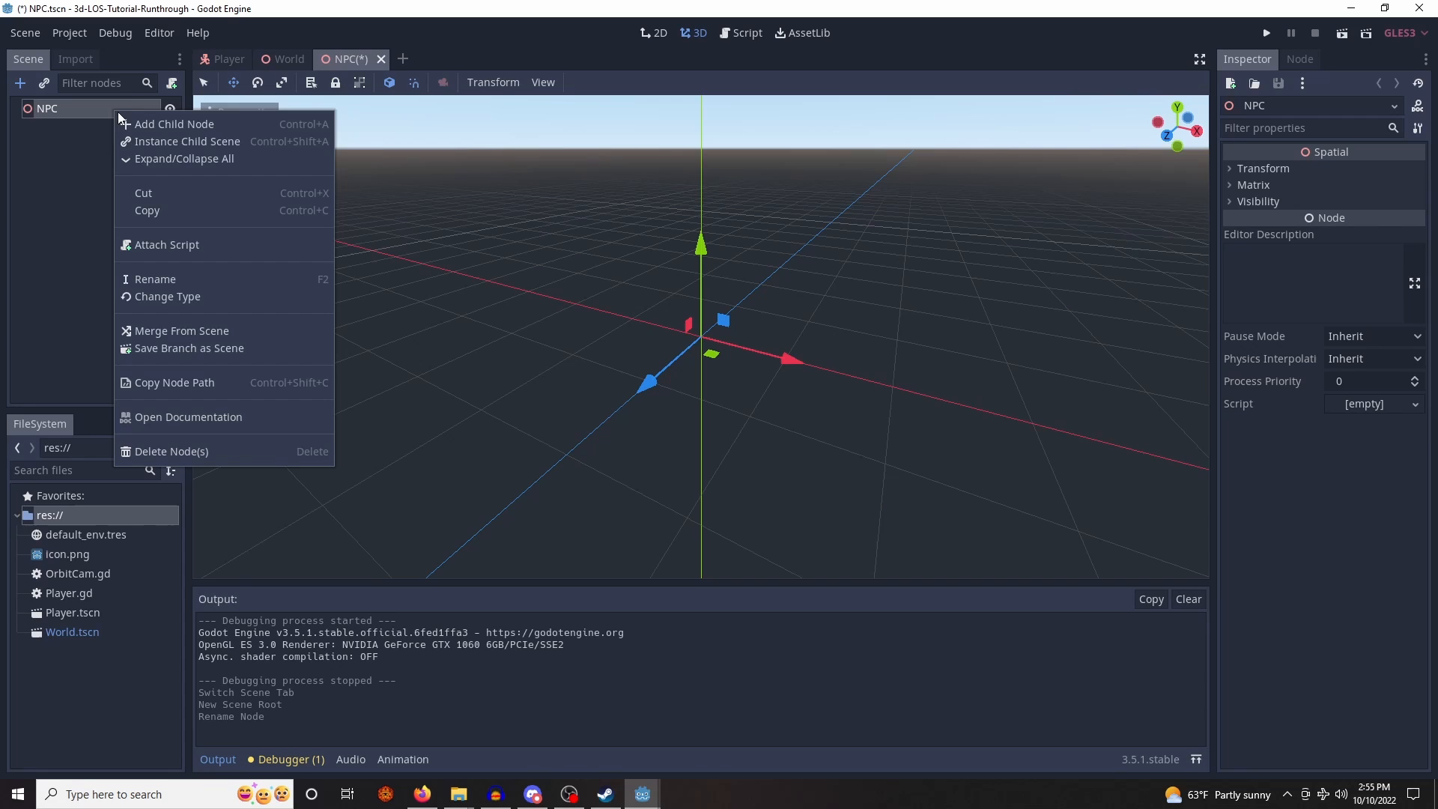
{"action": "left_click", "coordinate": [173, 124]}
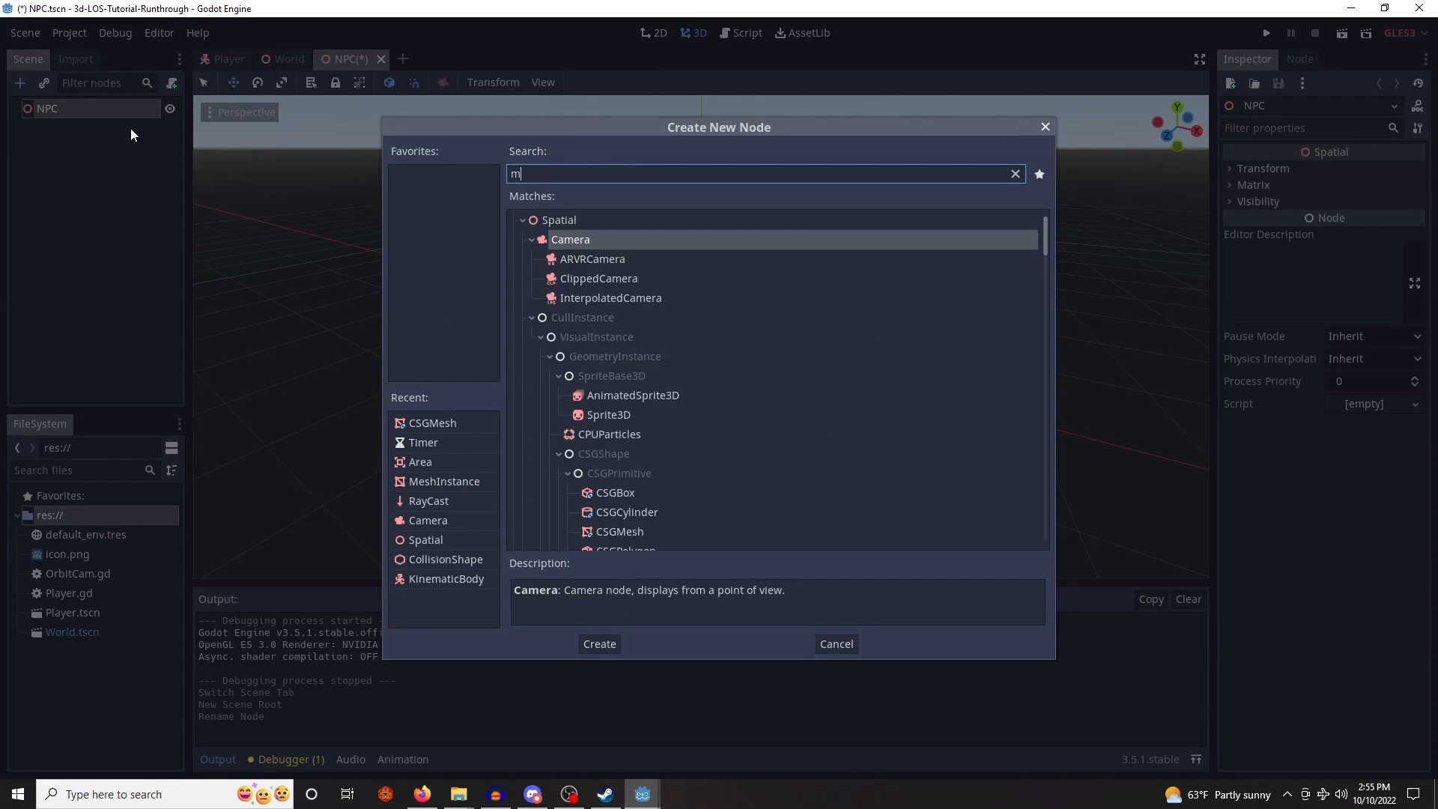
{"action": "left_click", "coordinate": [600, 643]}
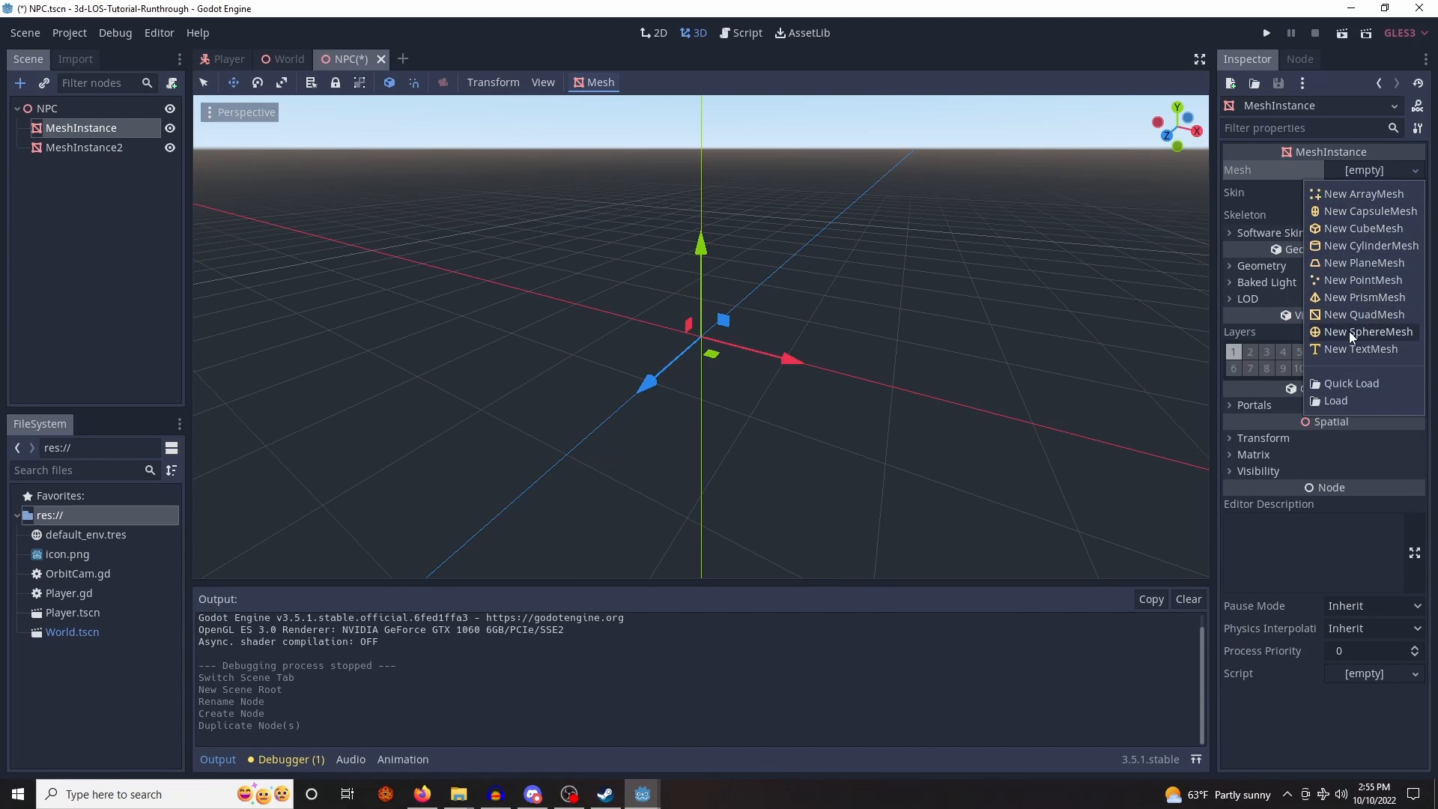
- Give the mesh node a new sphere mesh and position it in the viewport
{"action": "left_click", "coordinate": [1366, 331]}
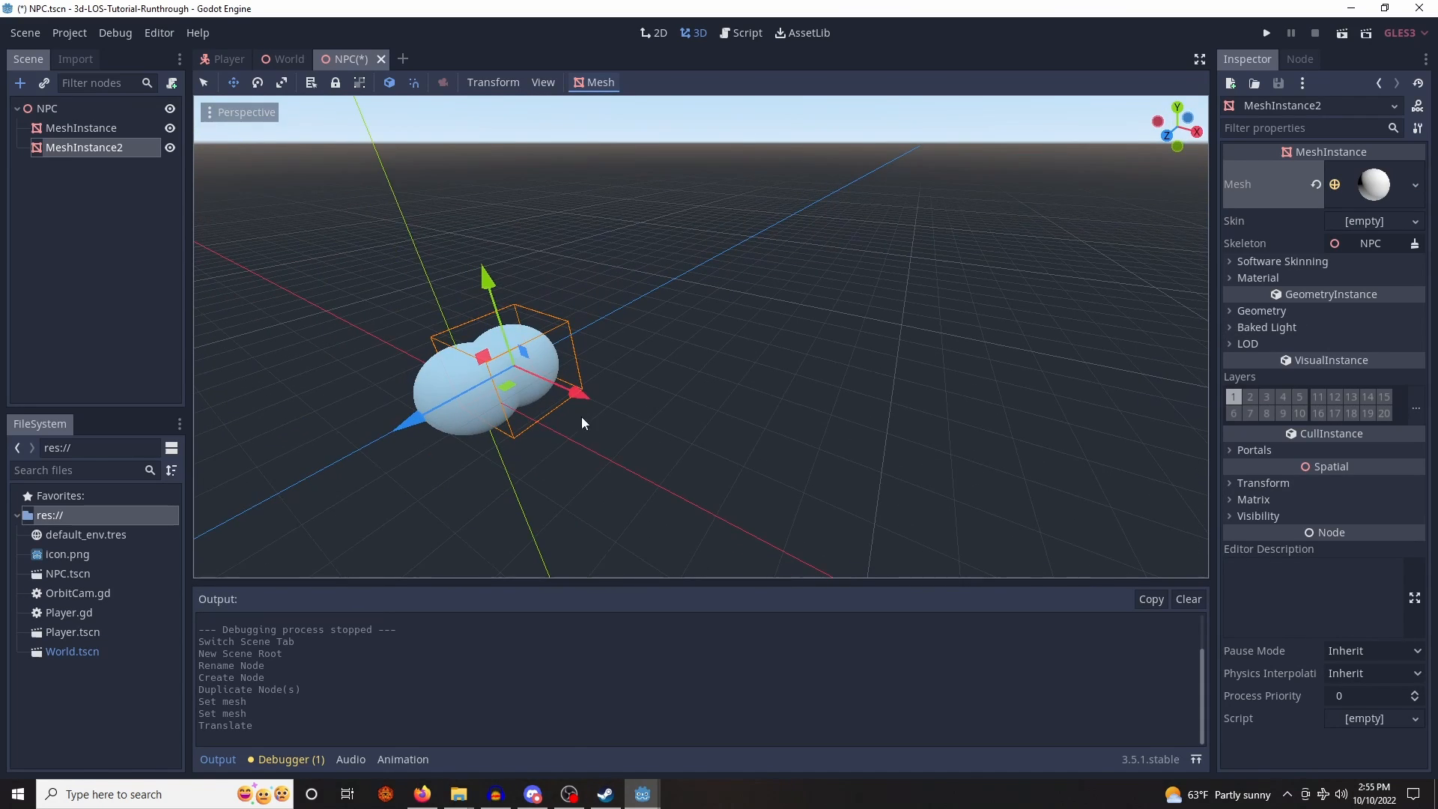
{"action": "left_click_drag", "start_coordinate": [583, 423], "coordinate": [562, 296]}
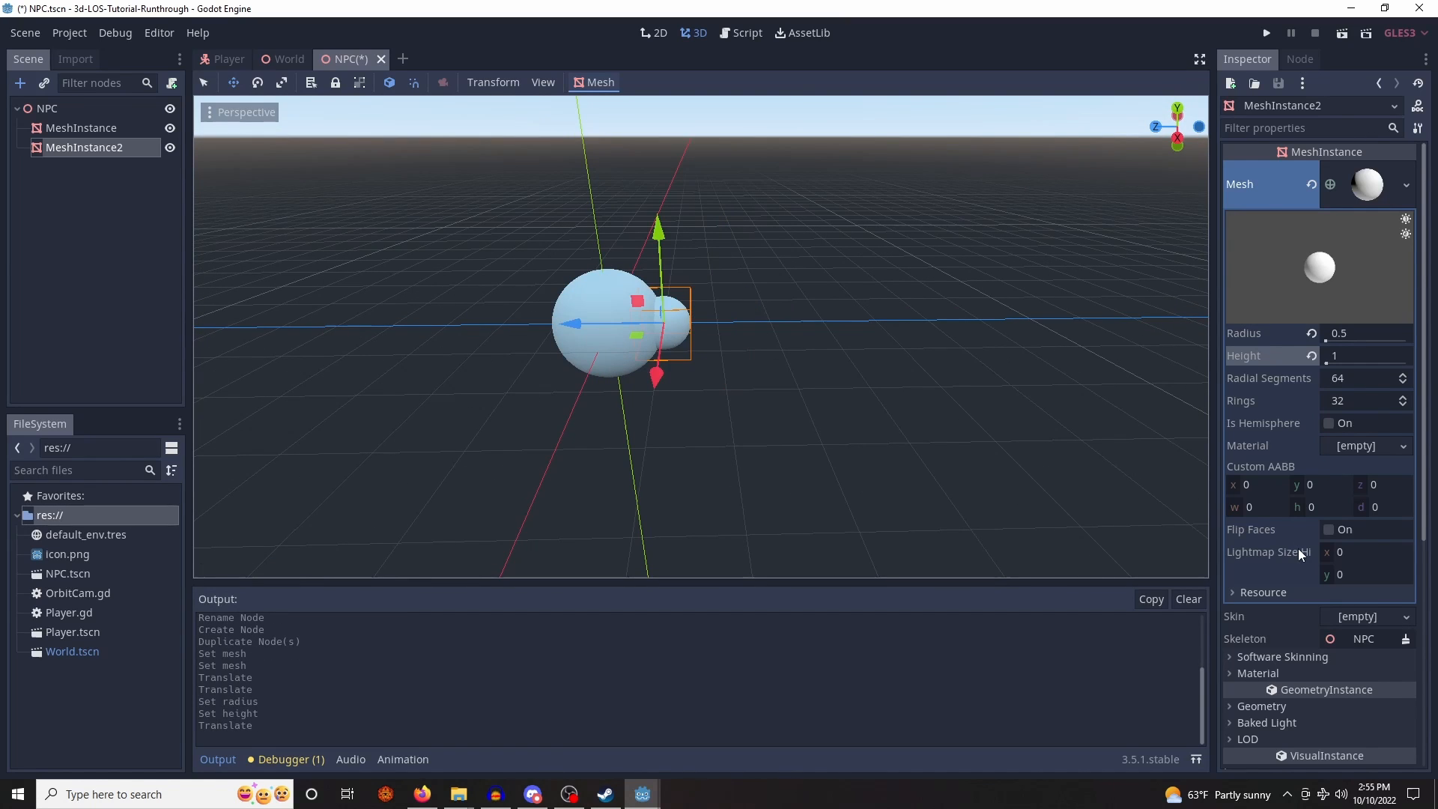
- Give the small sphere a new SpatialMaterial with a red albedo colour
{"action": "left_click", "coordinate": [1371, 535]}
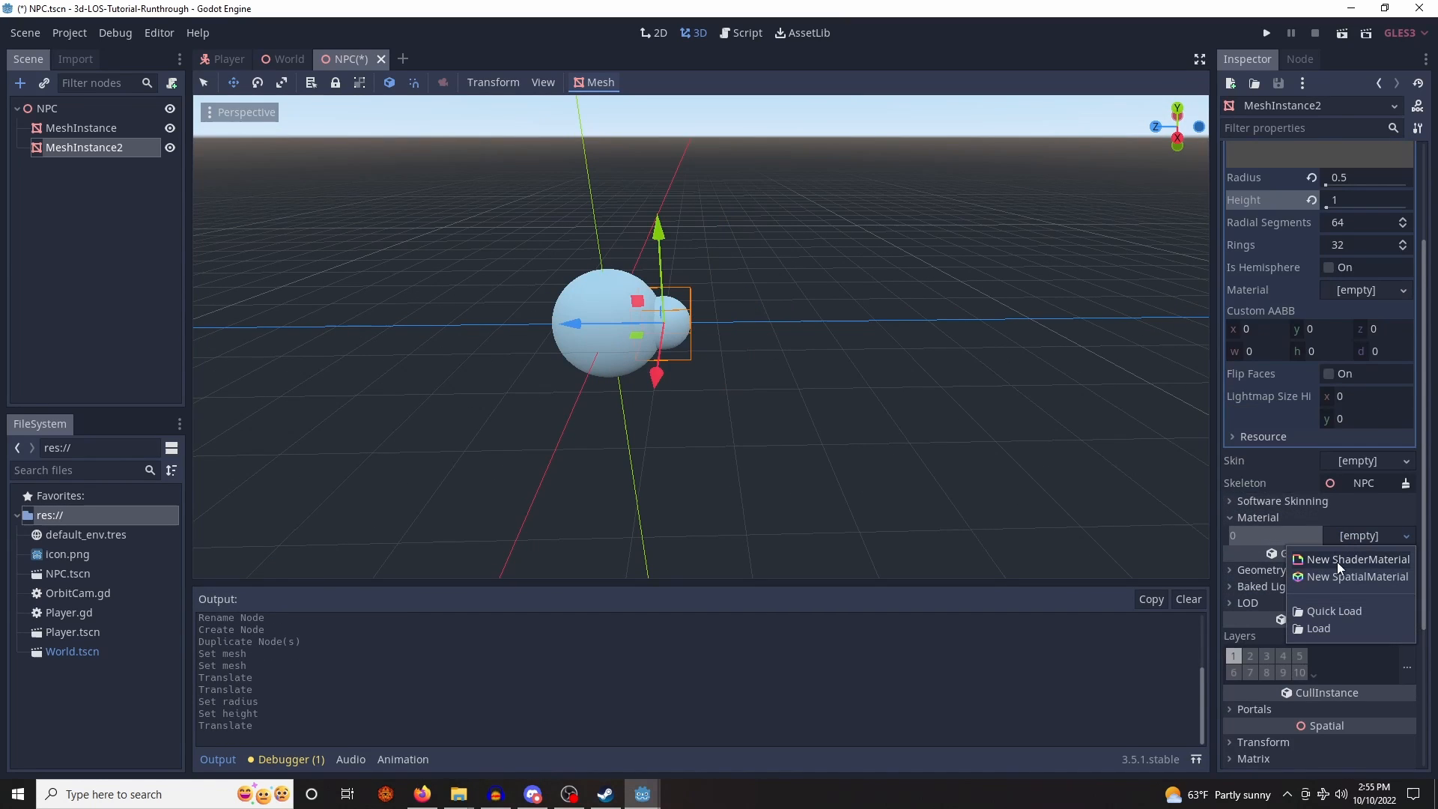
{"action": "left_click", "coordinate": [1356, 576]}
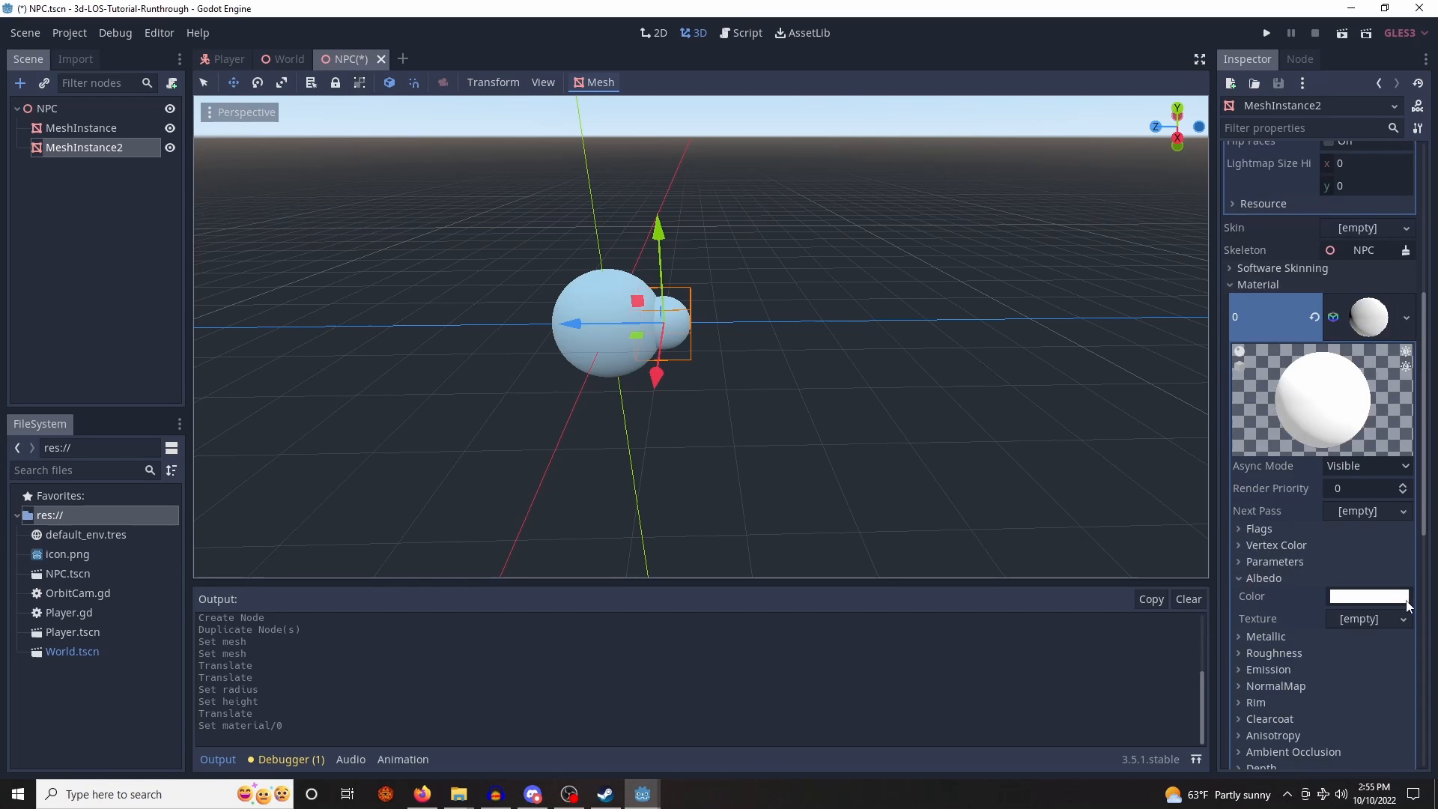
{"action": "left_click", "coordinate": [1368, 596]}
{"action": "type", "text": "are"}
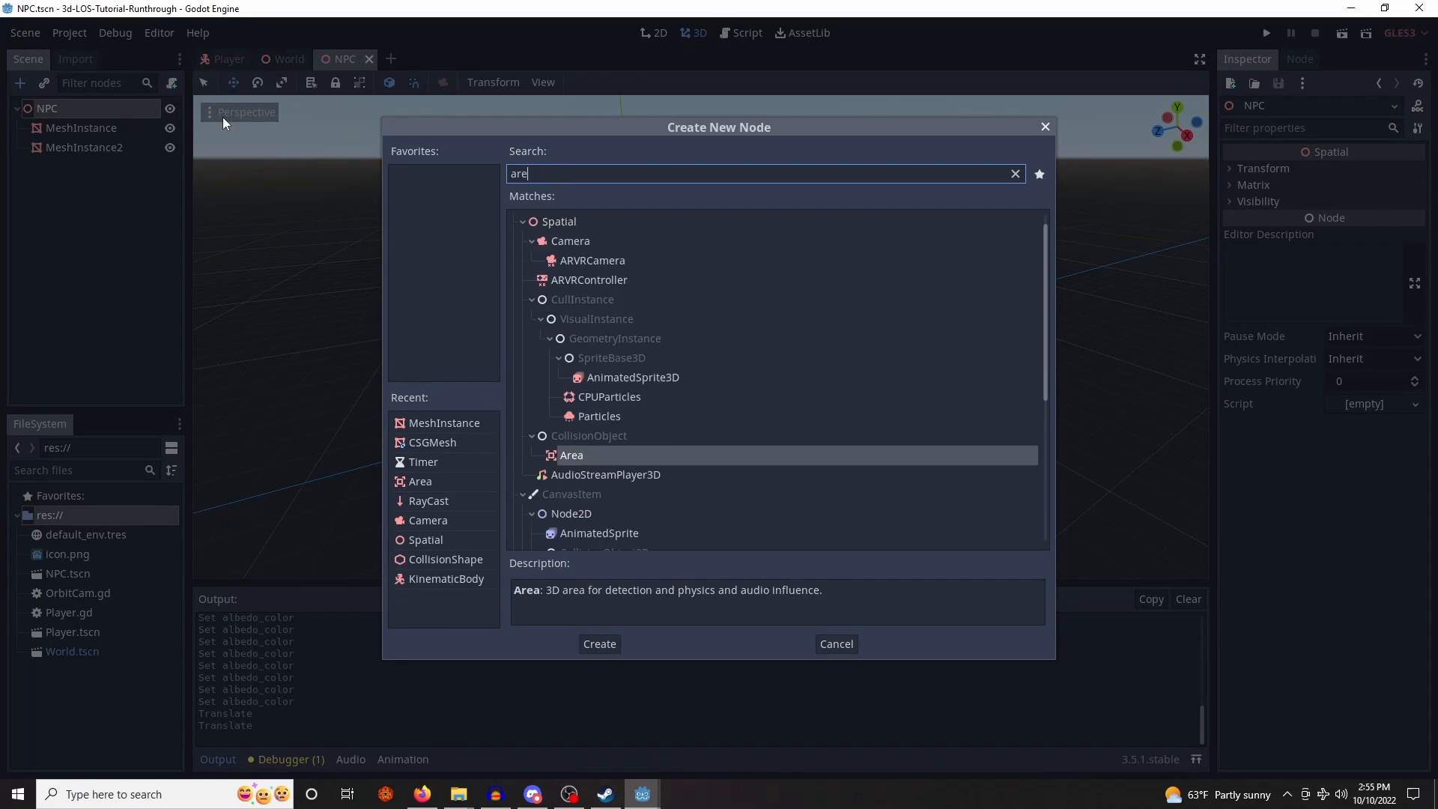
- Create an Area node under NPC and bring cone.glb into the project files
{"action": "left_click", "coordinate": [599, 643]}
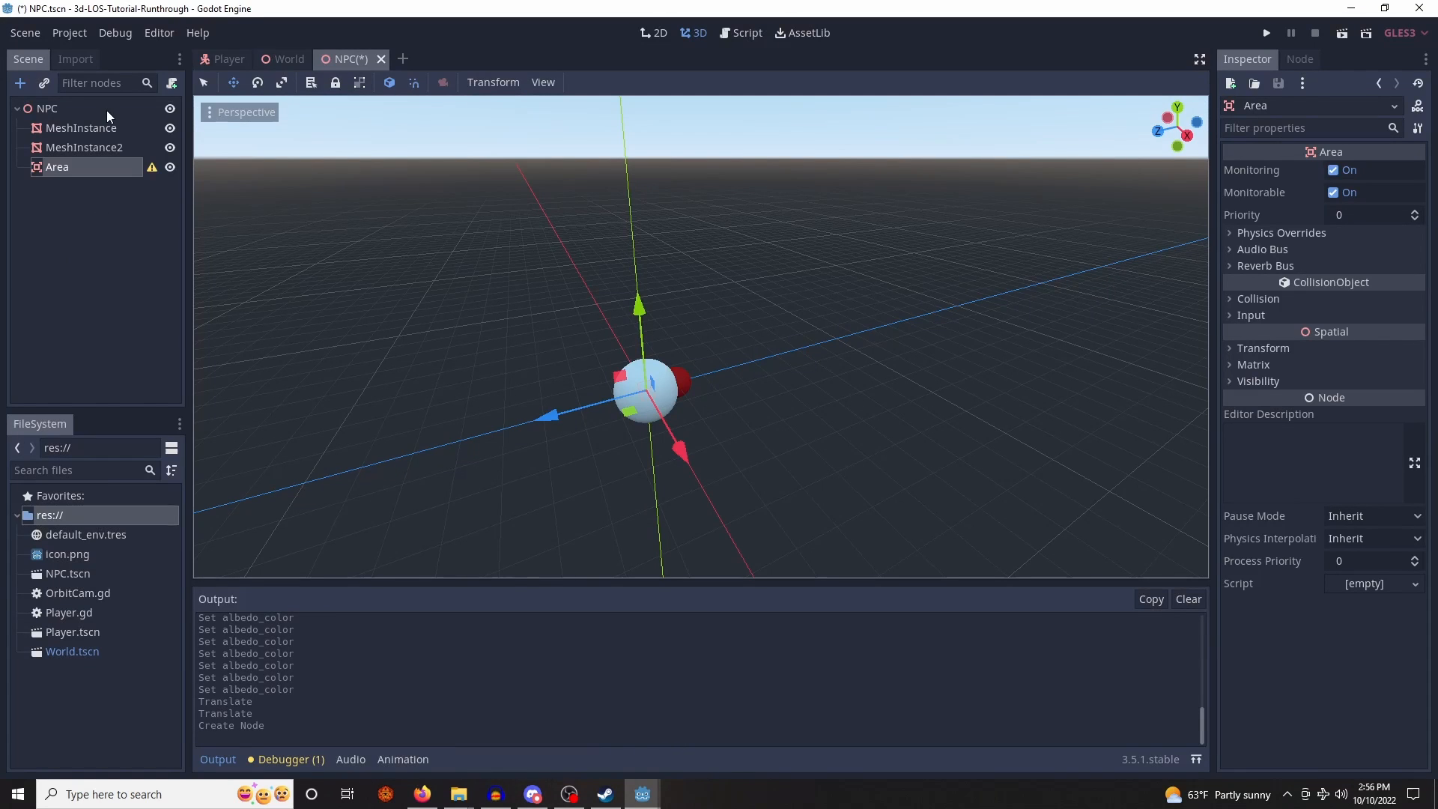
{"action": "right_click", "coordinate": [57, 167]}
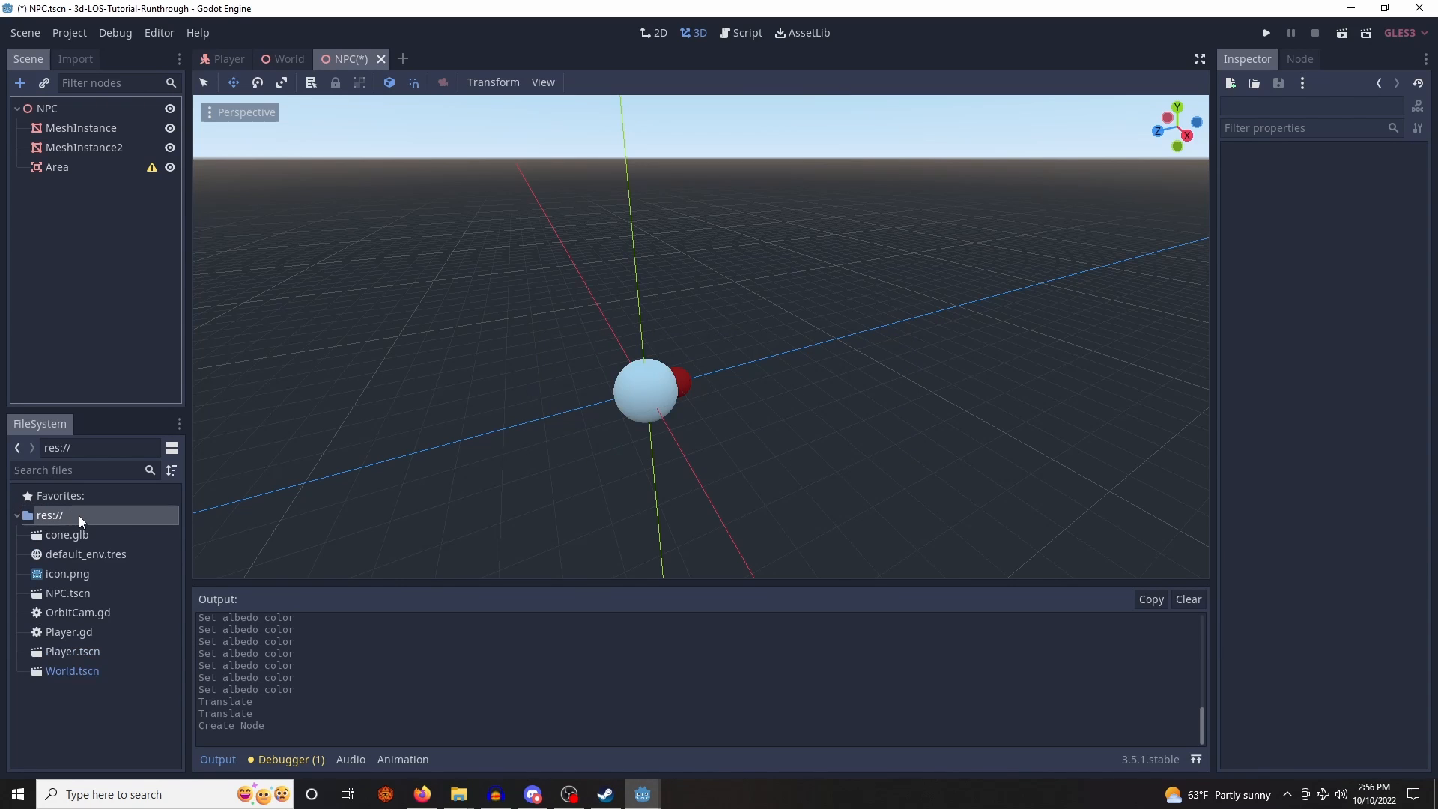
- Create a new inherited scene from cone.glb with the Cone mesh as its root
{"action": "double_click", "coordinate": [68, 535]}
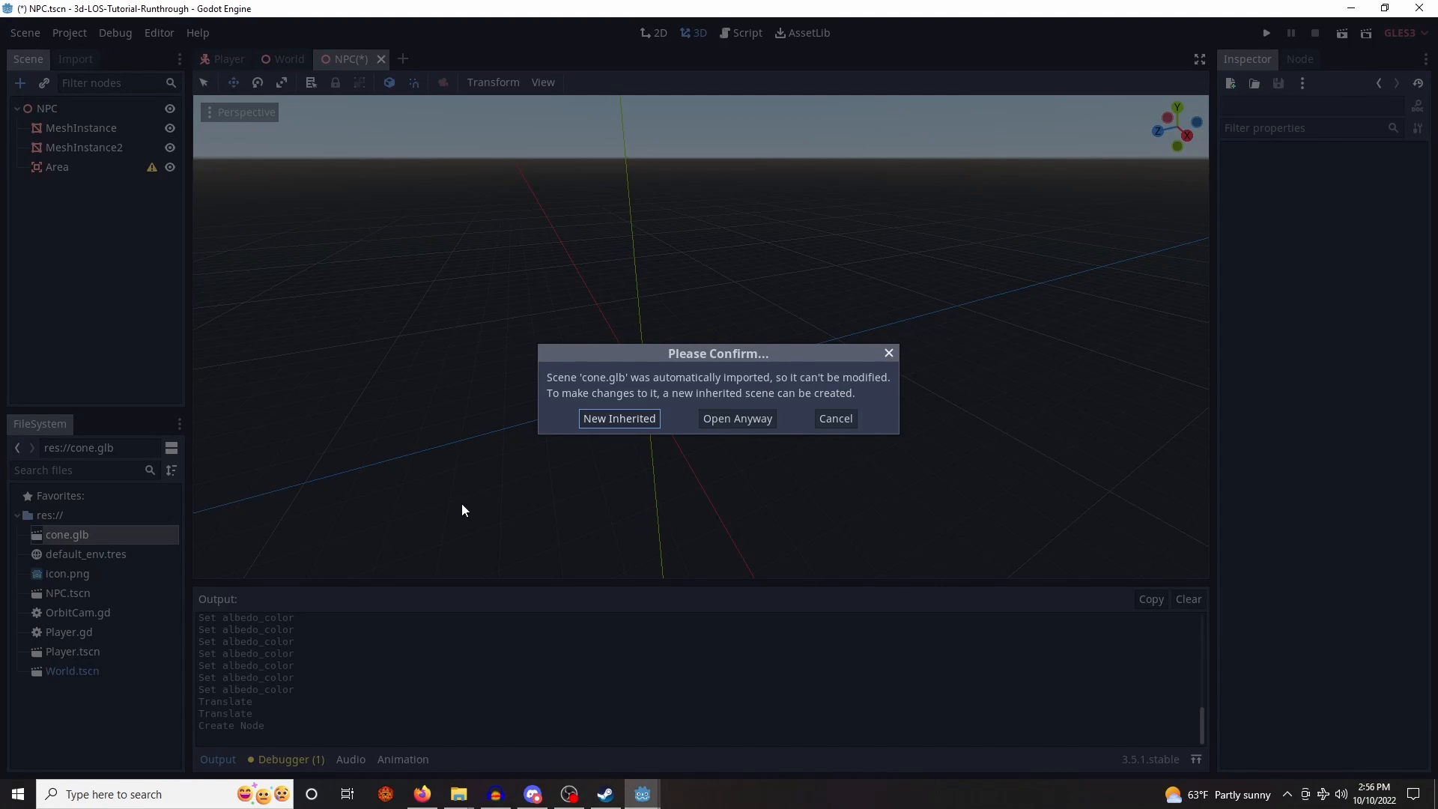
{"action": "left_click", "coordinate": [618, 418]}
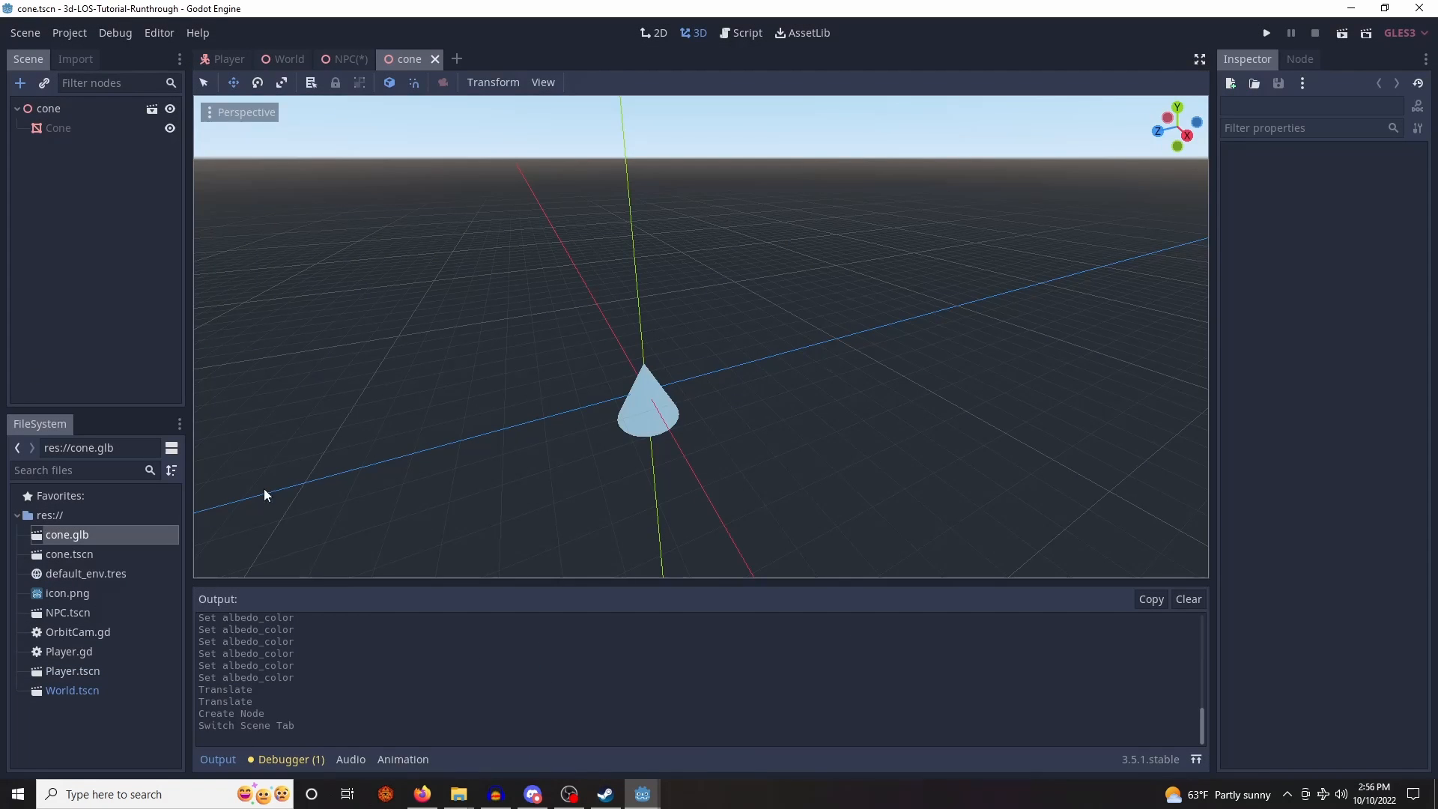
{"action": "right_click", "coordinate": [48, 108]}
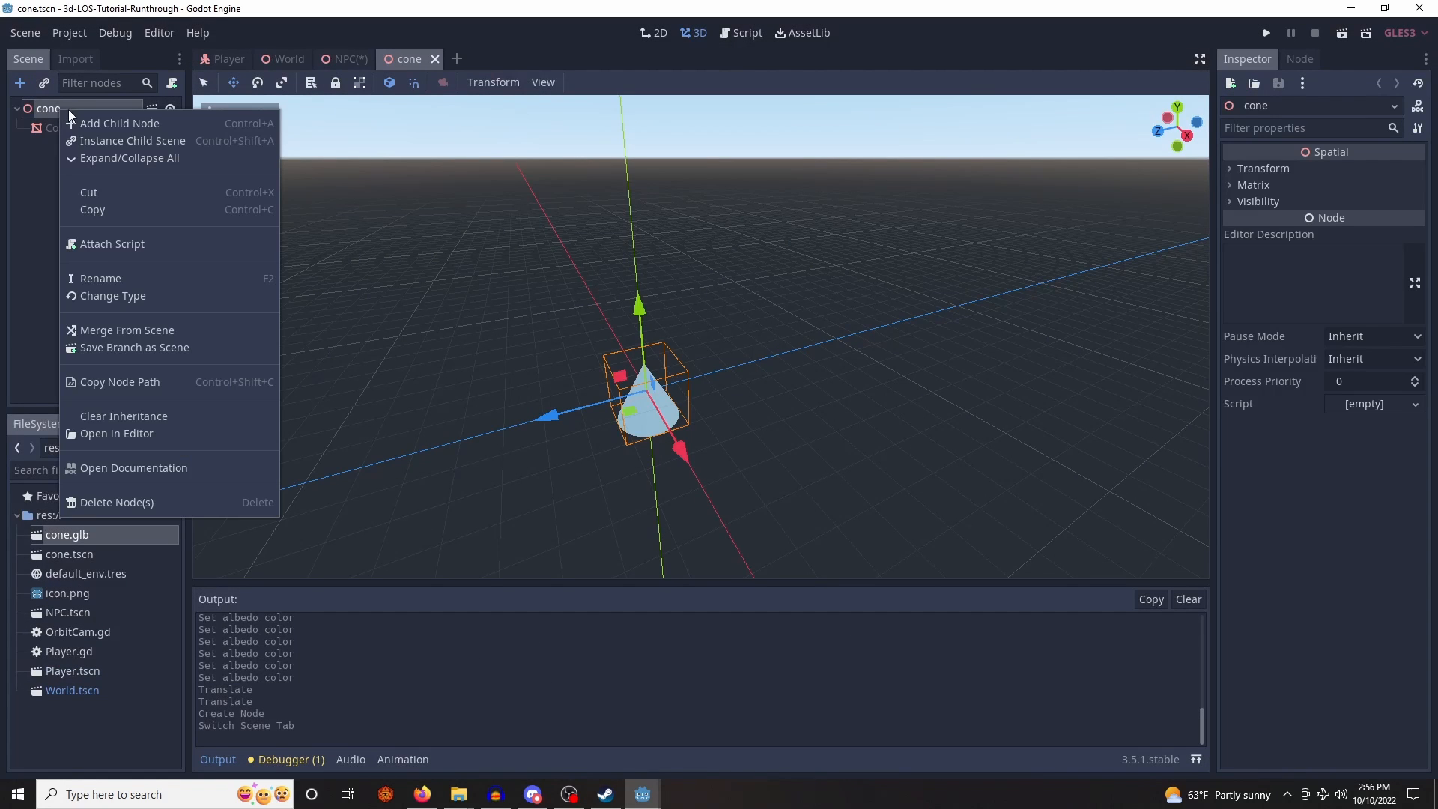
{"action": "mouse_move", "coordinate": [126, 330]}
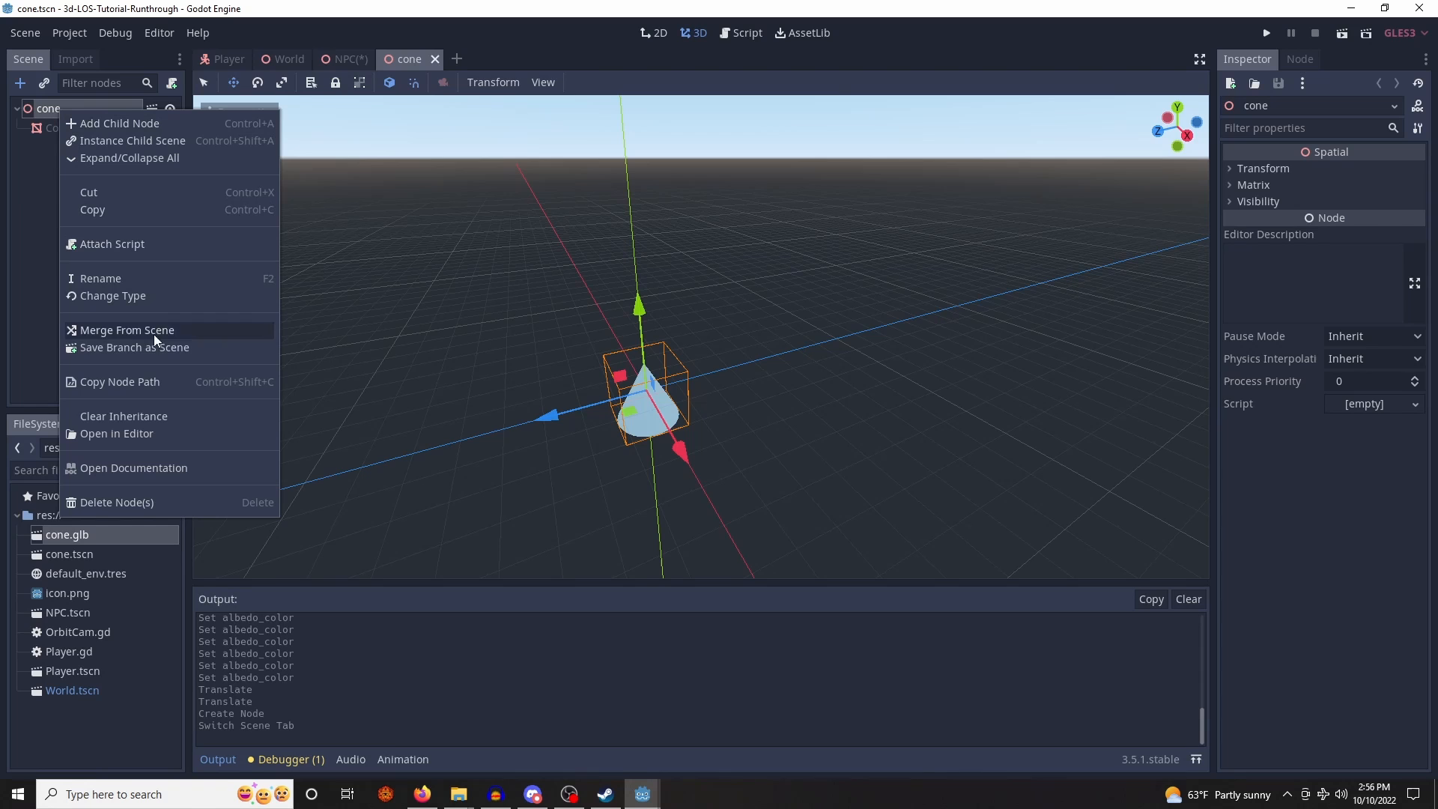
{"action": "left_click", "coordinate": [123, 415]}
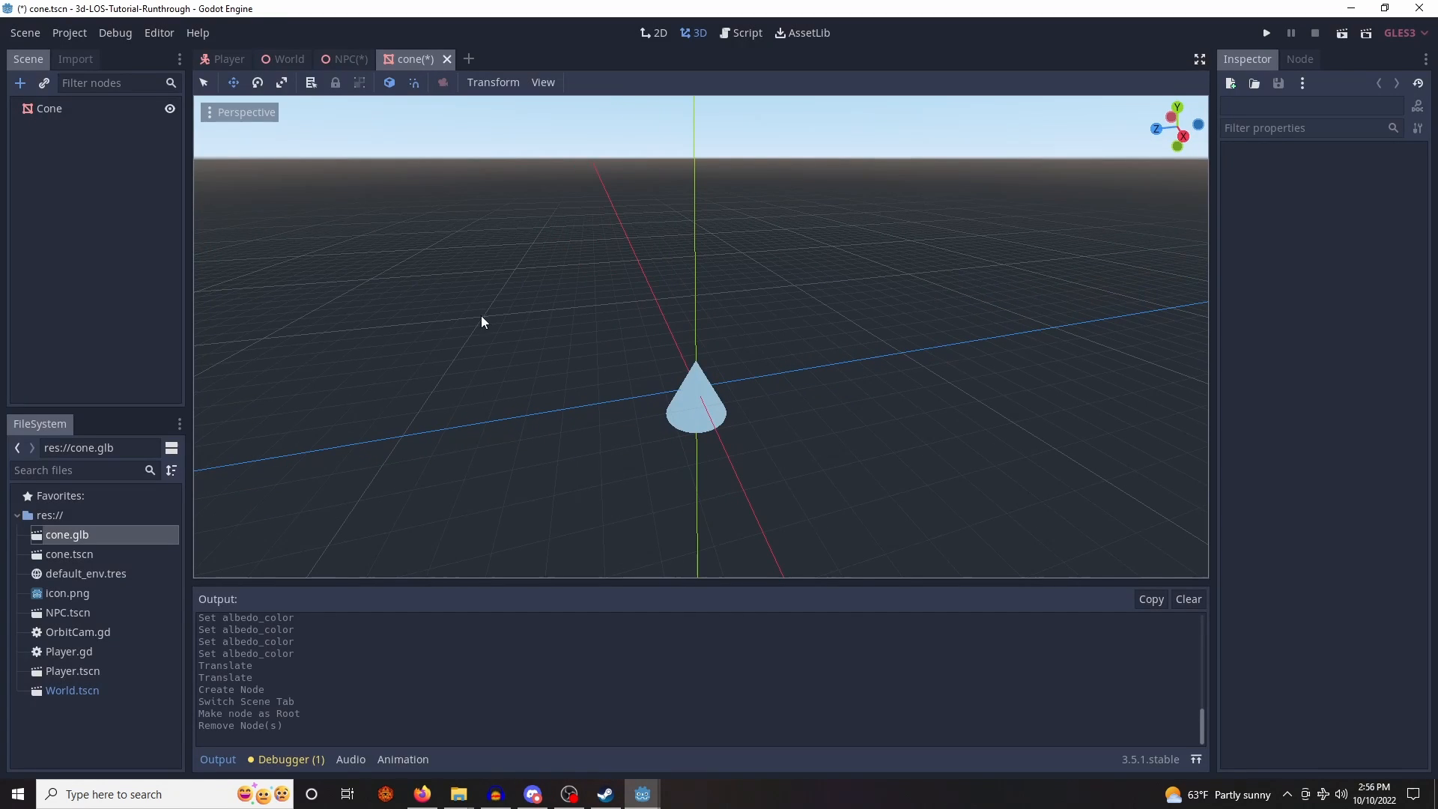
- Rotate the Cone 90 degrees on X and return to the NPC scene
{"action": "left_click", "coordinate": [50, 108]}
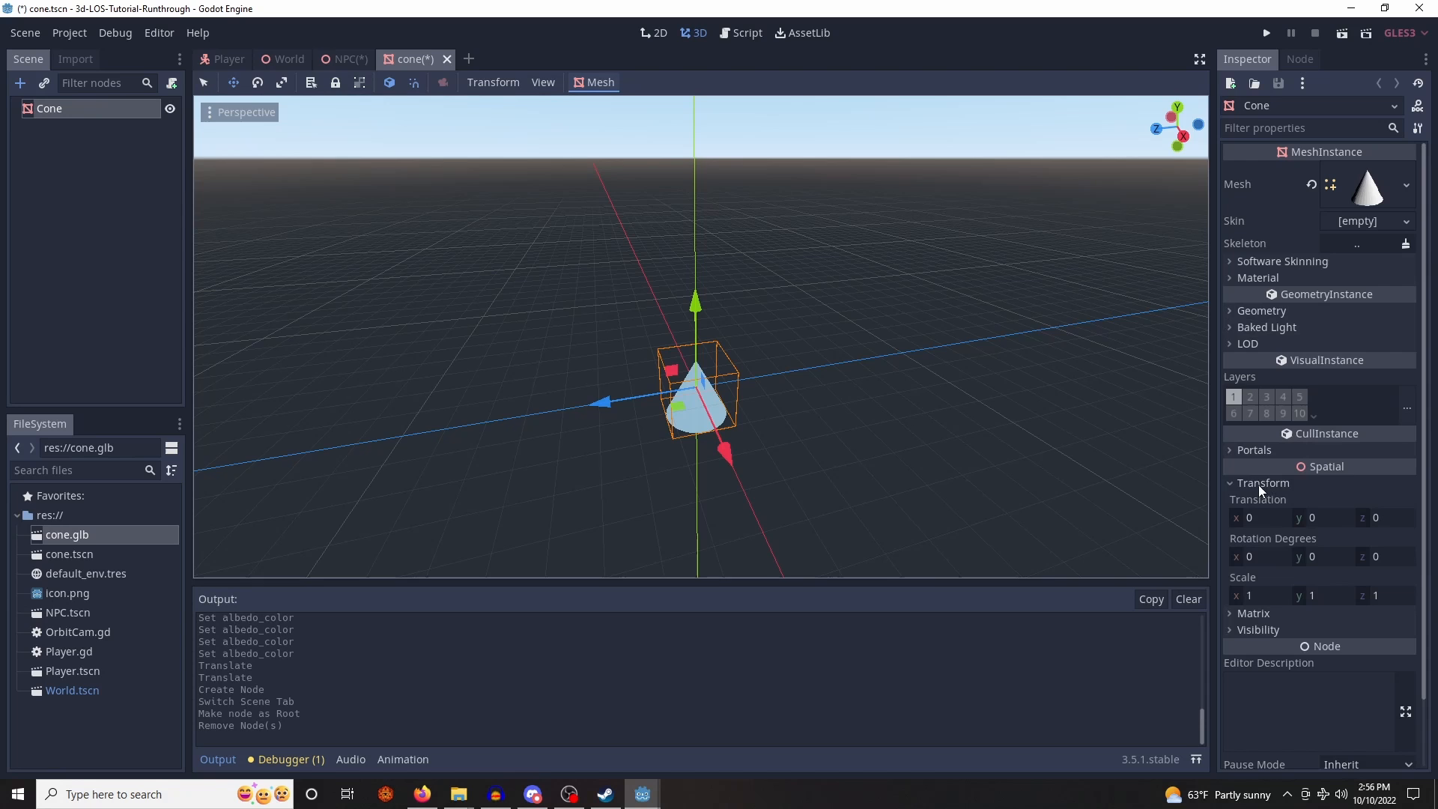
{"action": "type", "text": "90"}
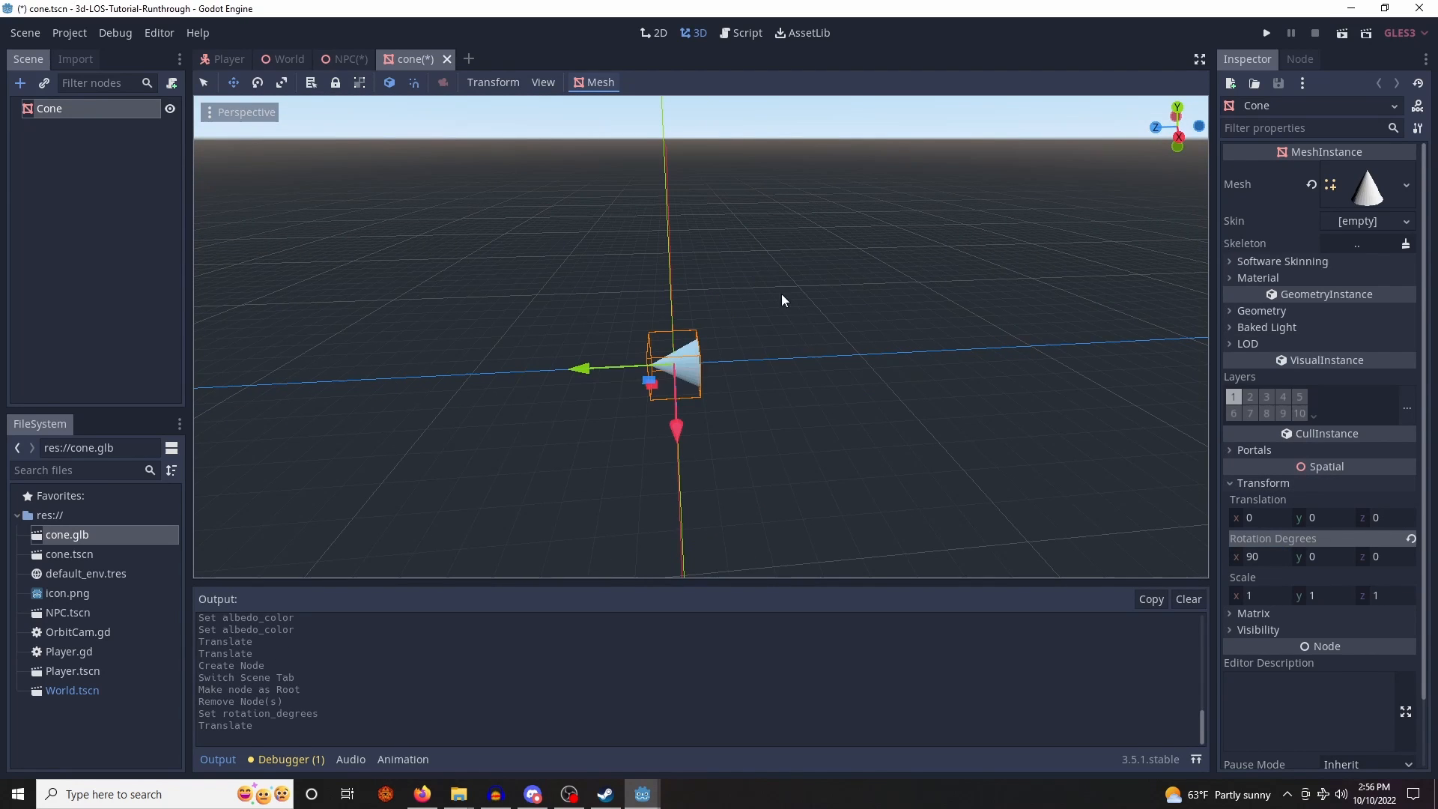
{"action": "left_click", "coordinate": [344, 58]}
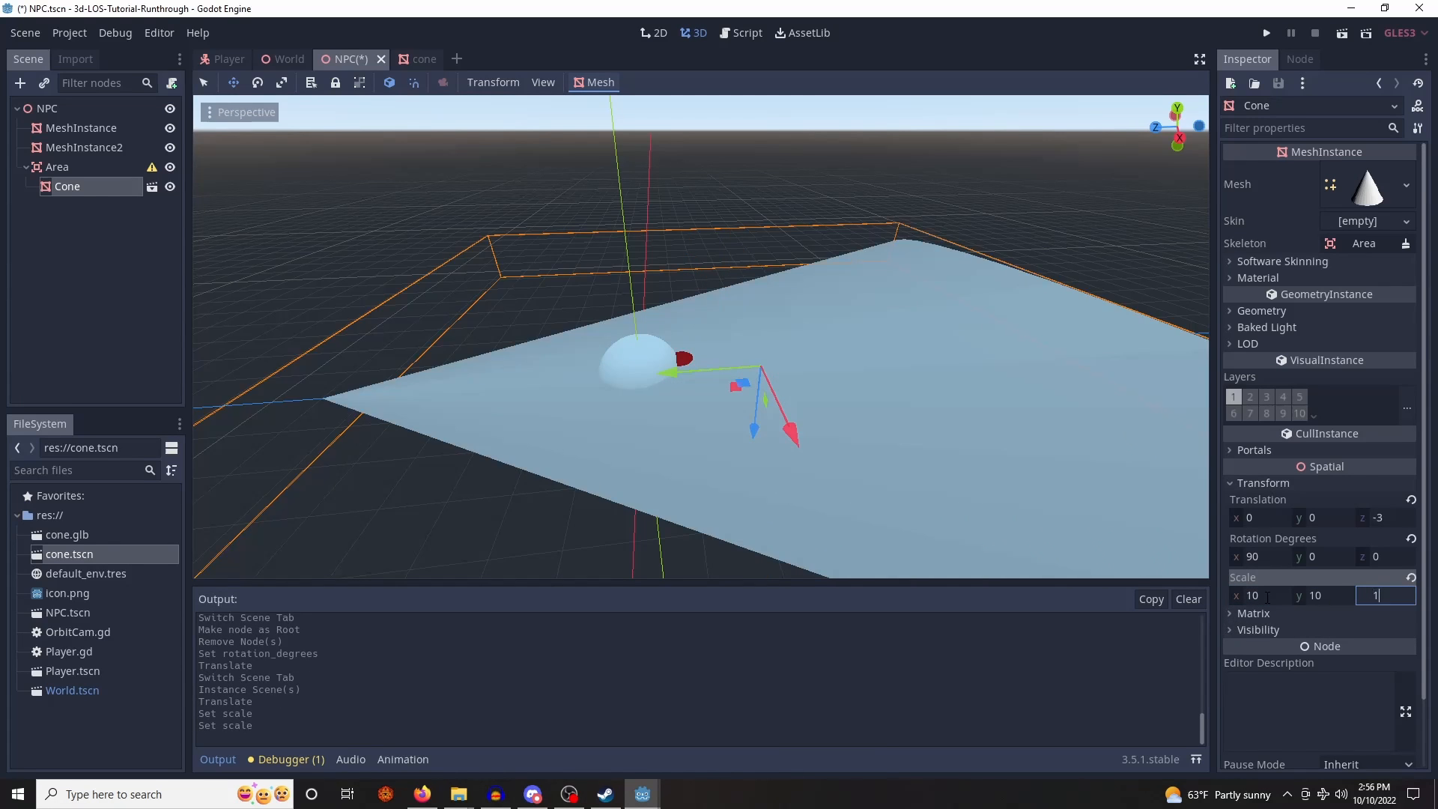
- Scale the Cone instance under Area to 10 and push it forward to z -11
{"action": "type", "text": "10"}
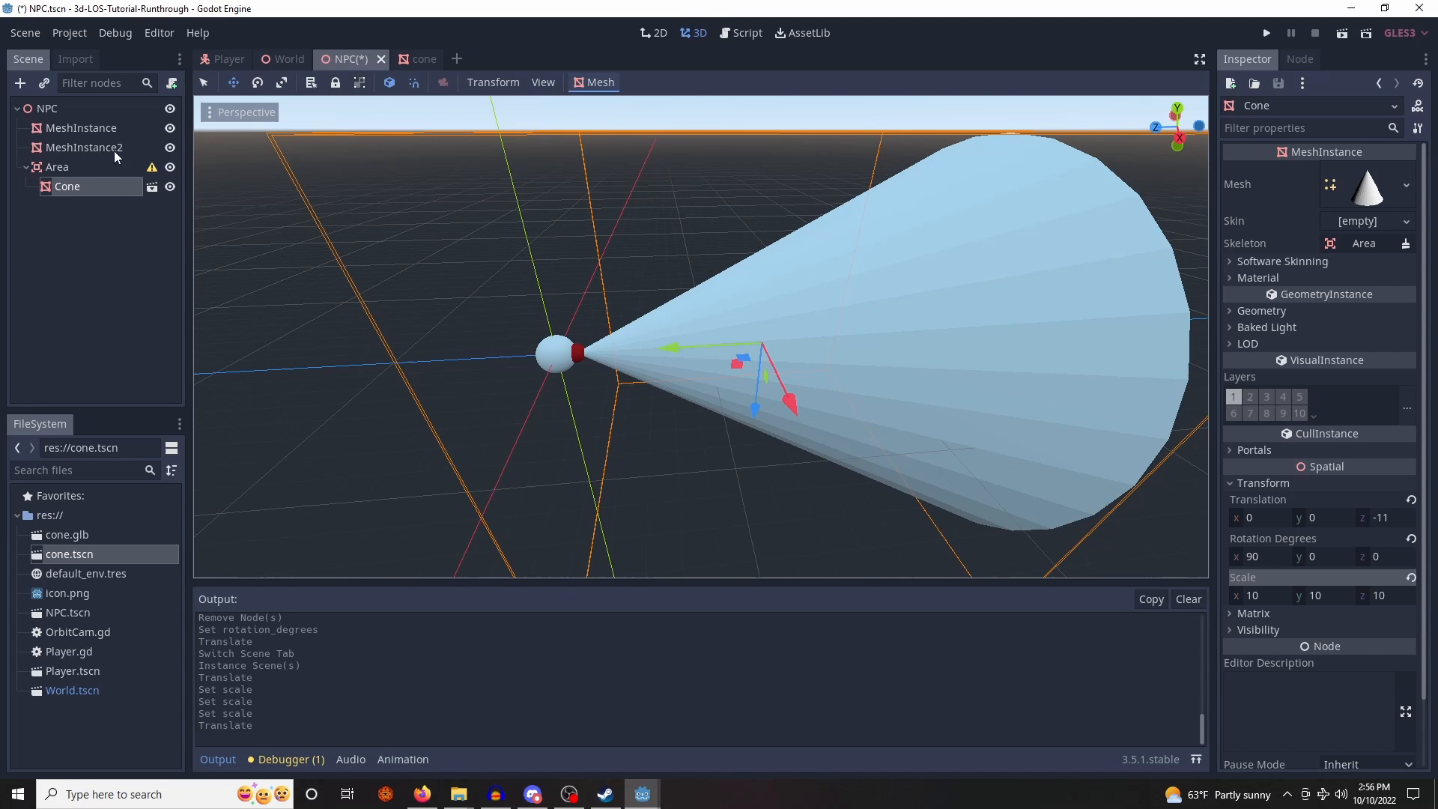
{"action": "left_click", "coordinate": [599, 82]}
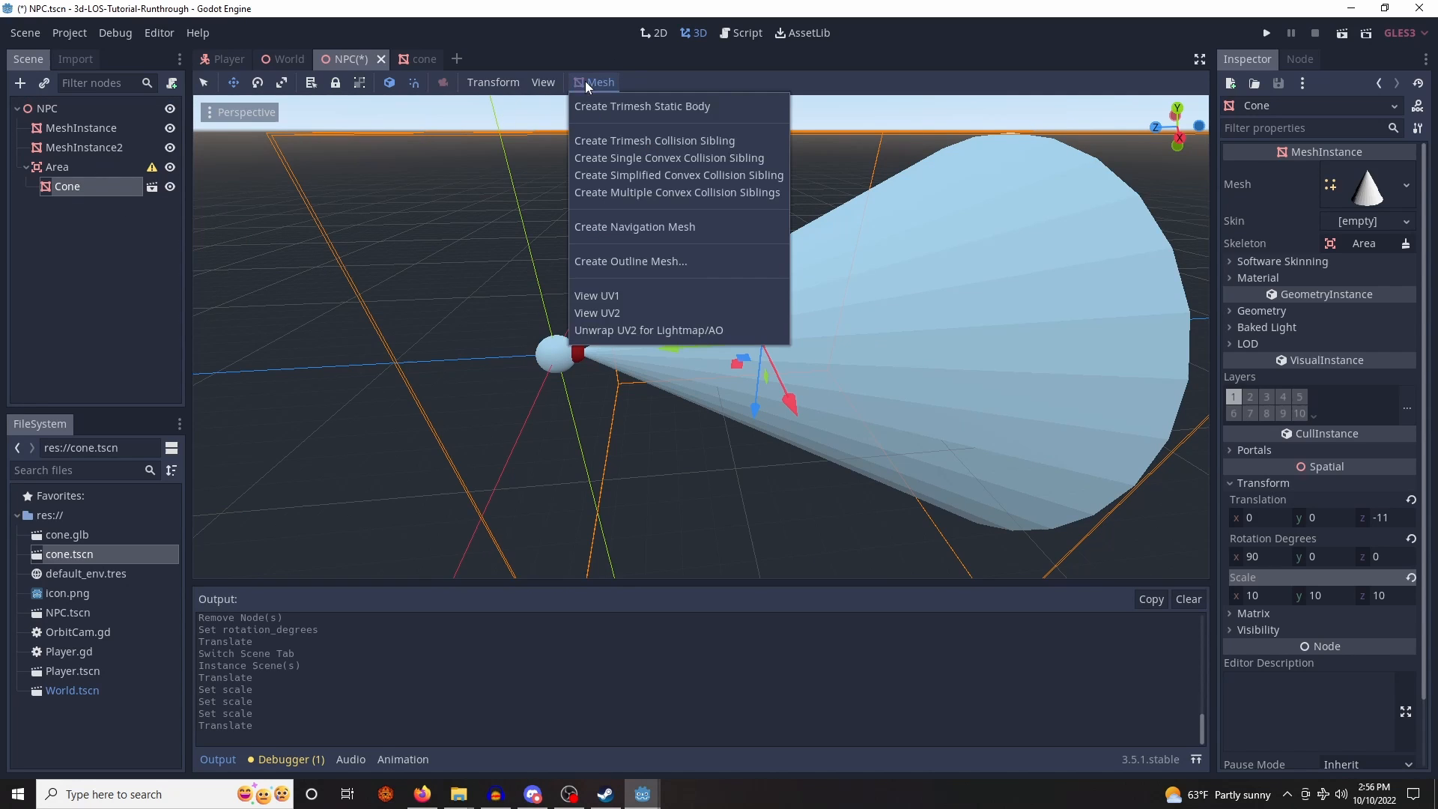
{"action": "mouse_move", "coordinate": [669, 157]}
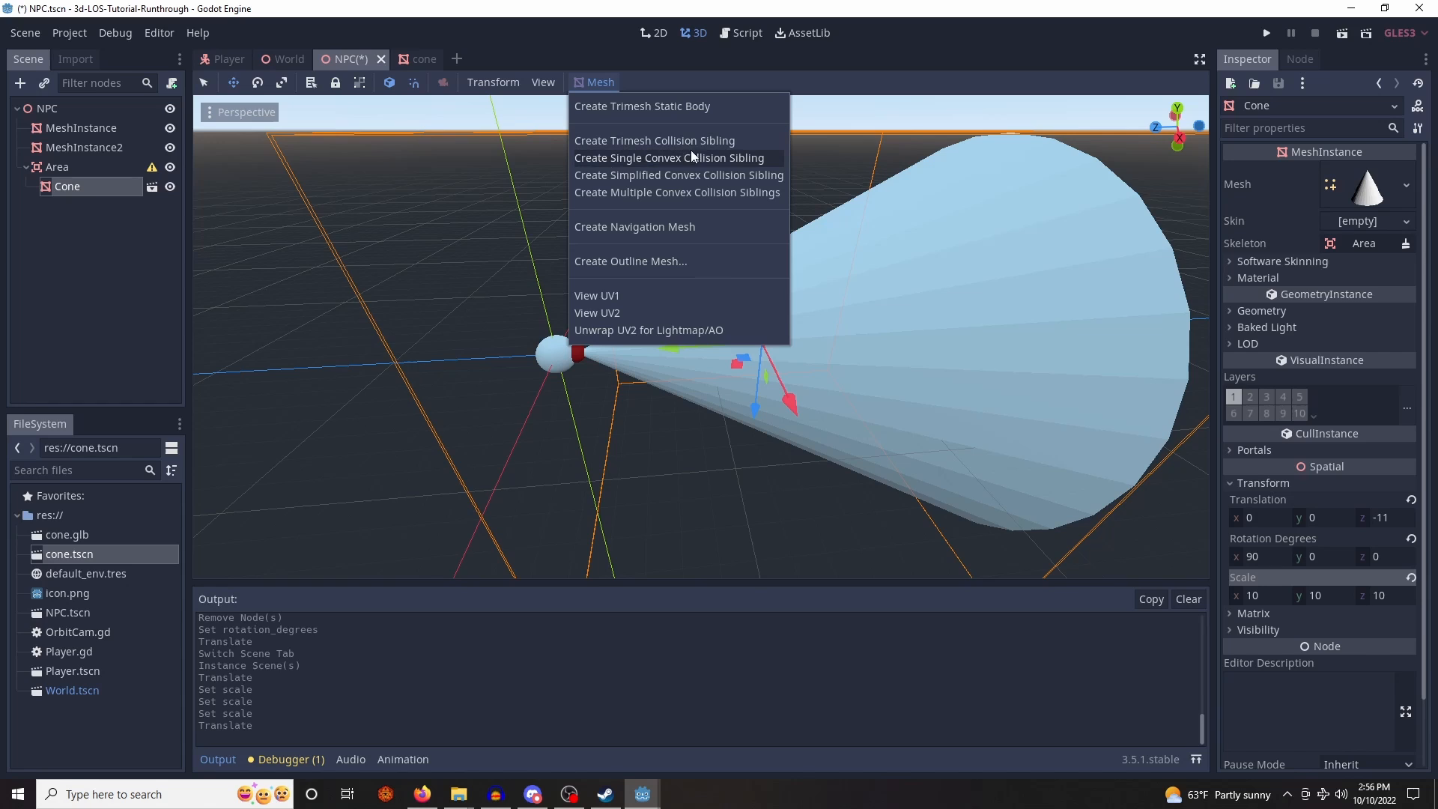
- Generate a convex collision sibling from the cone and rename the Area to VisionArea
{"action": "left_click", "coordinate": [669, 157]}
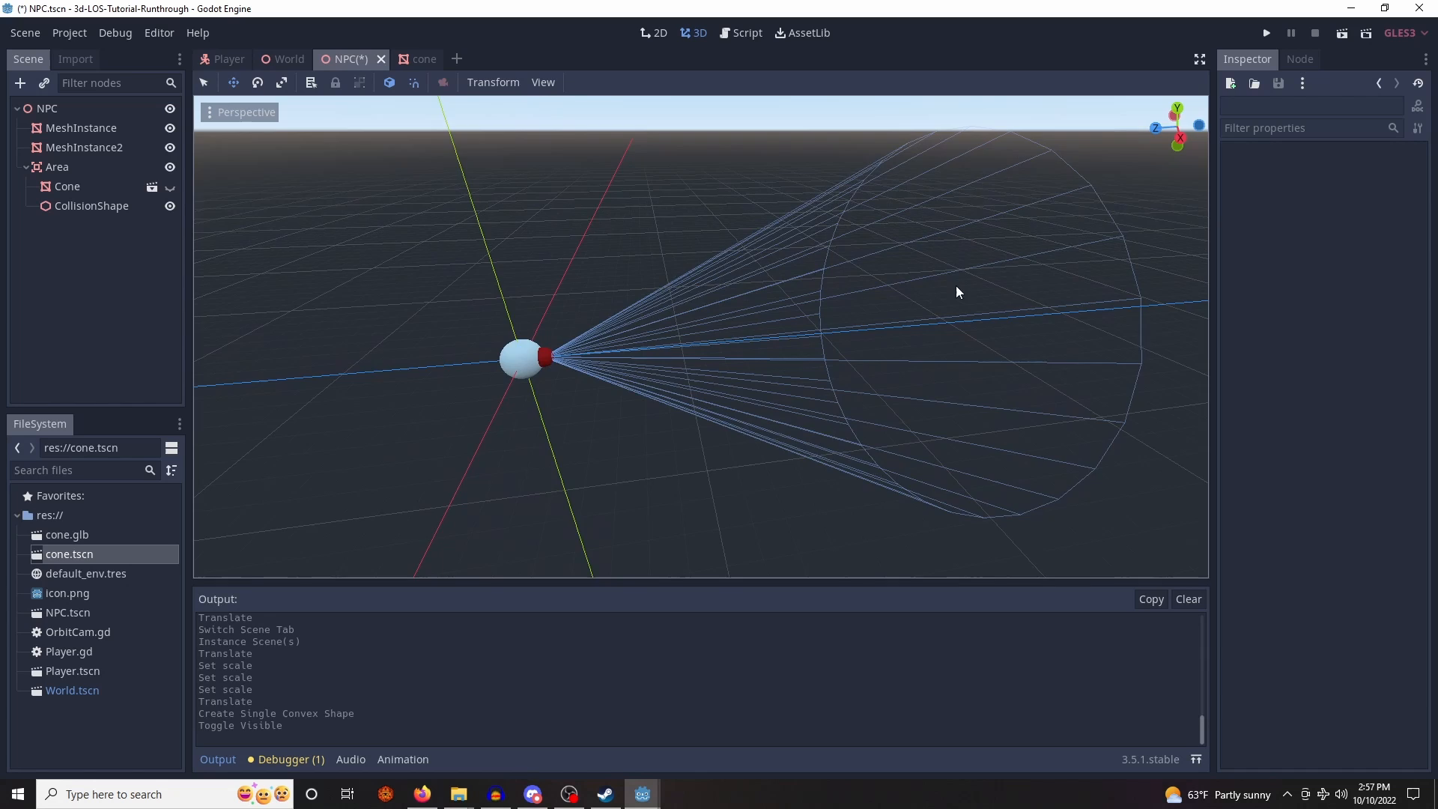
{"action": "left_click", "coordinate": [57, 166]}
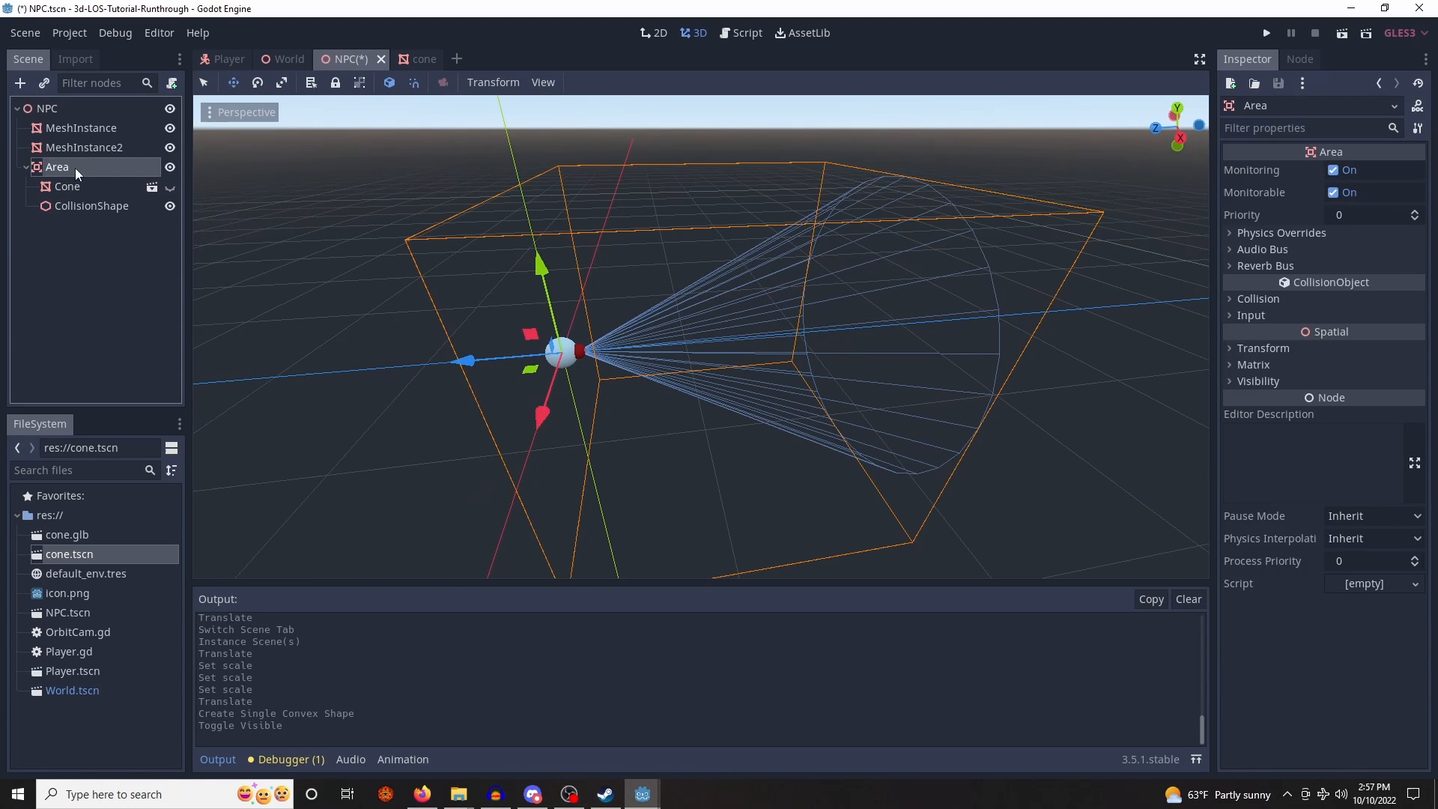
{"action": "double_click", "coordinate": [55, 166]}
{"action": "type", "text": "Vision"}
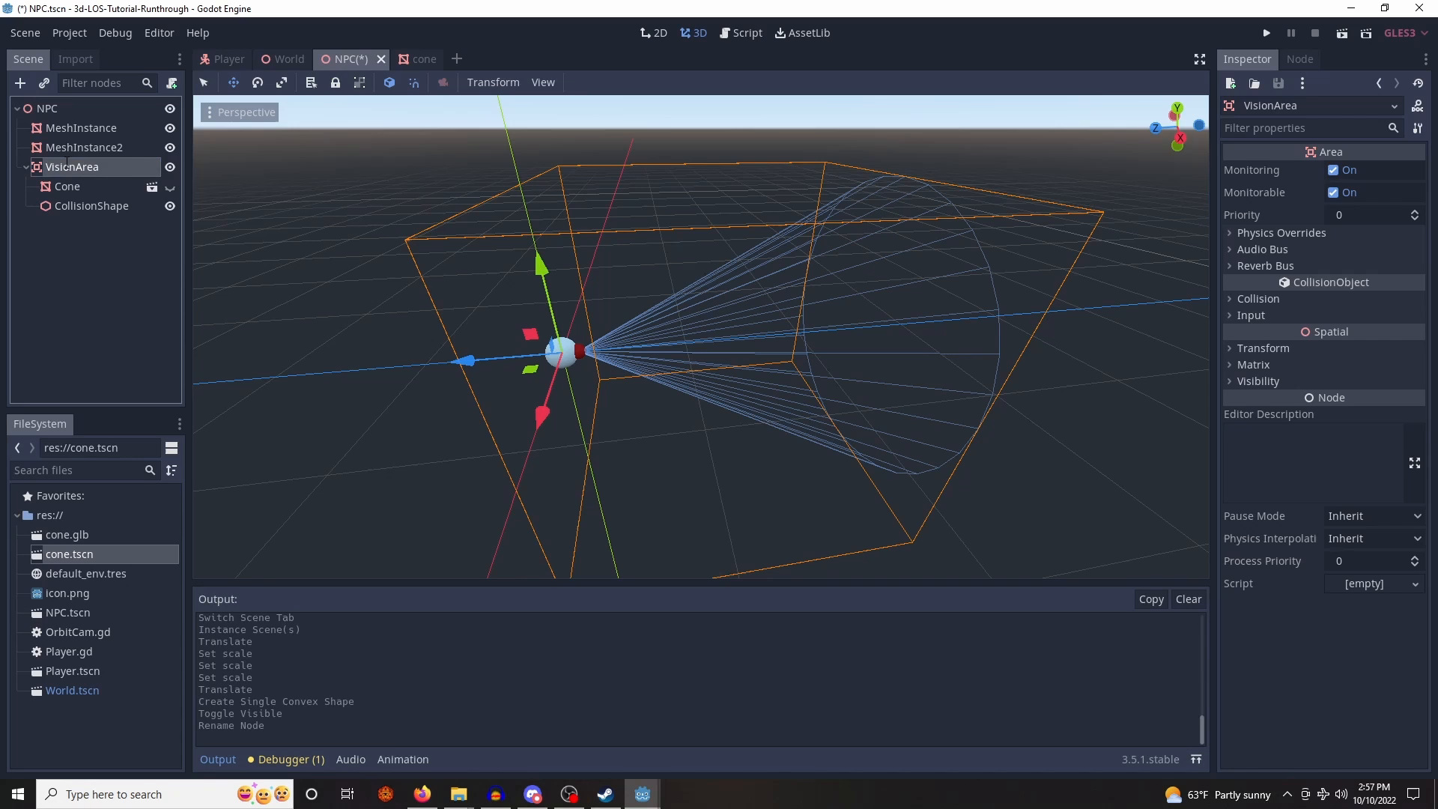
{"action": "right_click", "coordinate": [46, 108]}
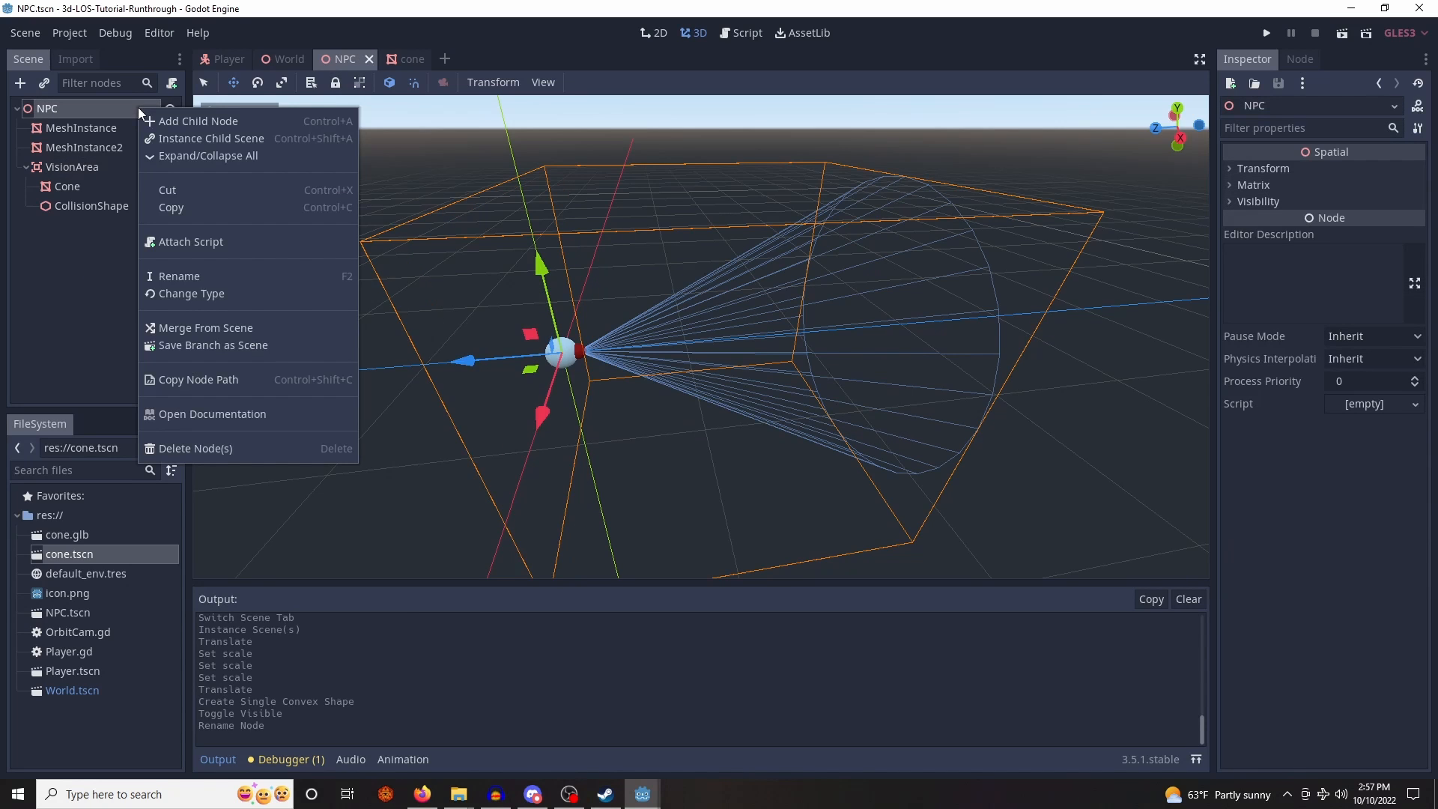
- Attach a script to NPC and add a 0.25-second autostart Timer
{"action": "left_click", "coordinate": [190, 241]}
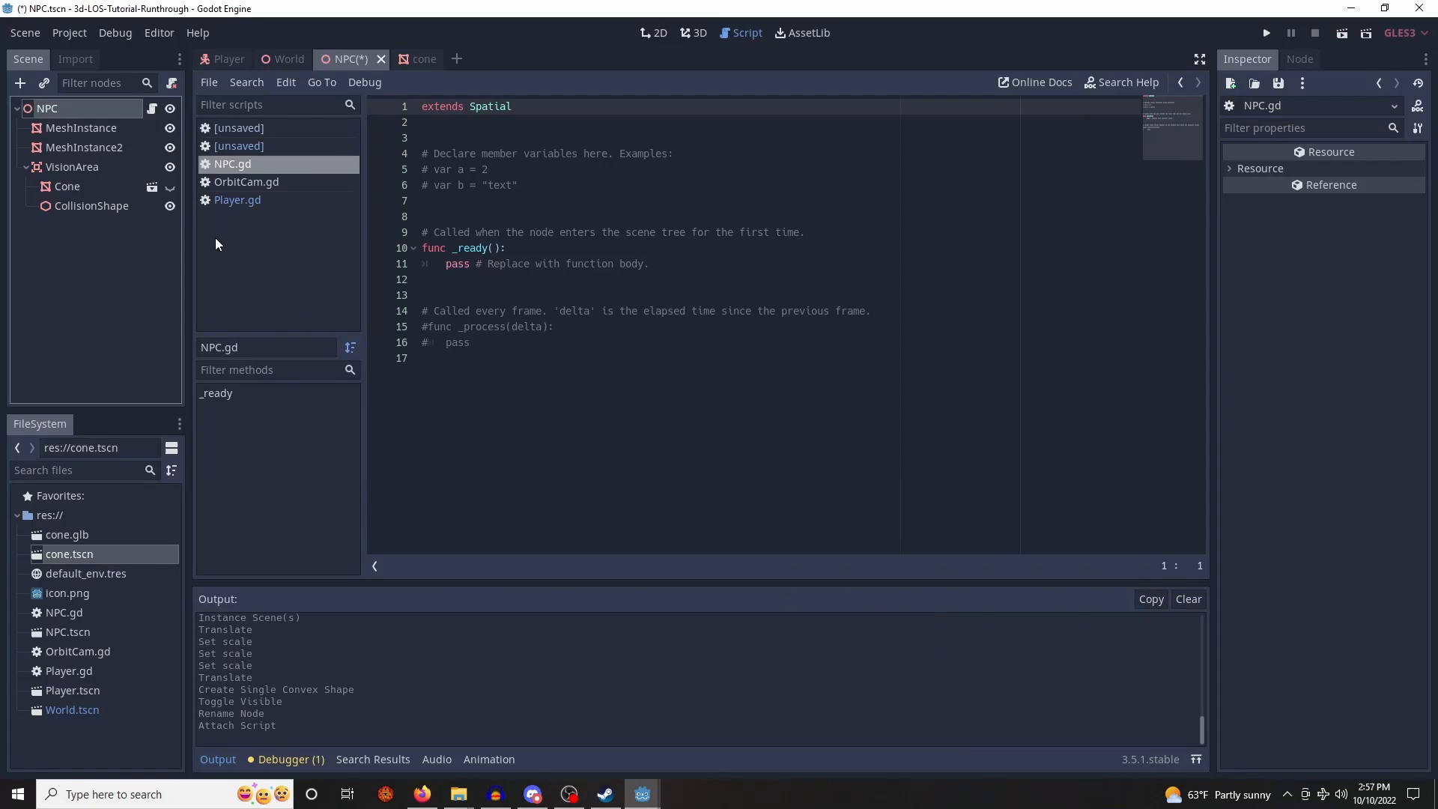
{"action": "mouse_move", "coordinate": [91, 199]}
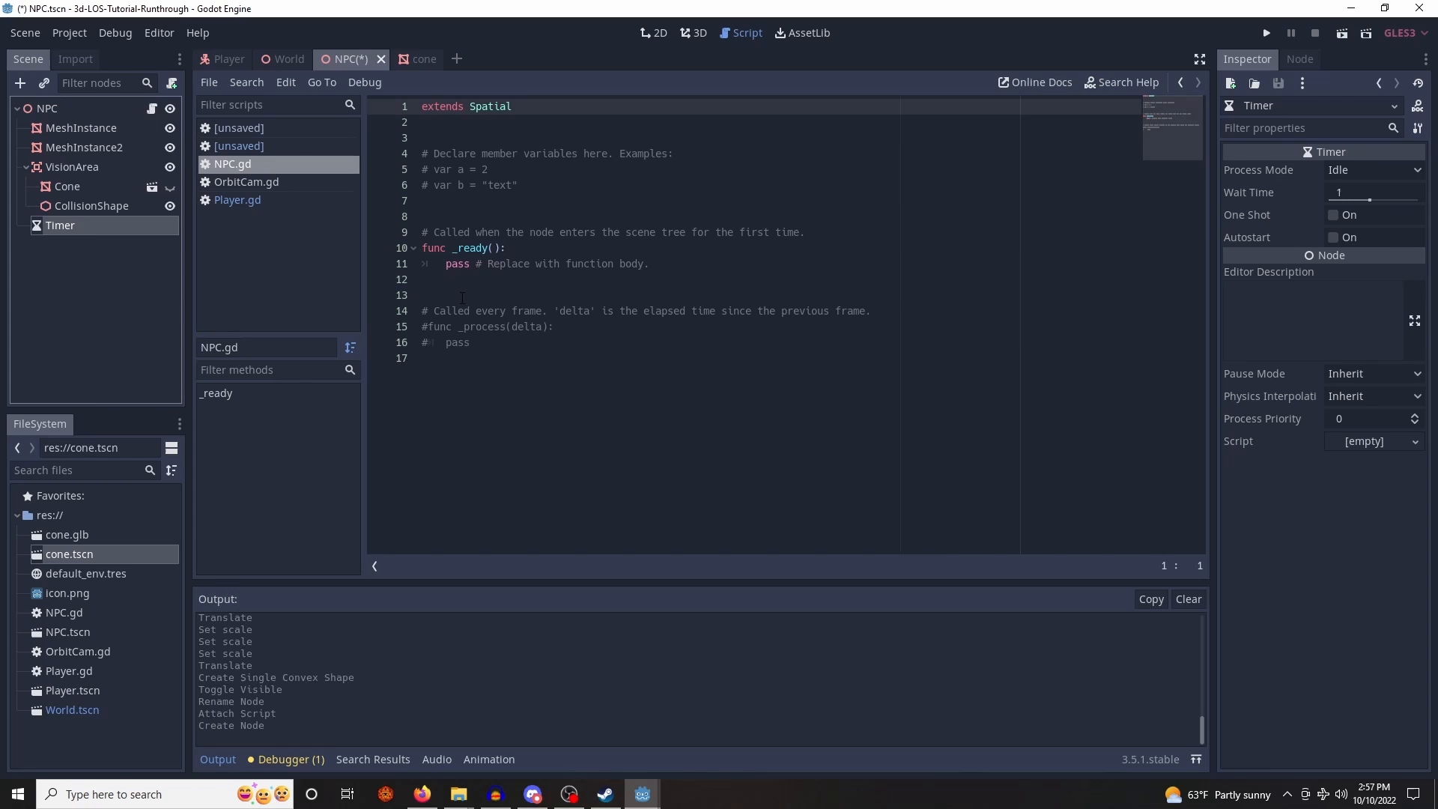
{"action": "mouse_move", "coordinate": [1335, 200]}
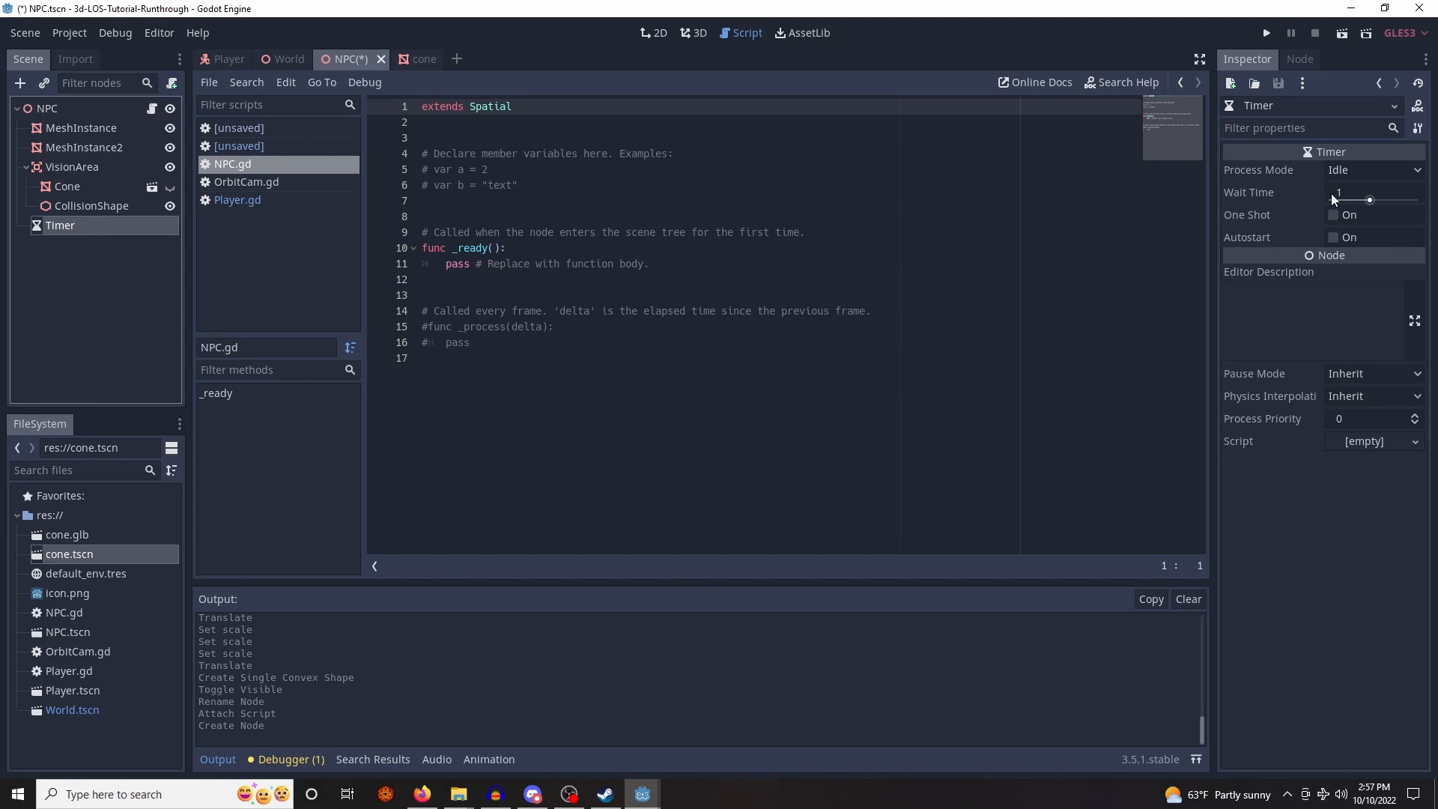
{"action": "type", "text": "0.25"}
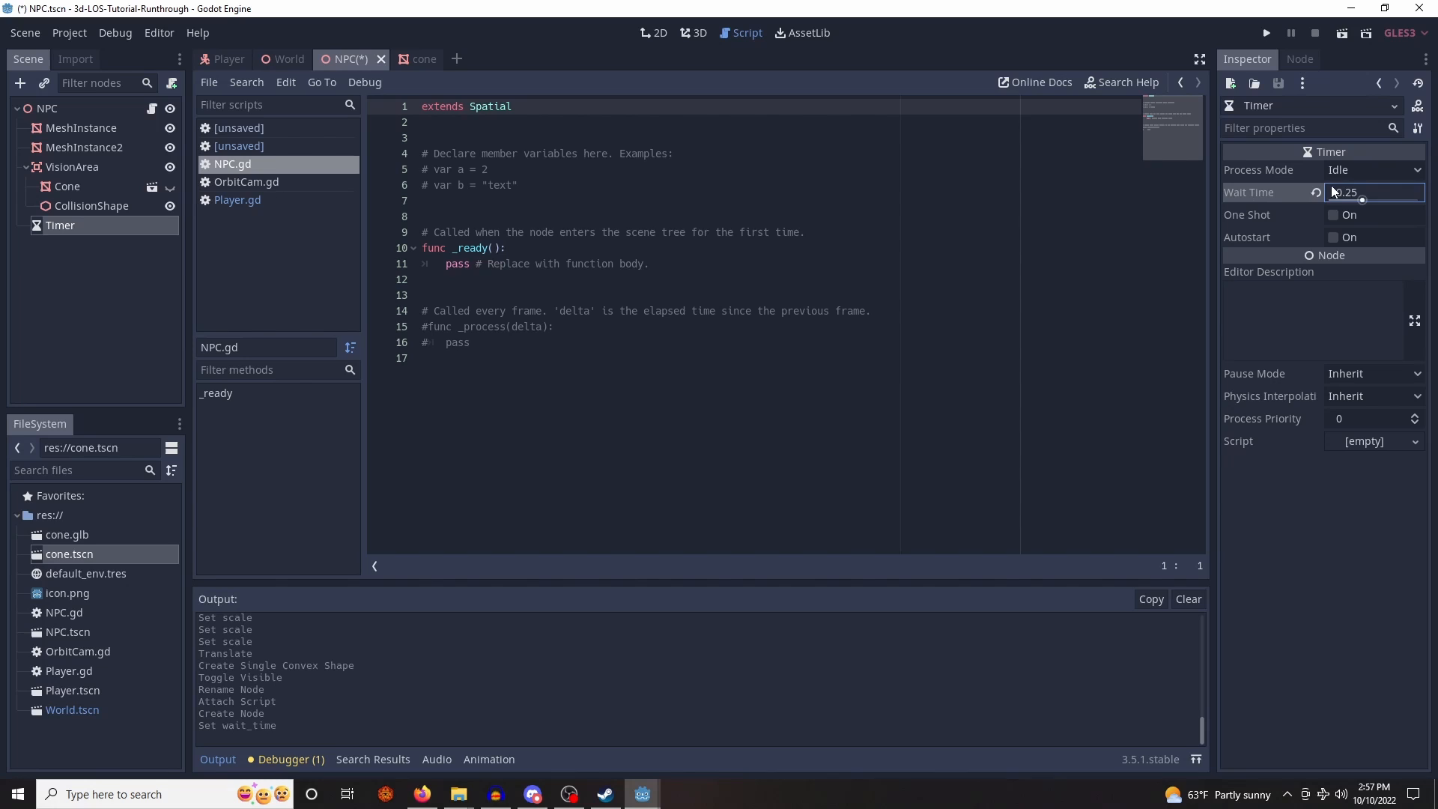
{"action": "left_click", "coordinate": [1334, 238]}
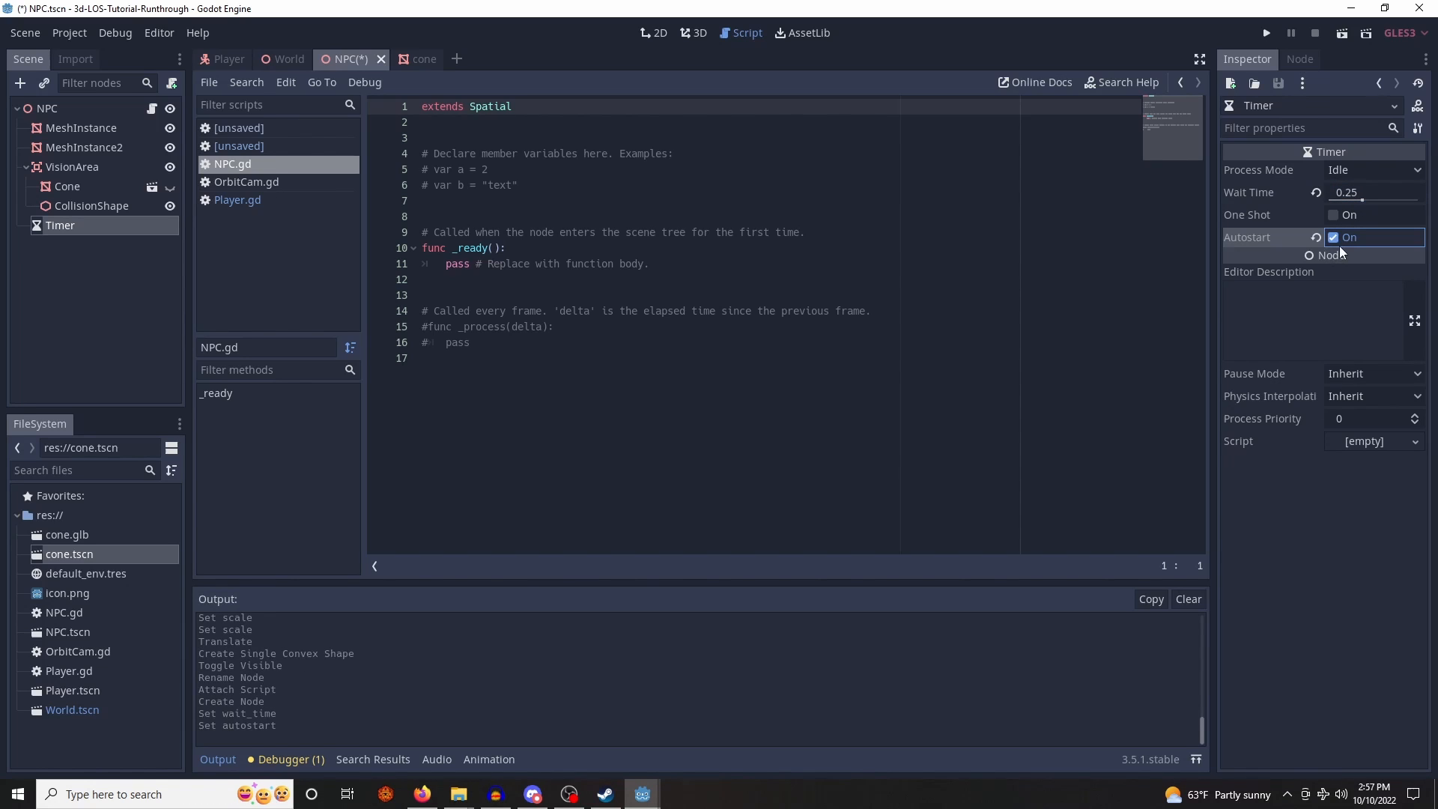
- Rename the timer to VisionTimer in the Scene dock
{"action": "left_click", "coordinate": [1299, 59]}
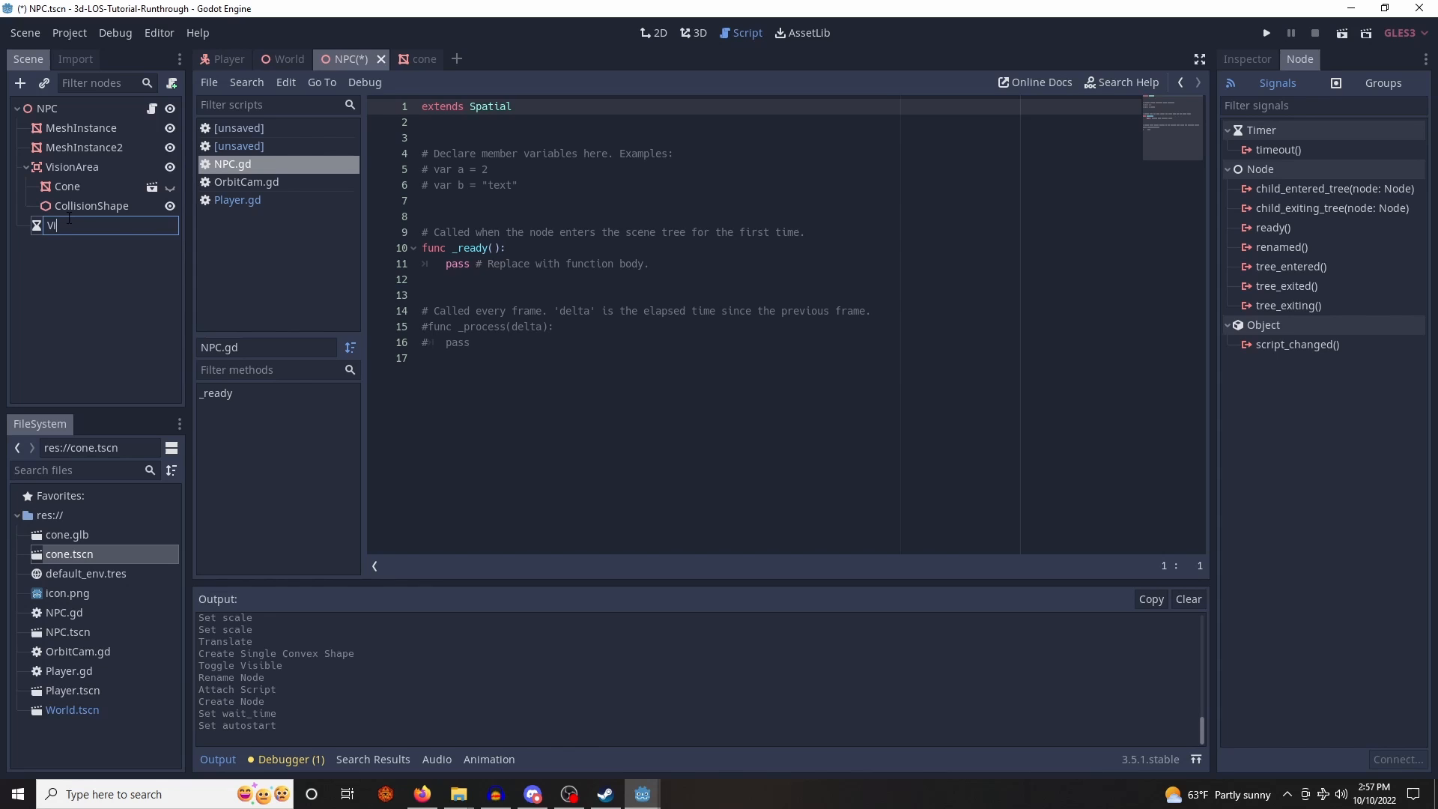
{"action": "type", "text": "VisionTimer"}
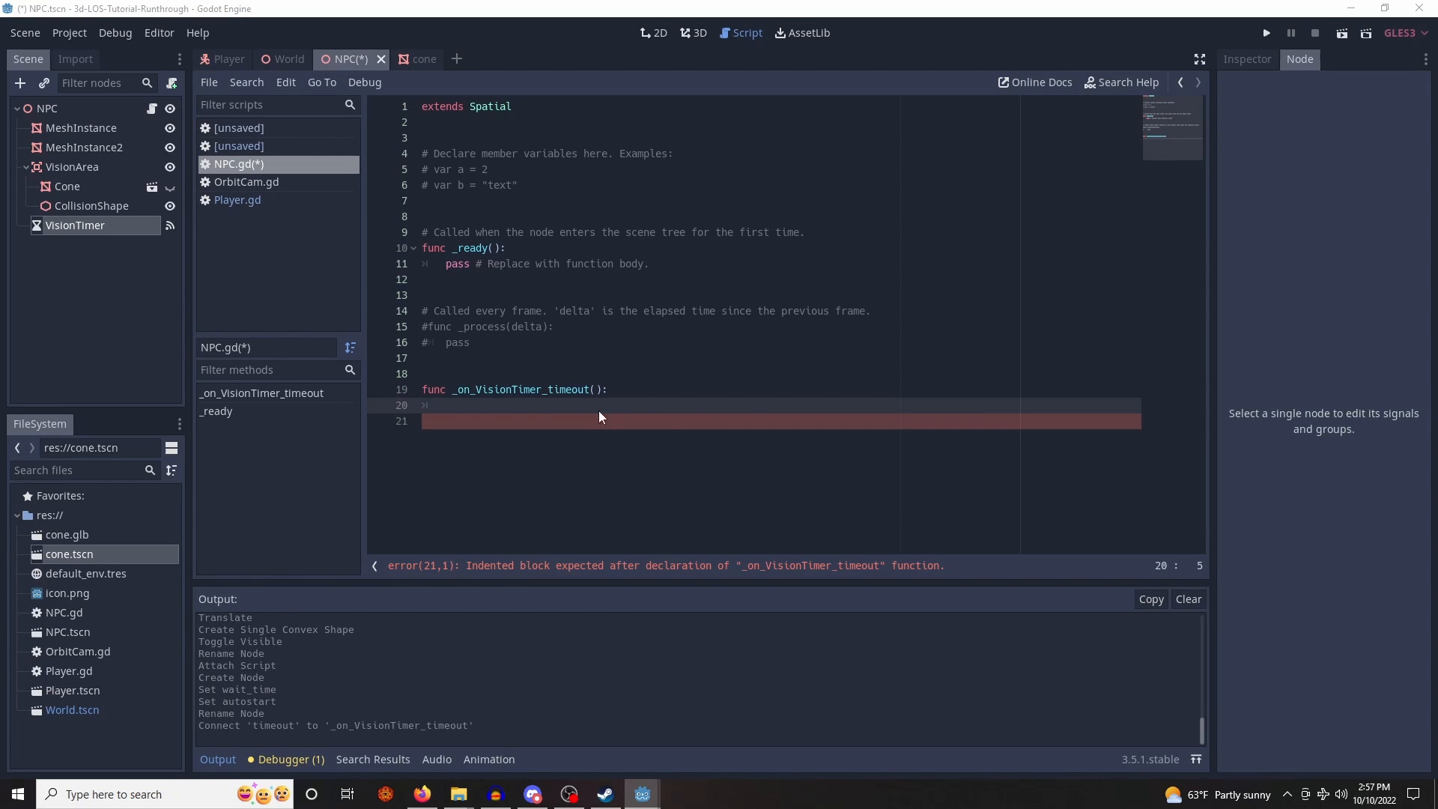
- In the VisionTimer timeout, get VisionArea's overlapping bodies and loop over them when non-empty
{"action": "type", "text": "var overlaps = $VisionArea.get_overlapping_bodies()"}
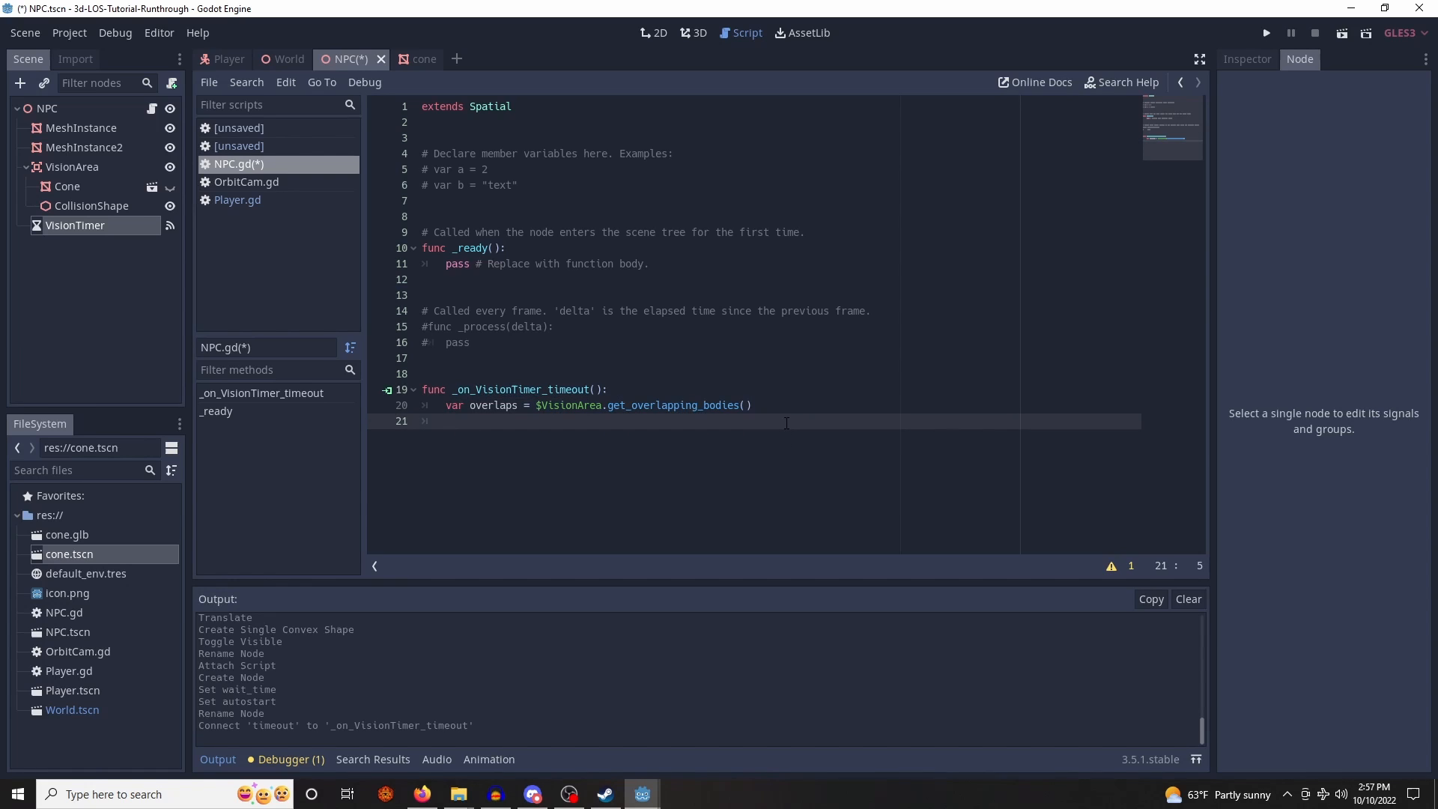
{"action": "type", "text": "if"}
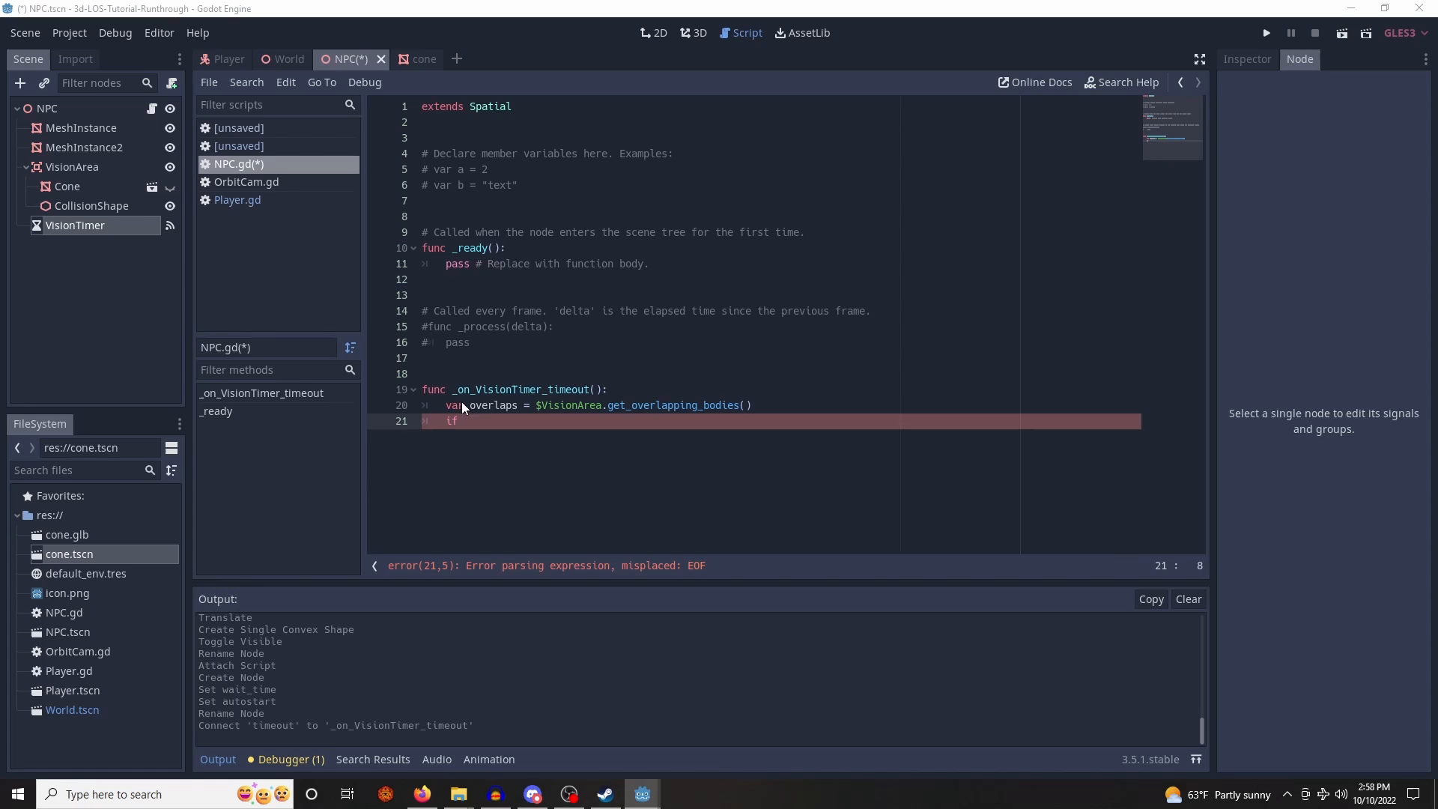
{"action": "type", "text": "overlaps.size() > 0:"}
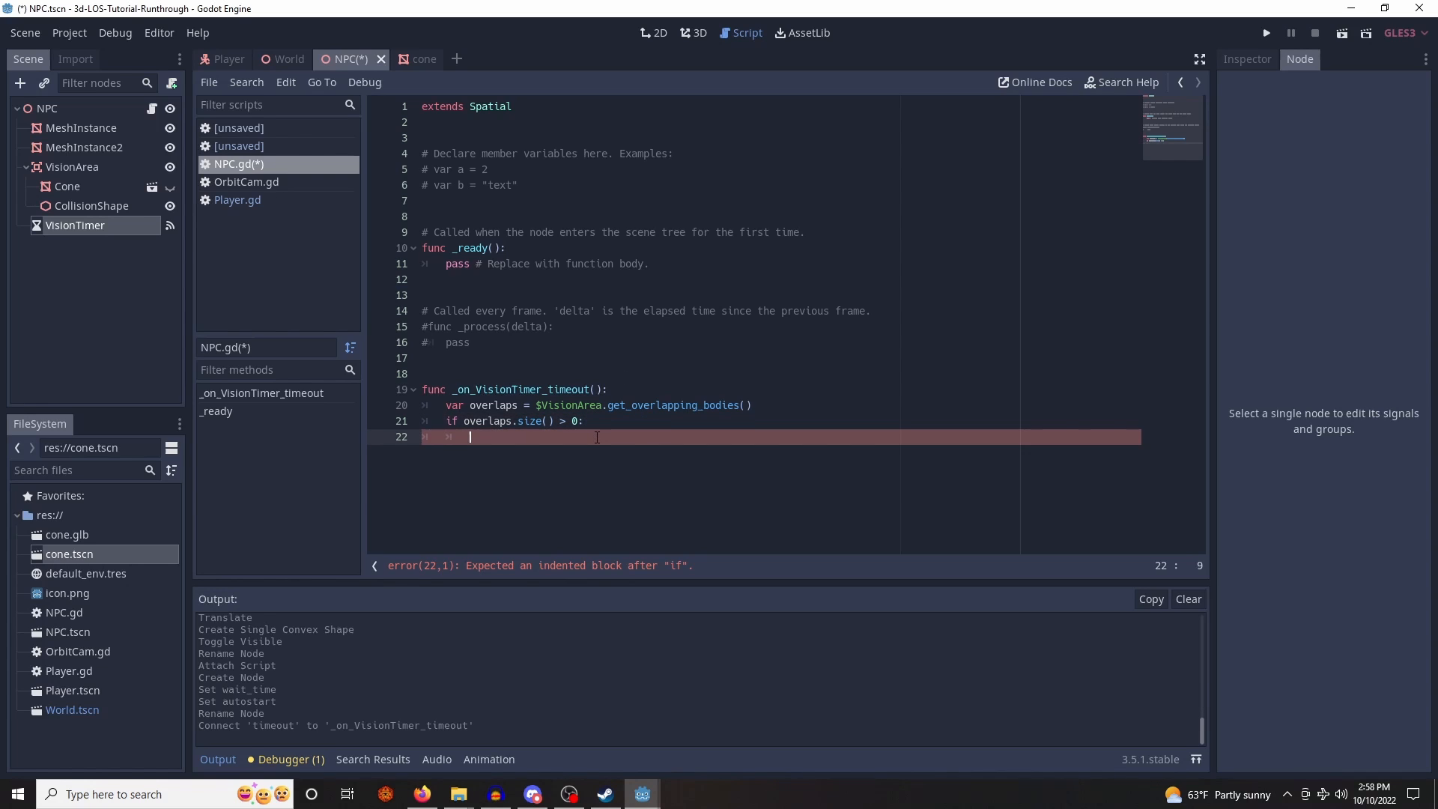
{"action": "type", "text": "for overlap in overlaps:"}
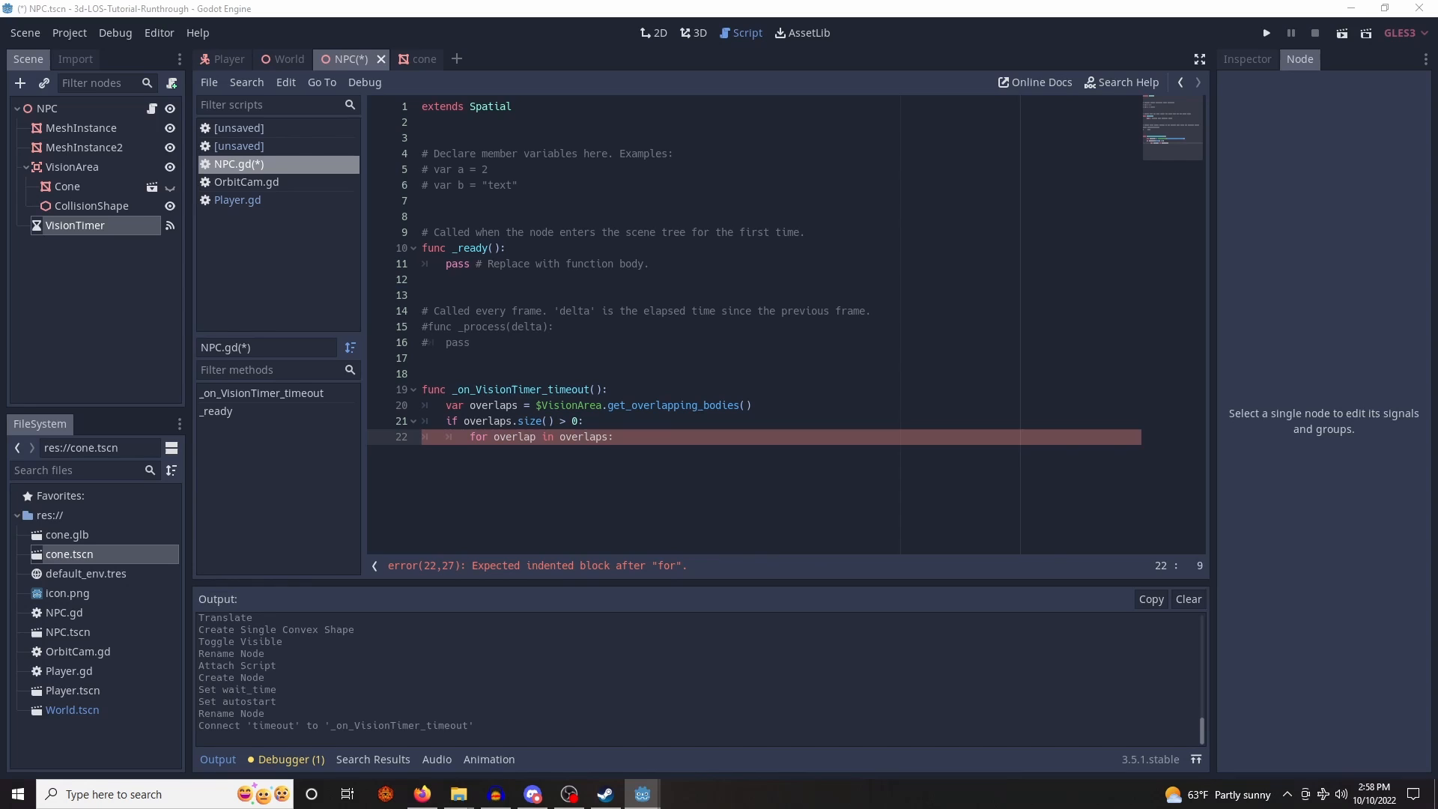
{"action": "key", "text": "enter"}
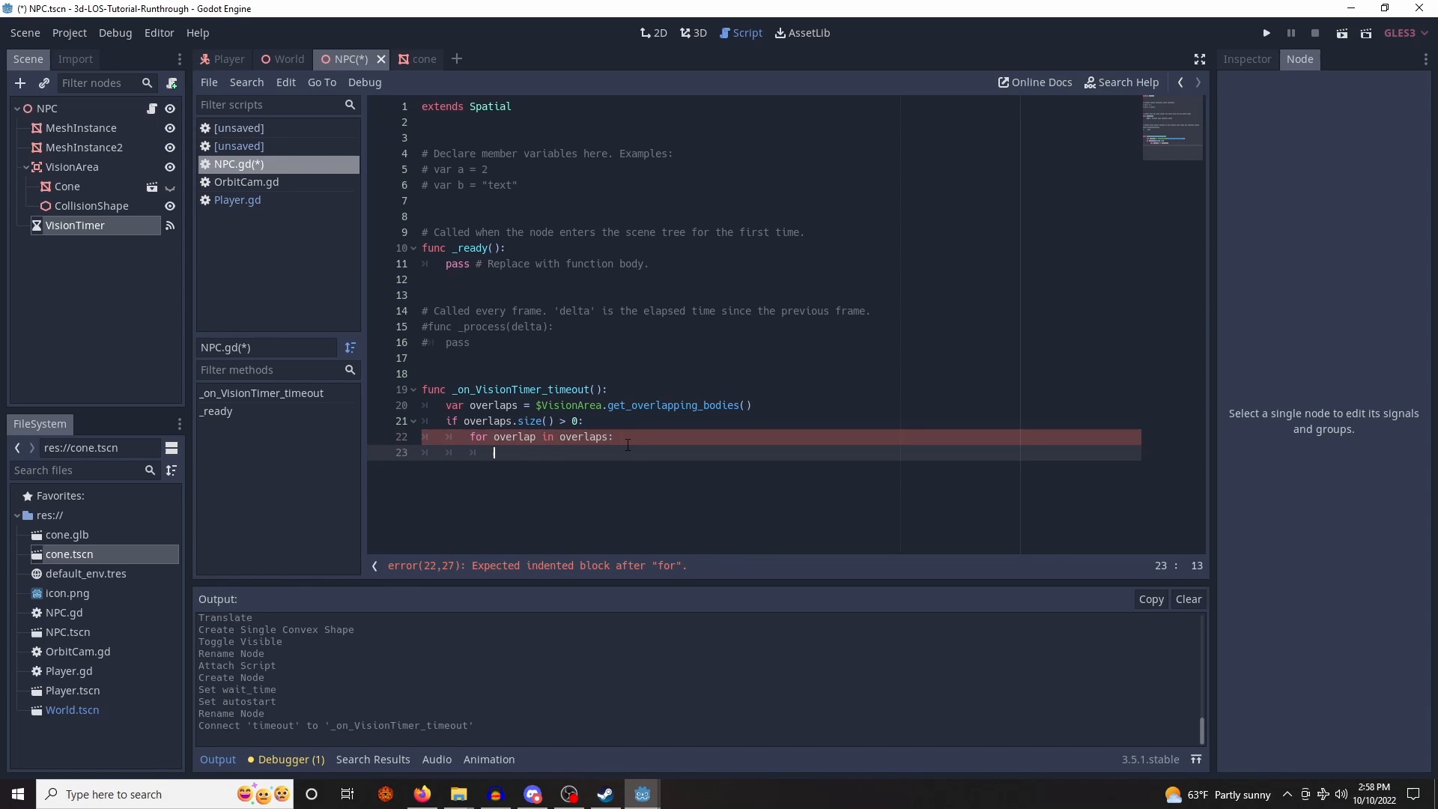
- Print "I see you" when an overlapping body is named Player, then return to the World scene
{"action": "type", "text": "if overlap.name == \"Player\":"}
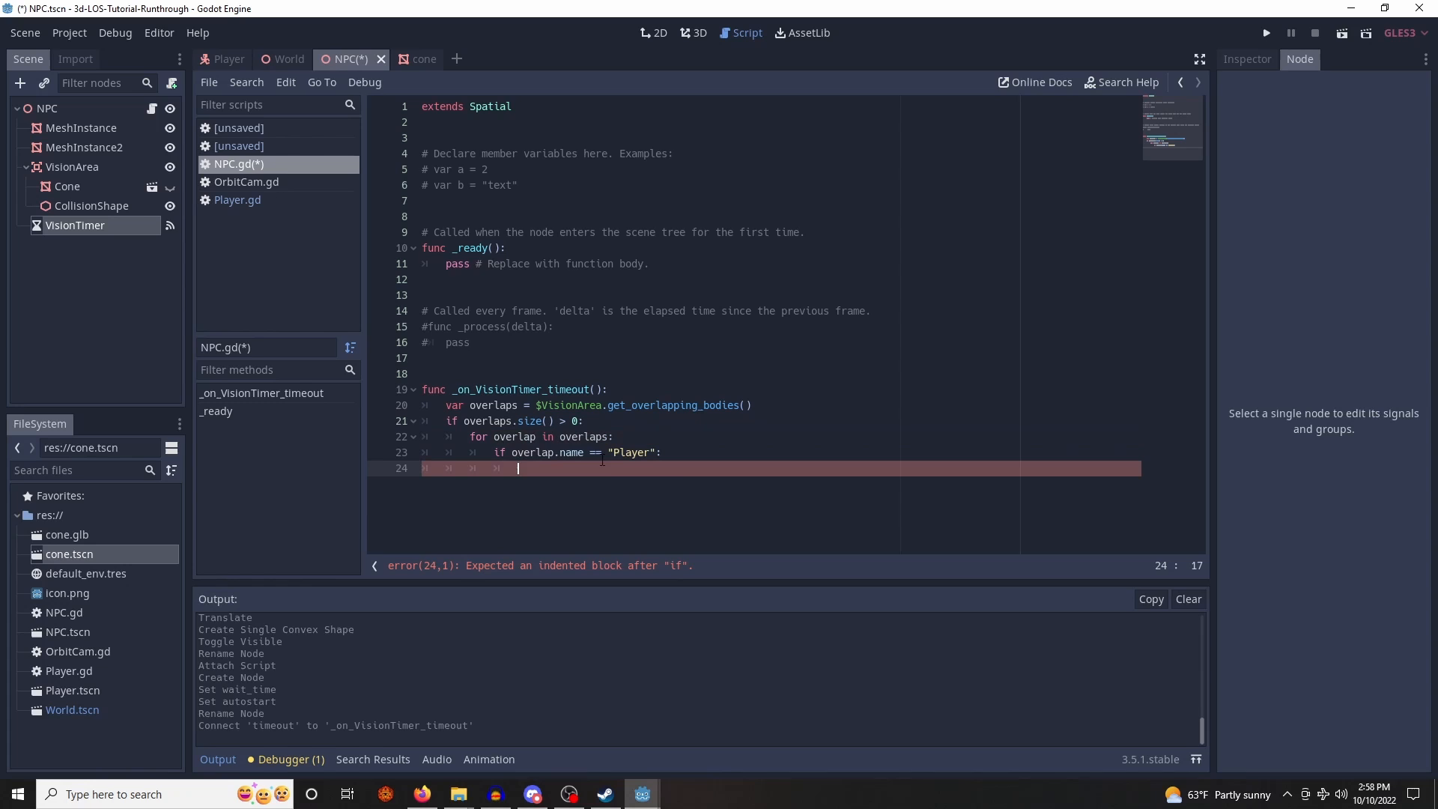
{"action": "type", "text": "print("}
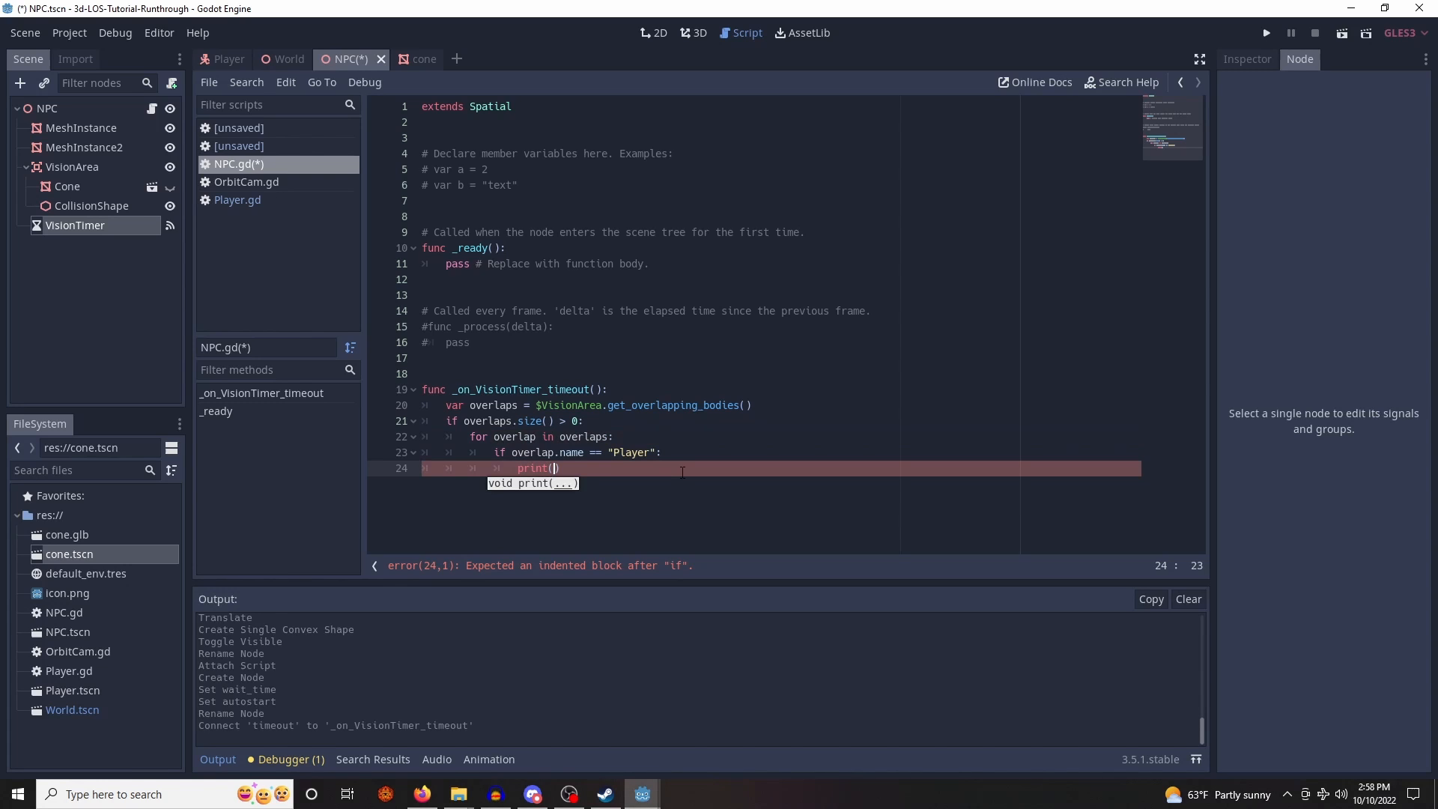
{"action": "type", "text": "\"I see you\""}
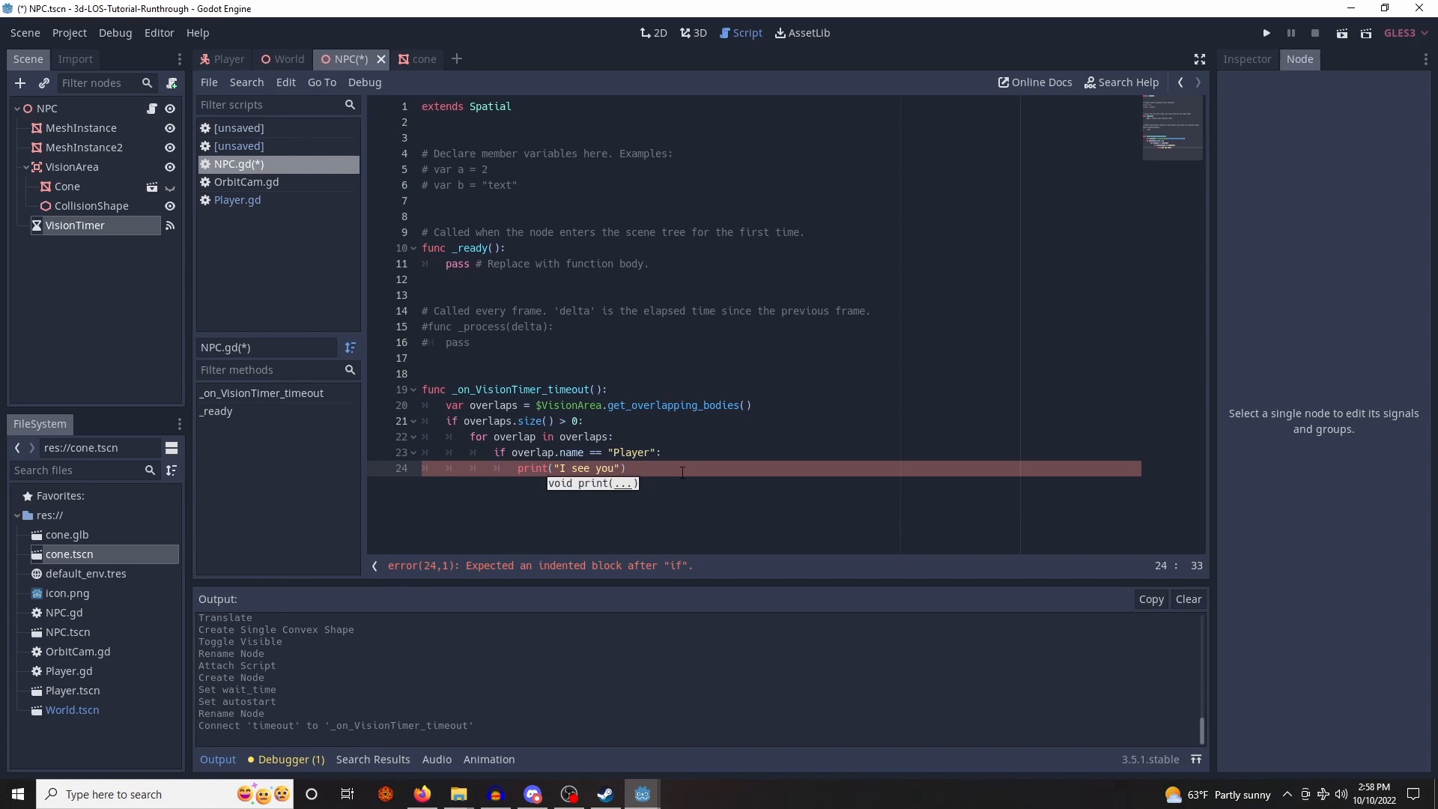
{"action": "left_click", "coordinate": [288, 58]}
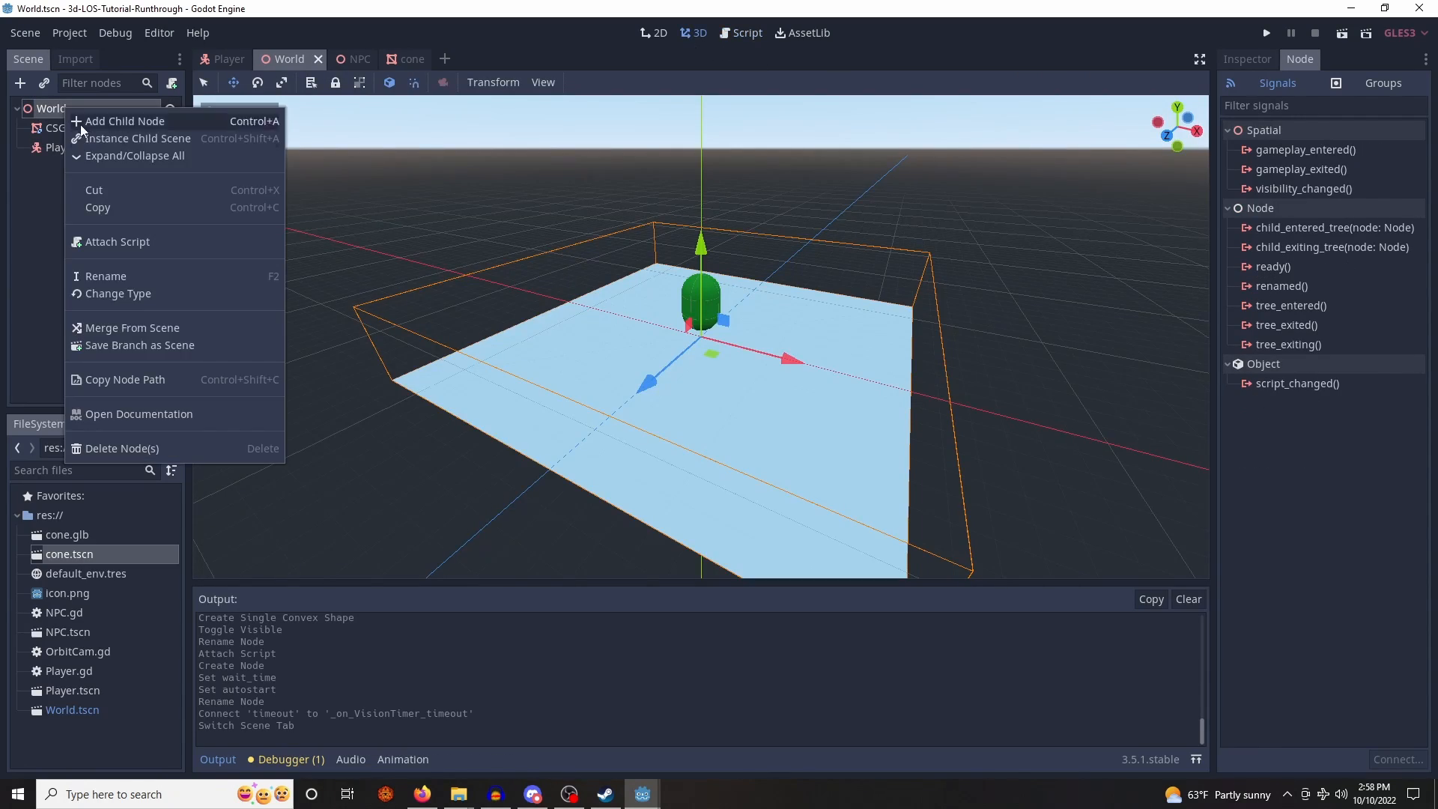
- Instance NPC.tscn into World, move it beside the floor, and run the scene
{"action": "left_click", "coordinate": [138, 138]}
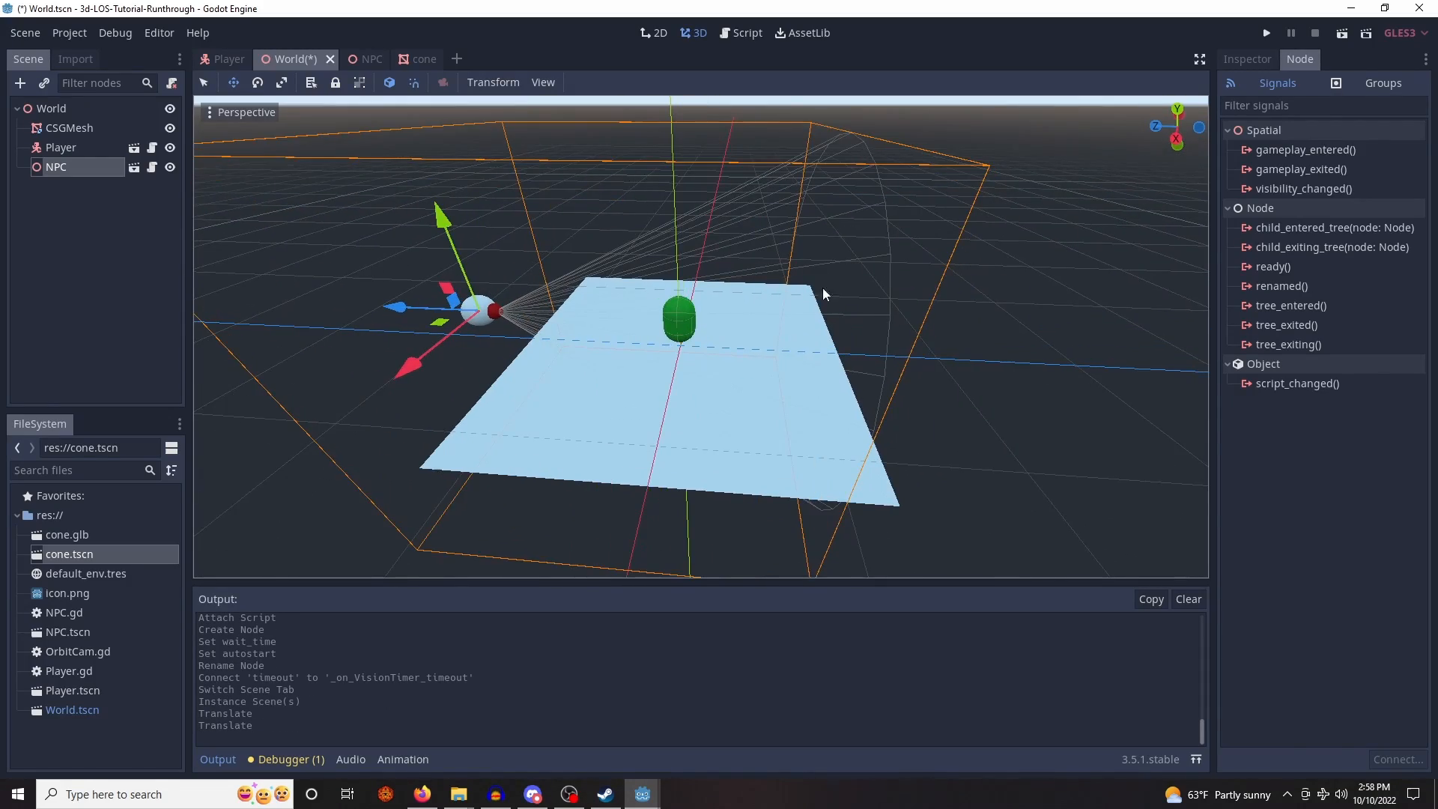
{"action": "left_click_drag", "start_coordinate": [821, 294], "coordinate": [289, 443]}
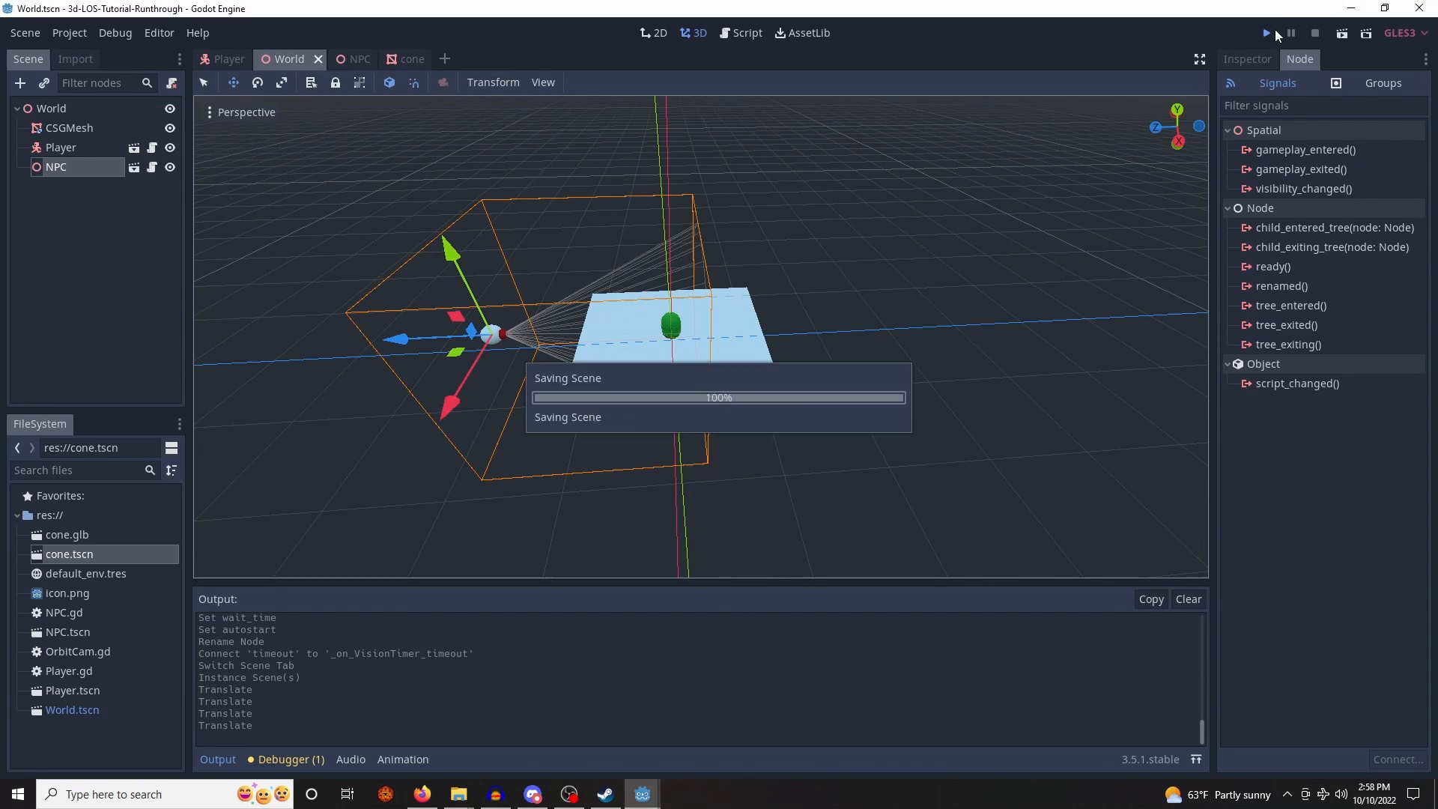
{"action": "left_click", "coordinate": [1265, 33]}
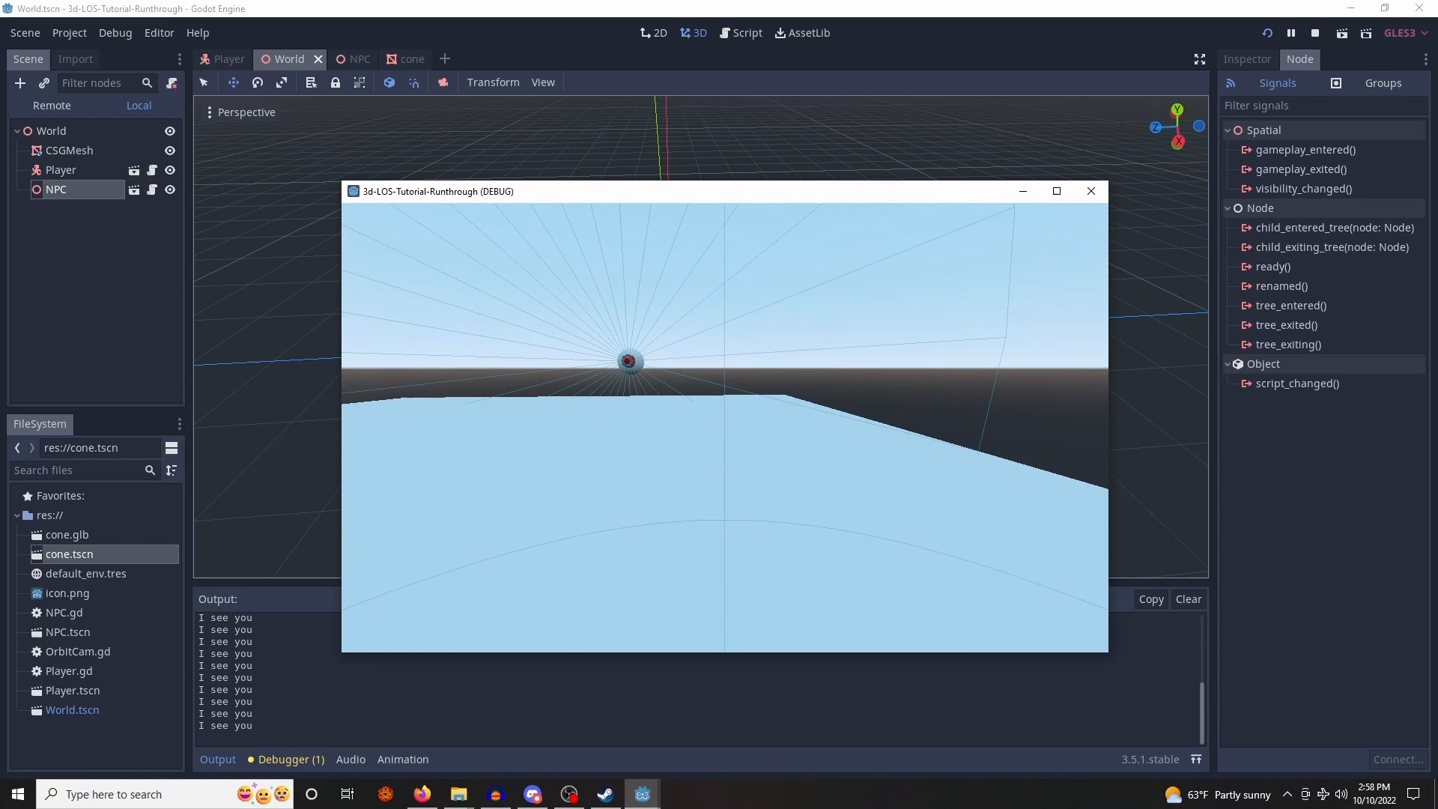
- Stop the running game after it repeatedly prints "I see you"
{"action": "left_click", "coordinate": [1314, 32]}
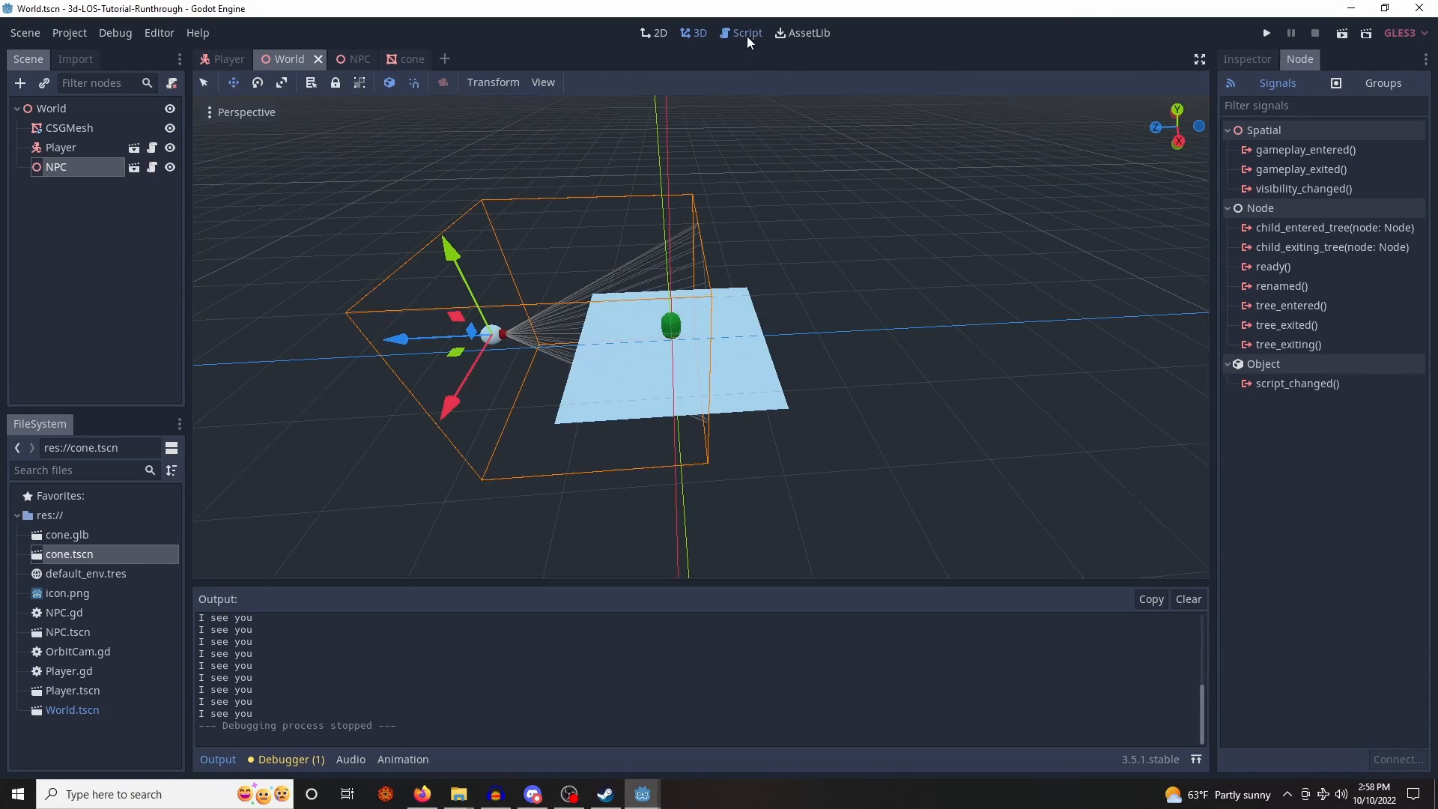
{"action": "left_click", "coordinate": [747, 33]}
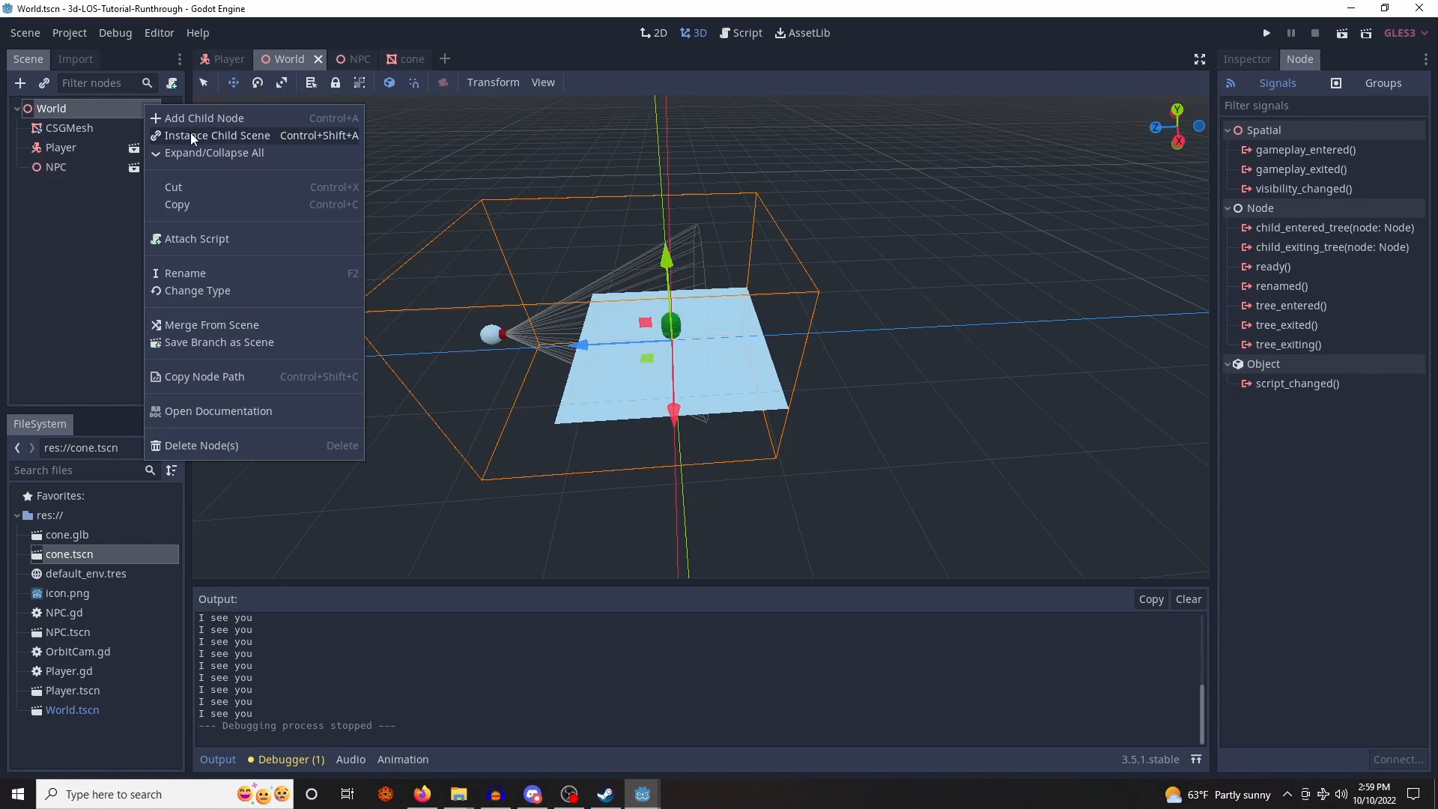
- Add a 4×4×4 CSGBox with Use Collision between the NPC and player, then switch to the NPC scene
{"action": "left_click", "coordinate": [204, 117]}
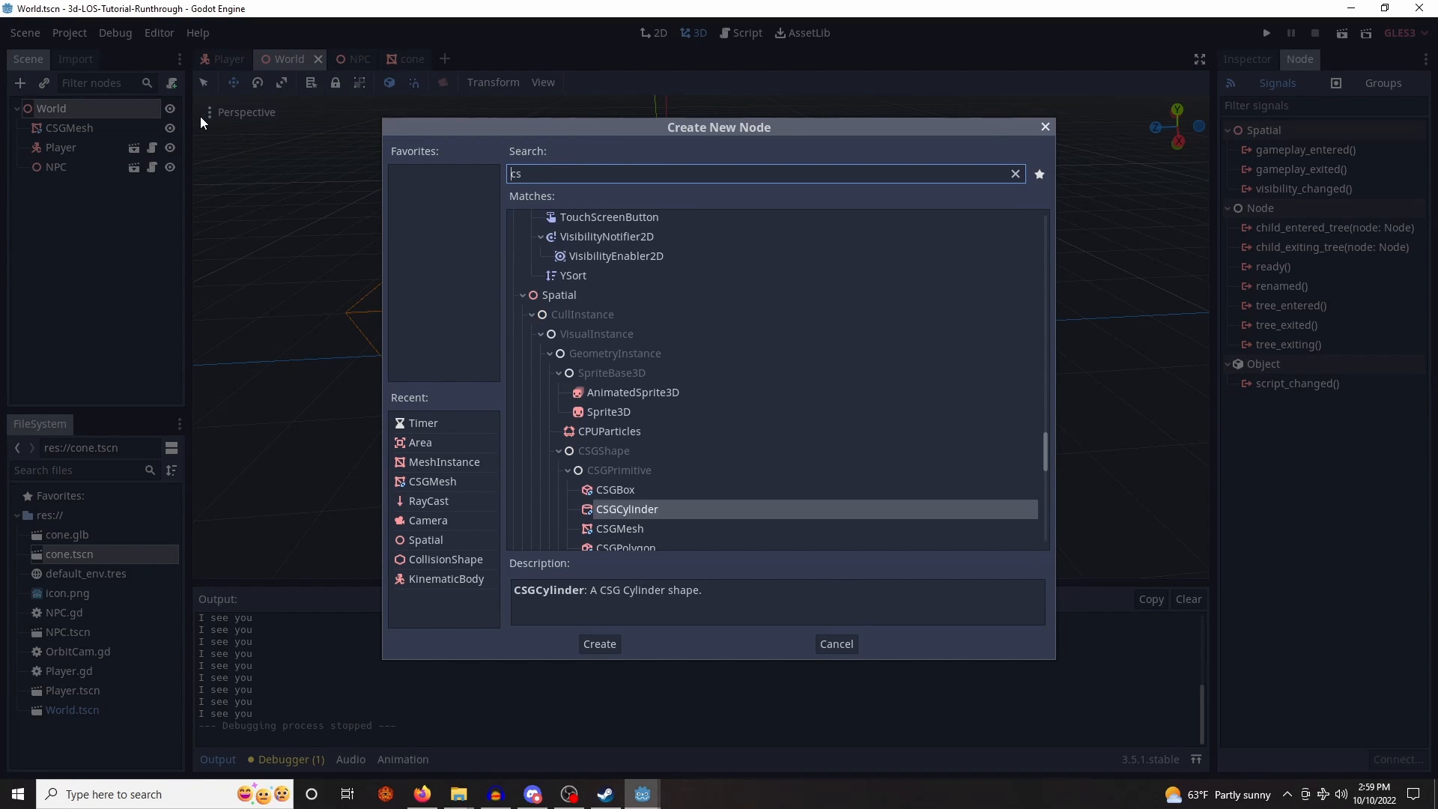
{"action": "left_click", "coordinate": [599, 643]}
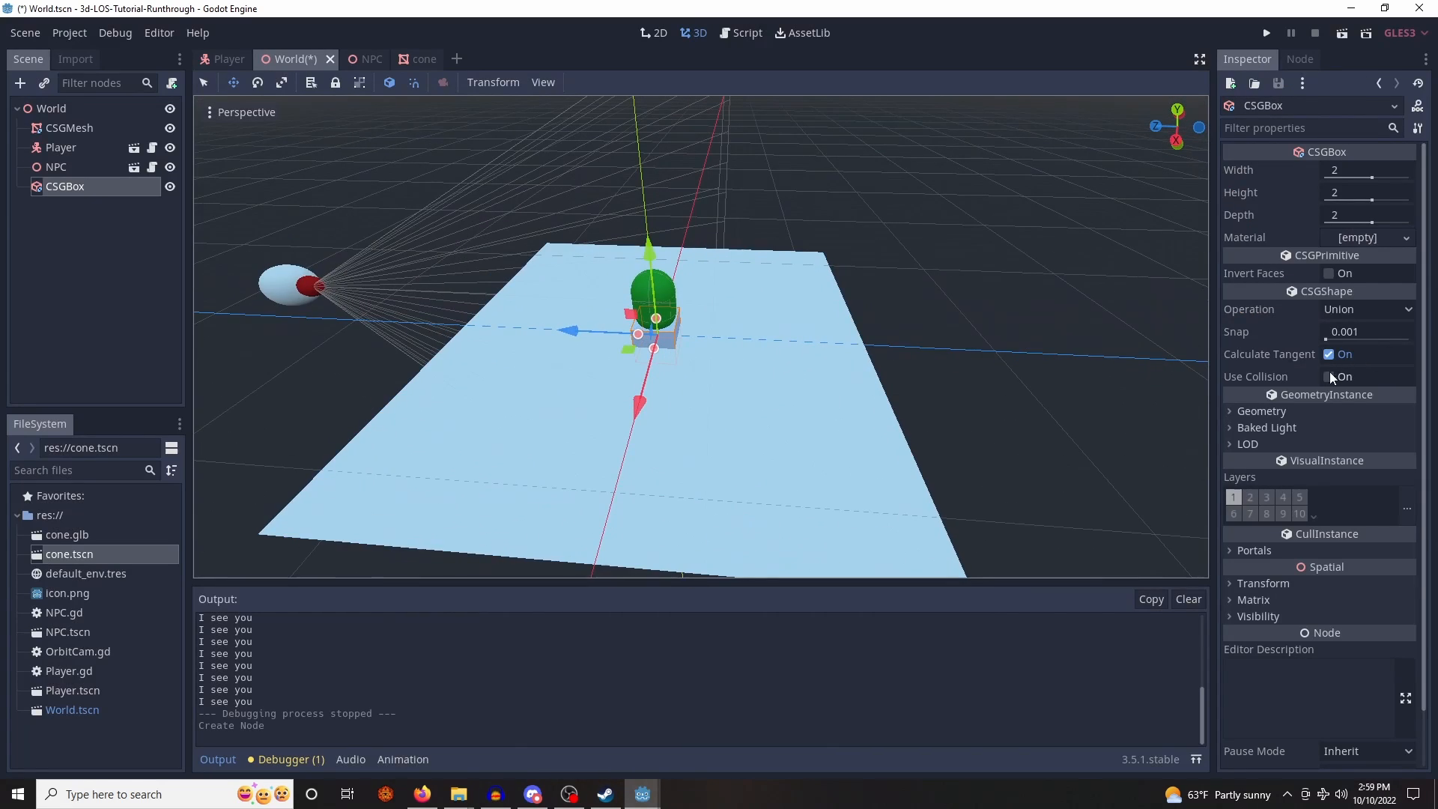
{"action": "left_click", "coordinate": [1329, 378]}
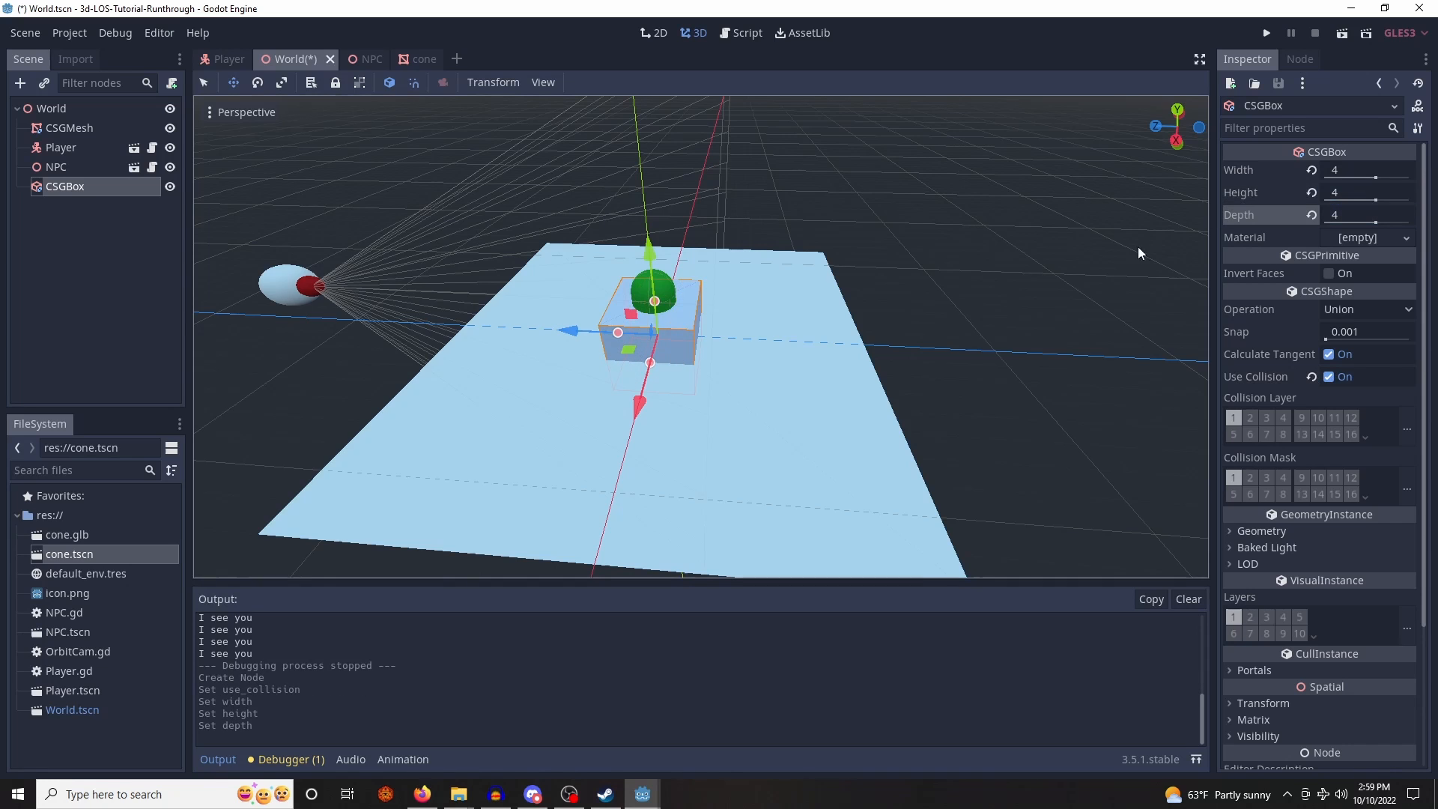
{"action": "left_click_drag", "start_coordinate": [651, 321], "coordinate": [569, 321]}
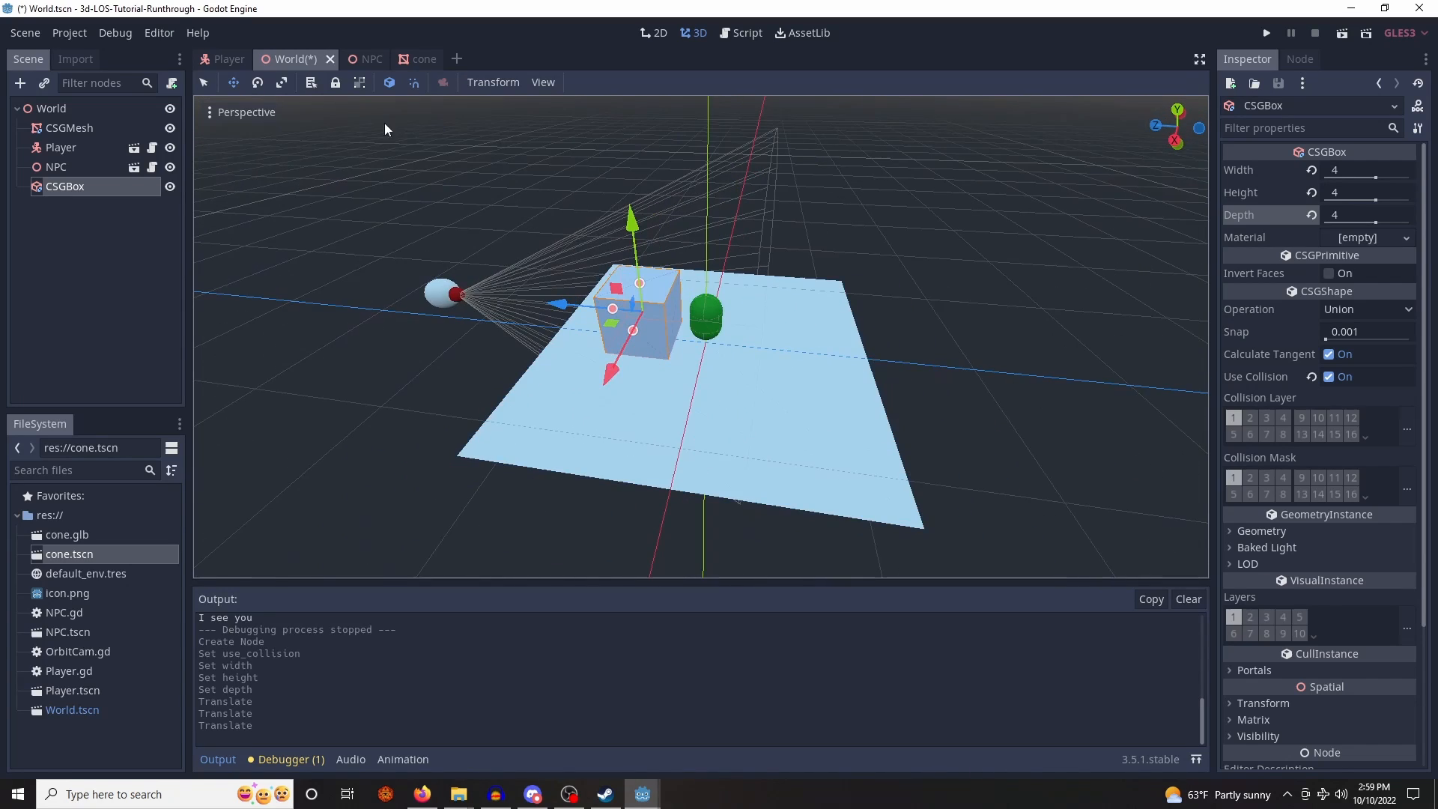
{"action": "left_click", "coordinate": [344, 58]}
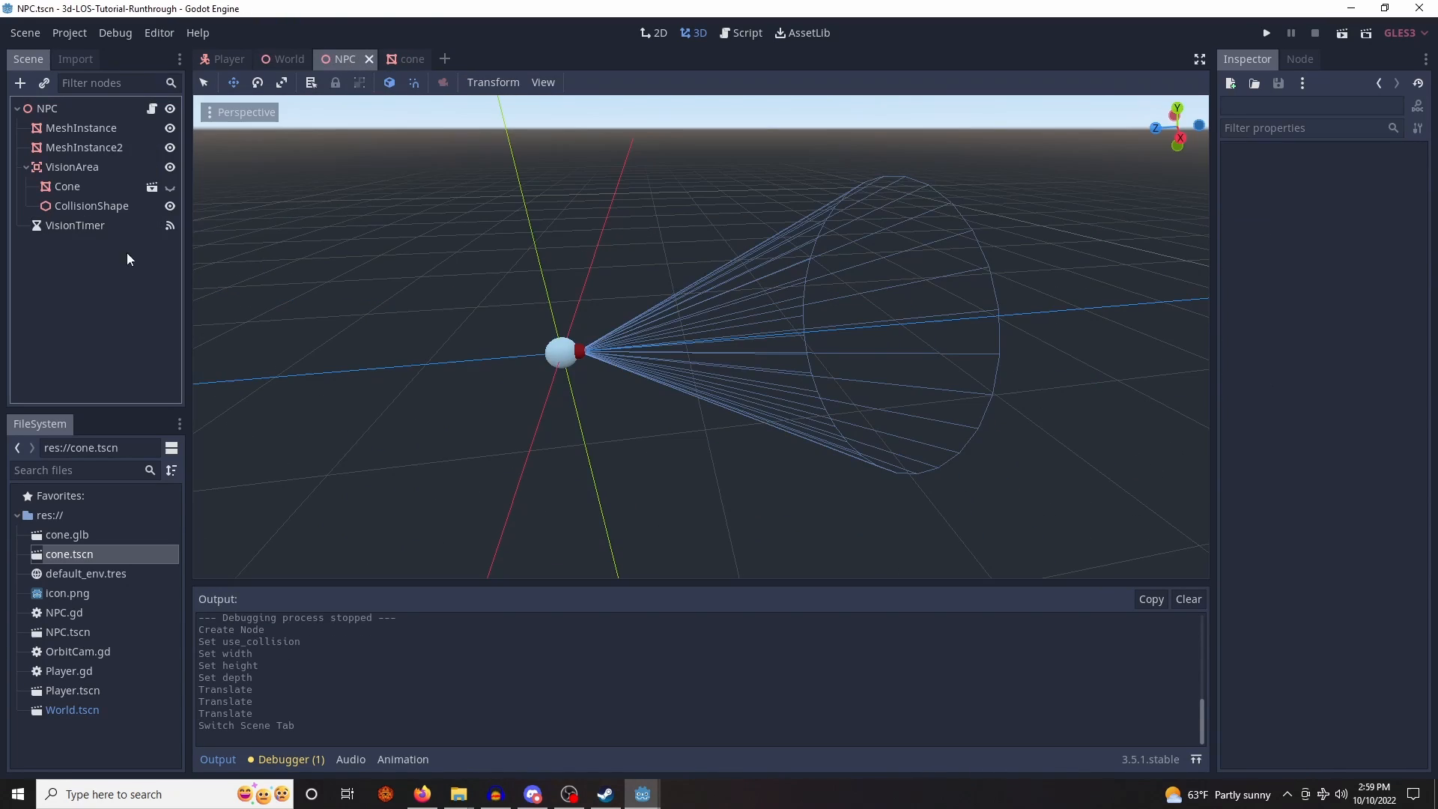
- Add a RayCast node to the NPC named VisionRaycast
{"action": "left_click", "coordinate": [746, 32]}
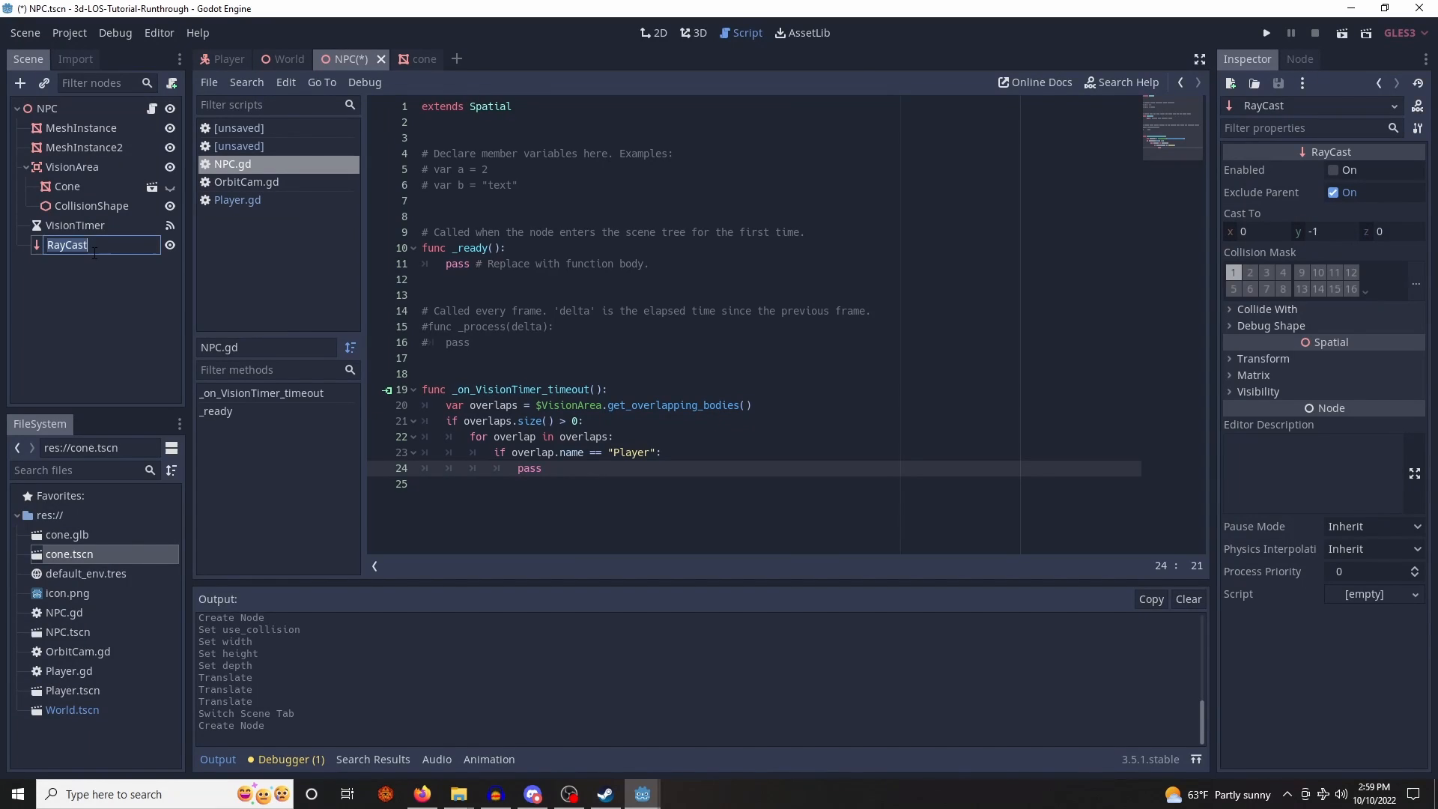
{"action": "type", "text": "VISION"}
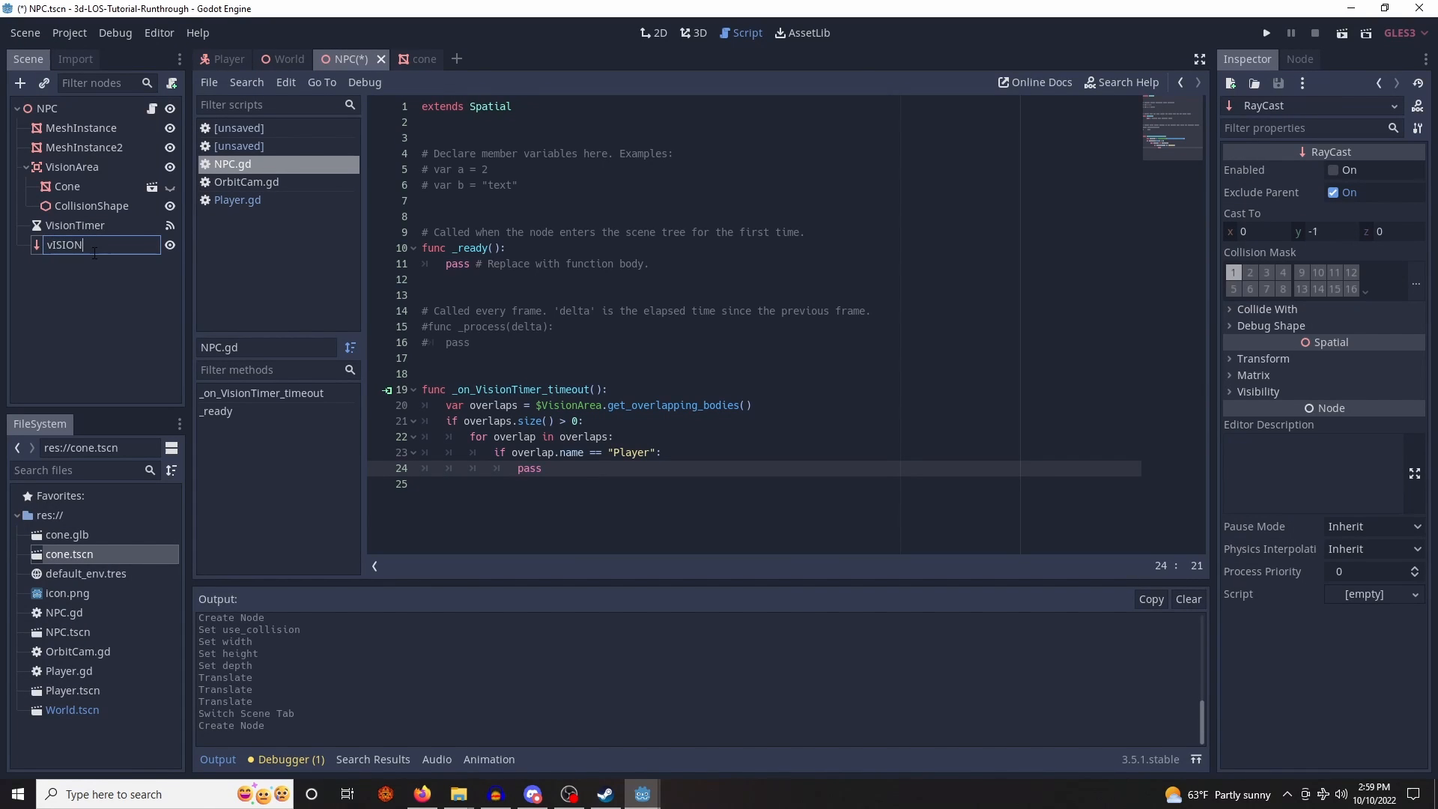
{"action": "type", "text": "VisionRaycast"}
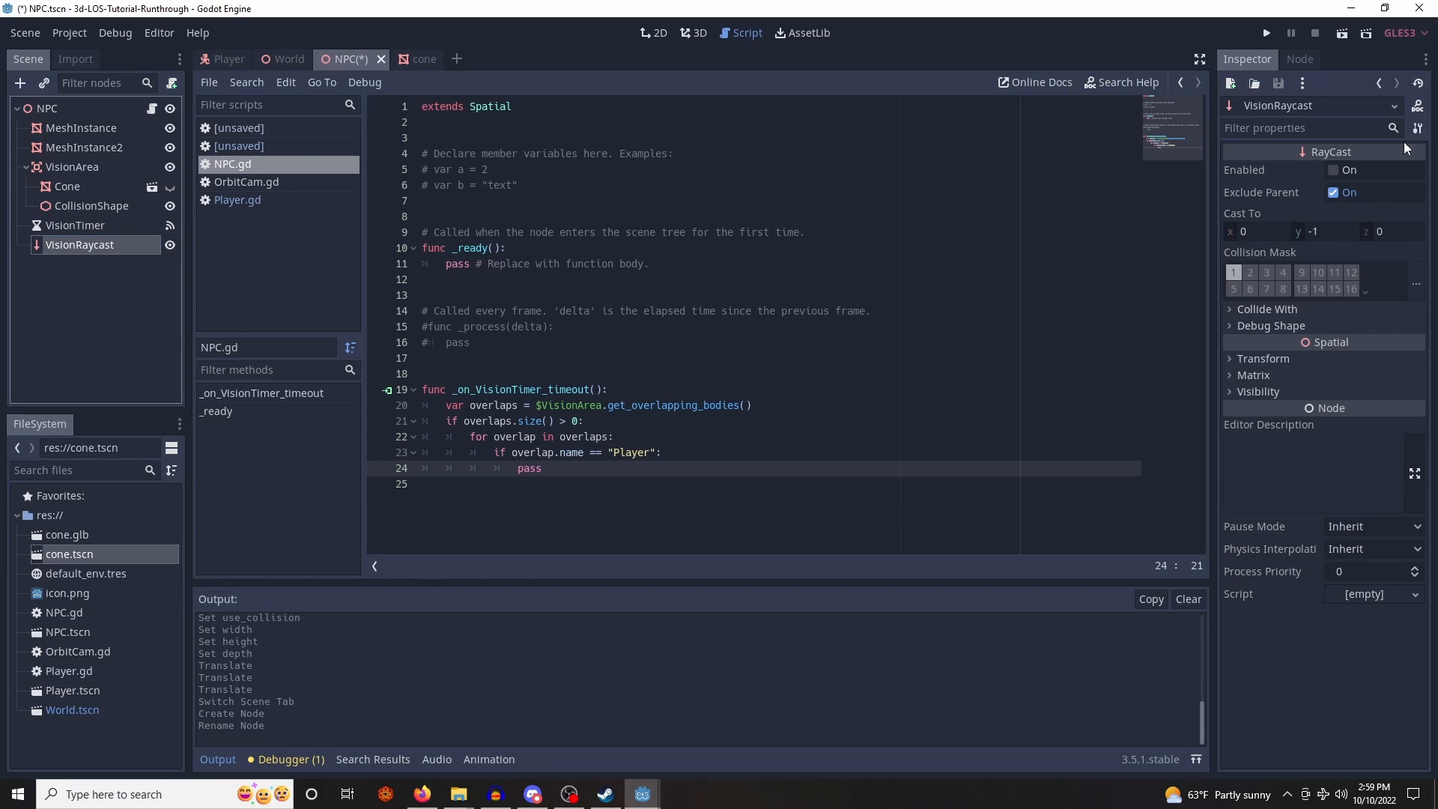
{"action": "key", "text": "ctrl+s"}
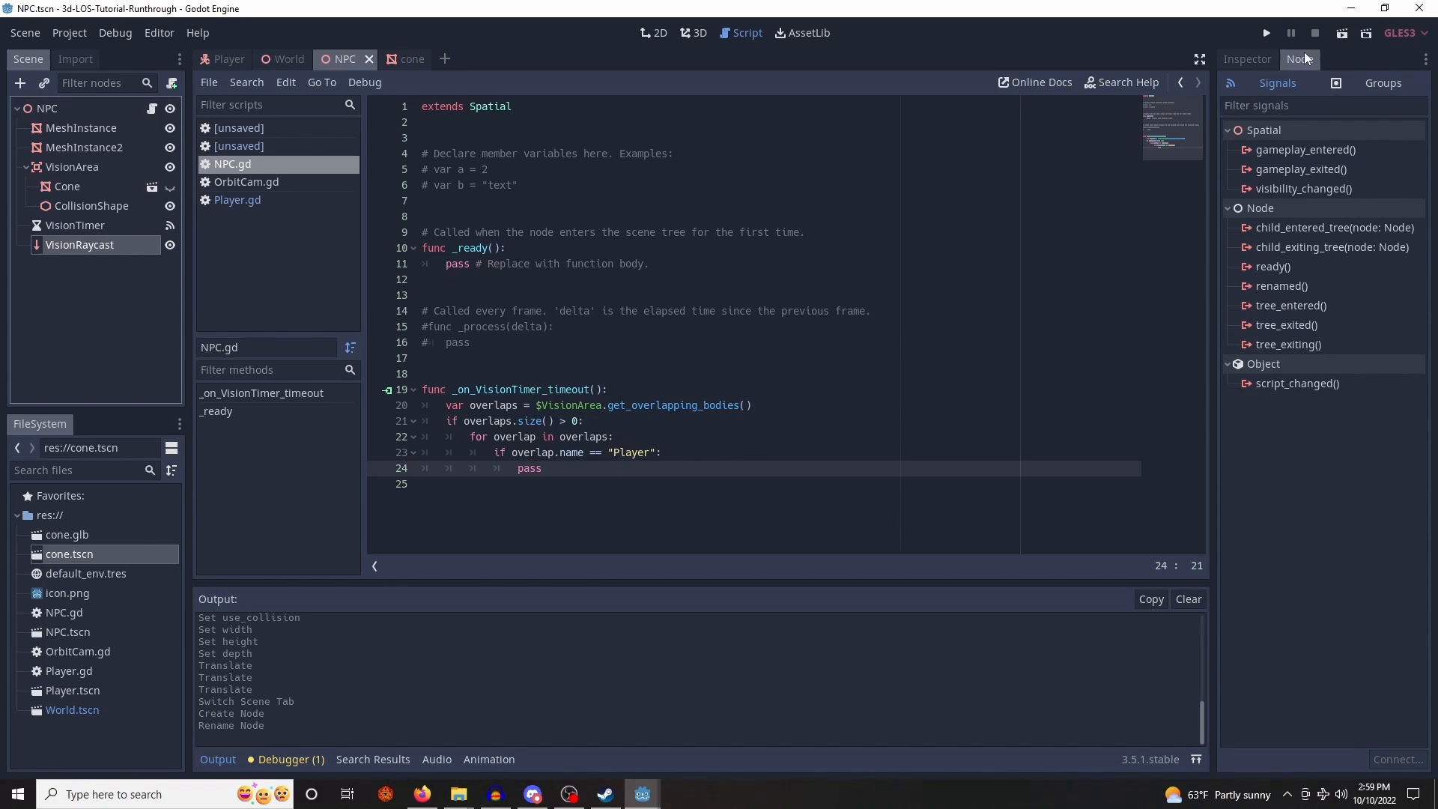
- Set VisionRaycast's Cast To z to -100, give its debug shape a red custom colour, and save
{"action": "left_click", "coordinate": [692, 31]}
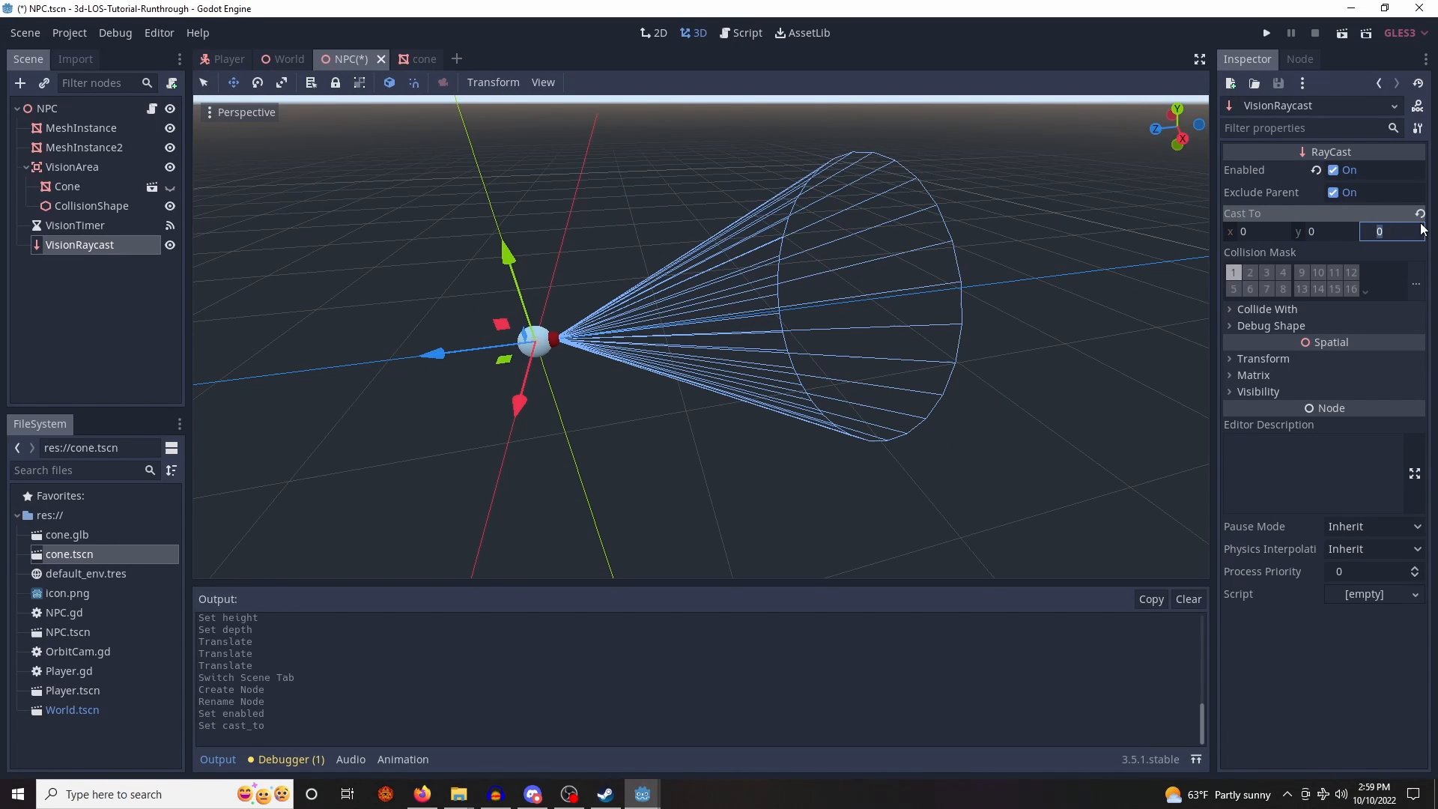
{"action": "type", "text": "-100"}
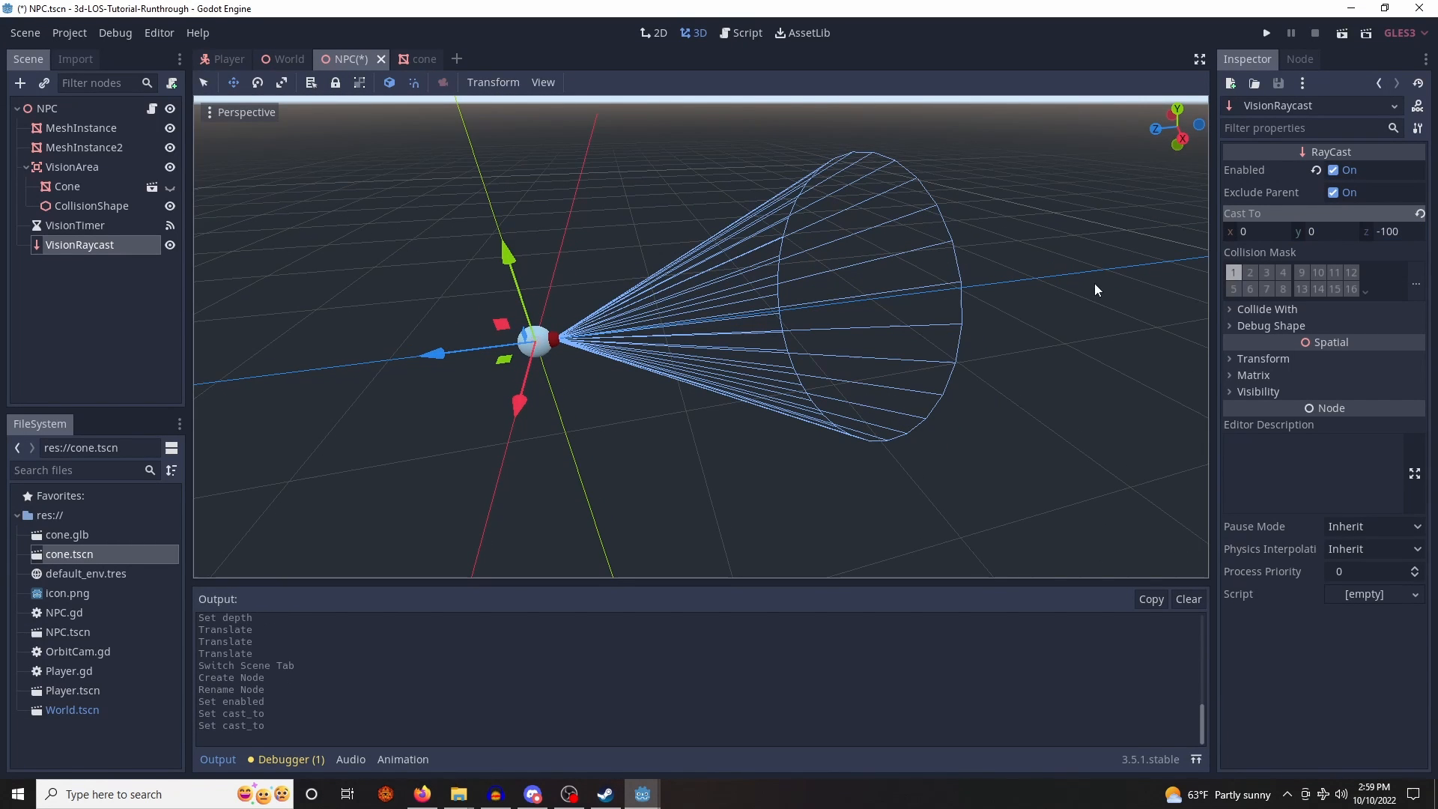
{"action": "left_click", "coordinate": [1272, 325]}
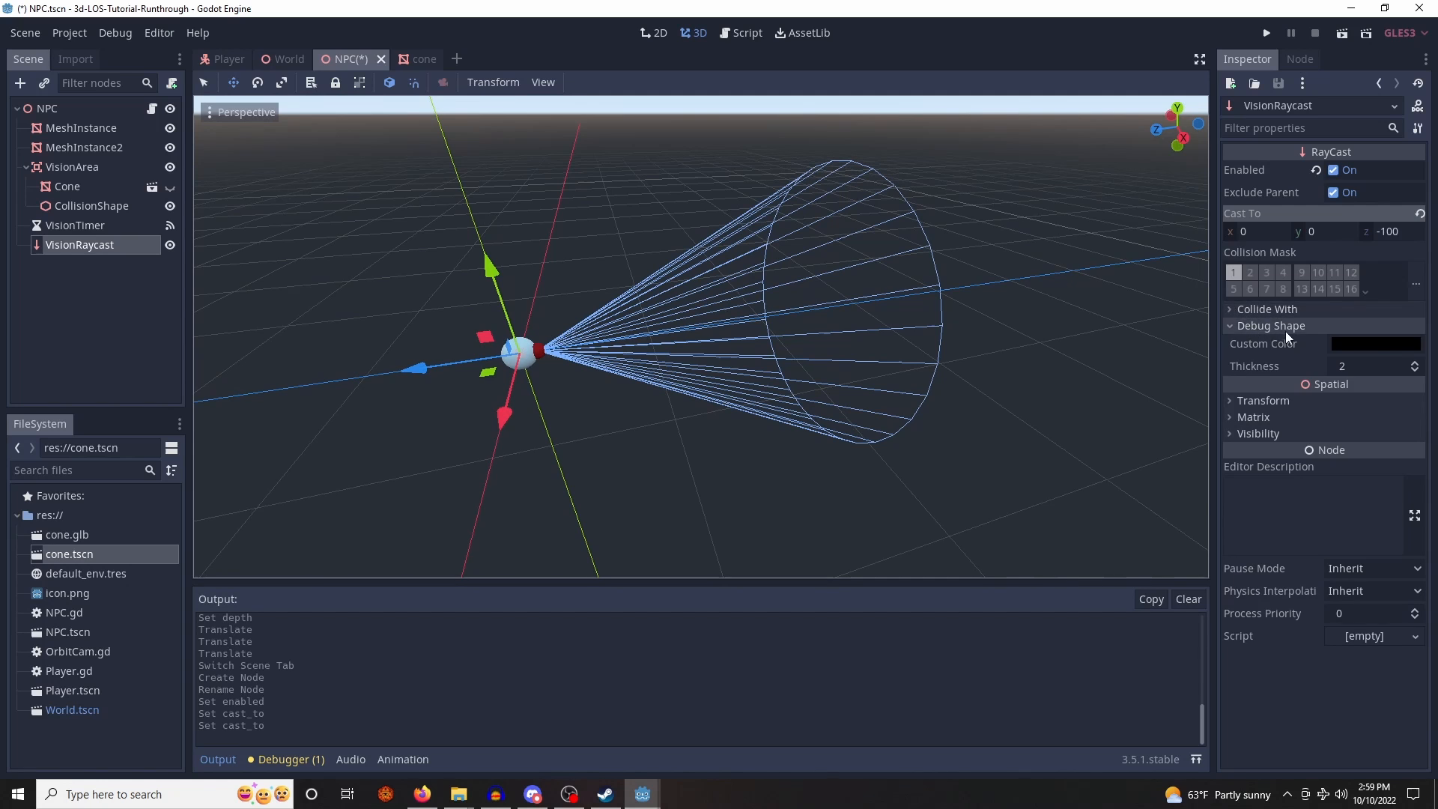
{"action": "left_click", "coordinate": [1375, 343]}
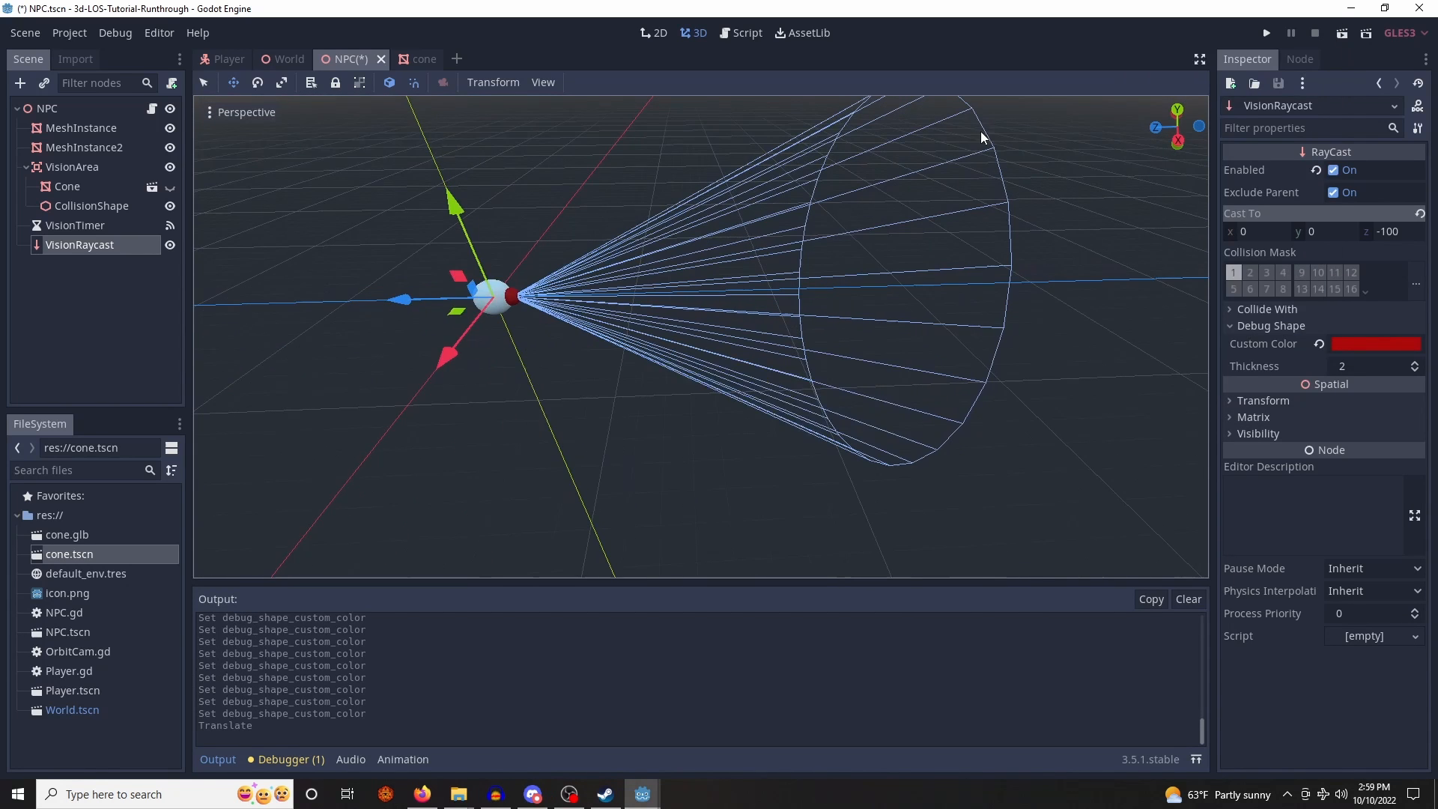
{"action": "key", "text": "ctrl+s"}
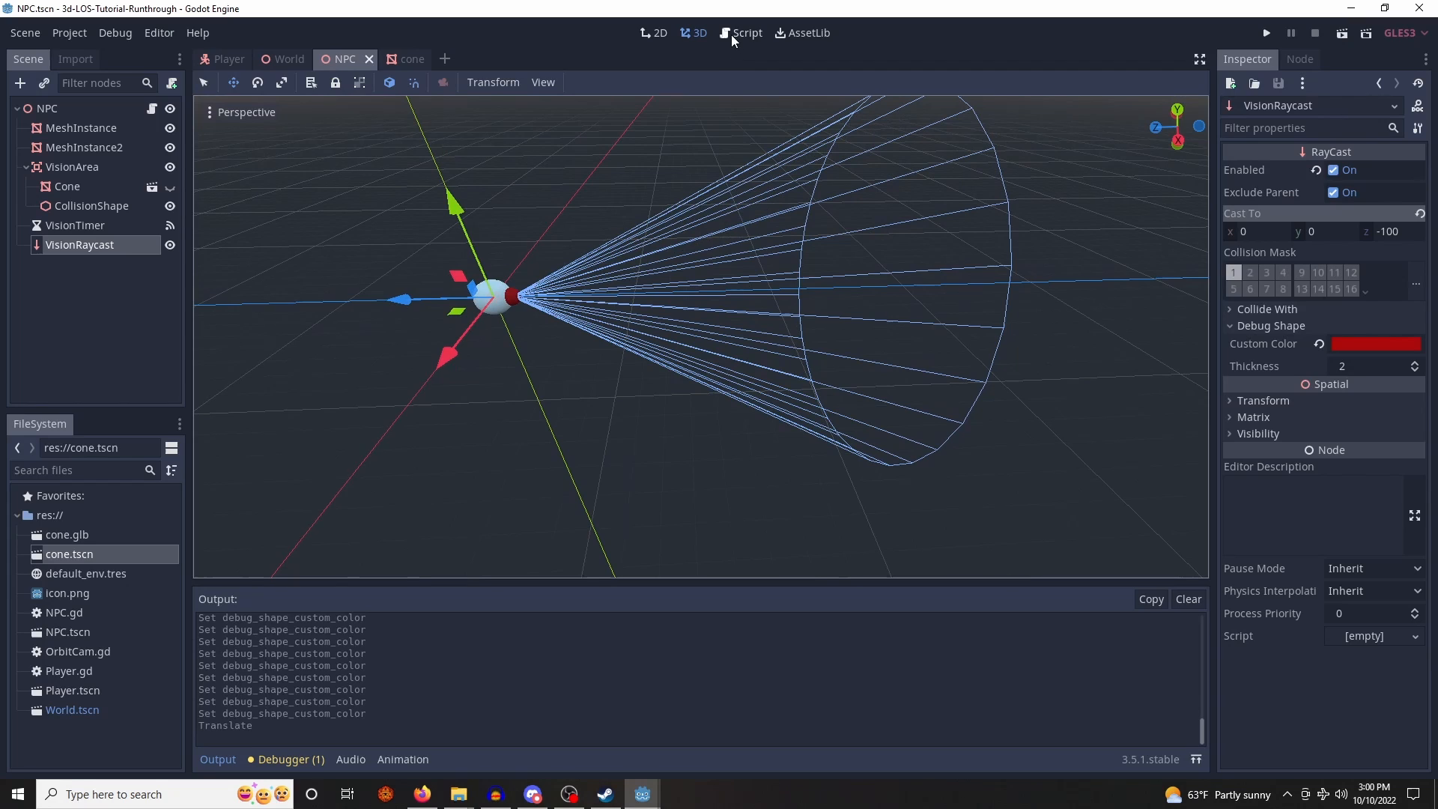
- In NPC.gd, aim VisionRaycast at the player's global position with look_at and force a raycast update
{"action": "left_click", "coordinate": [746, 33]}
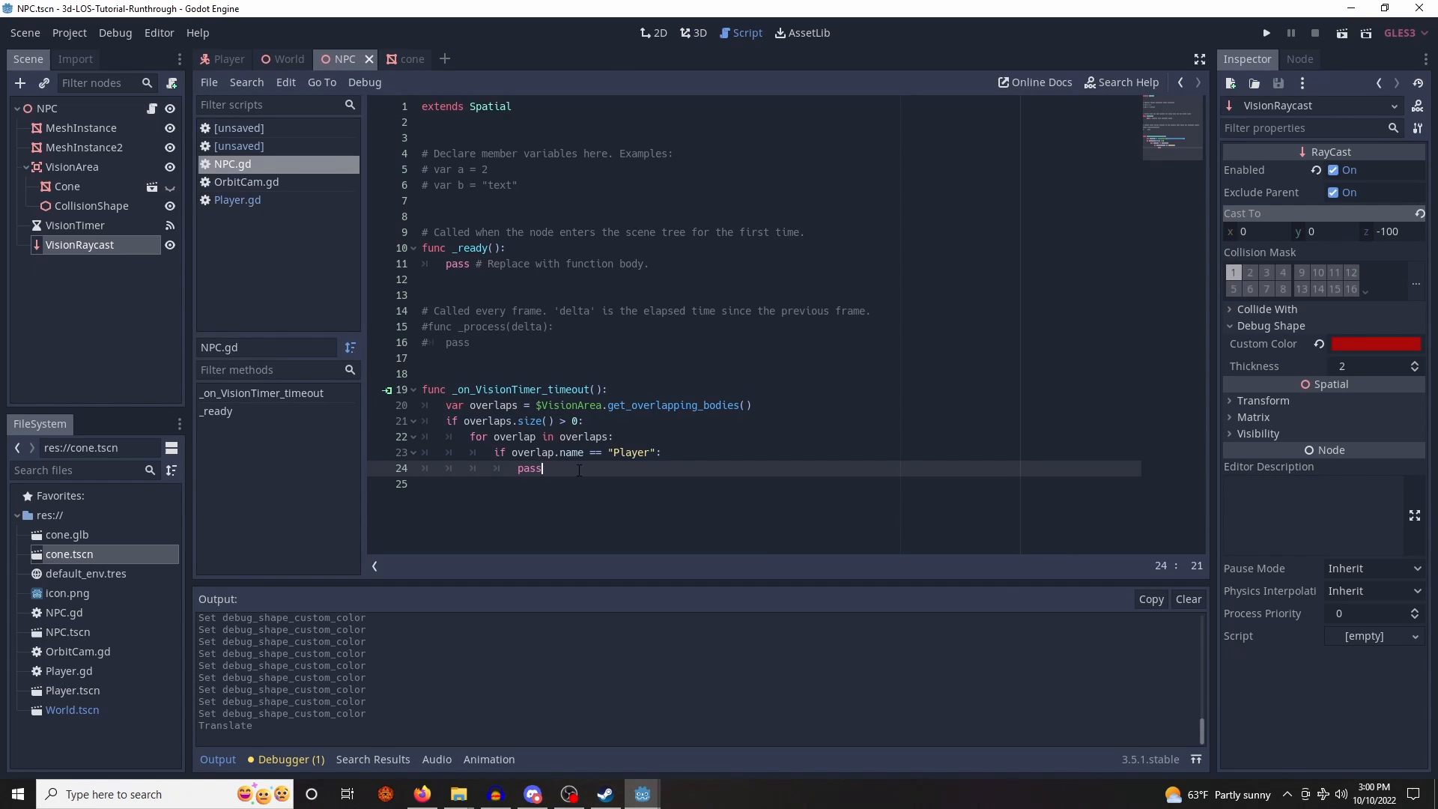
{"action": "key", "text": "Backspace"}
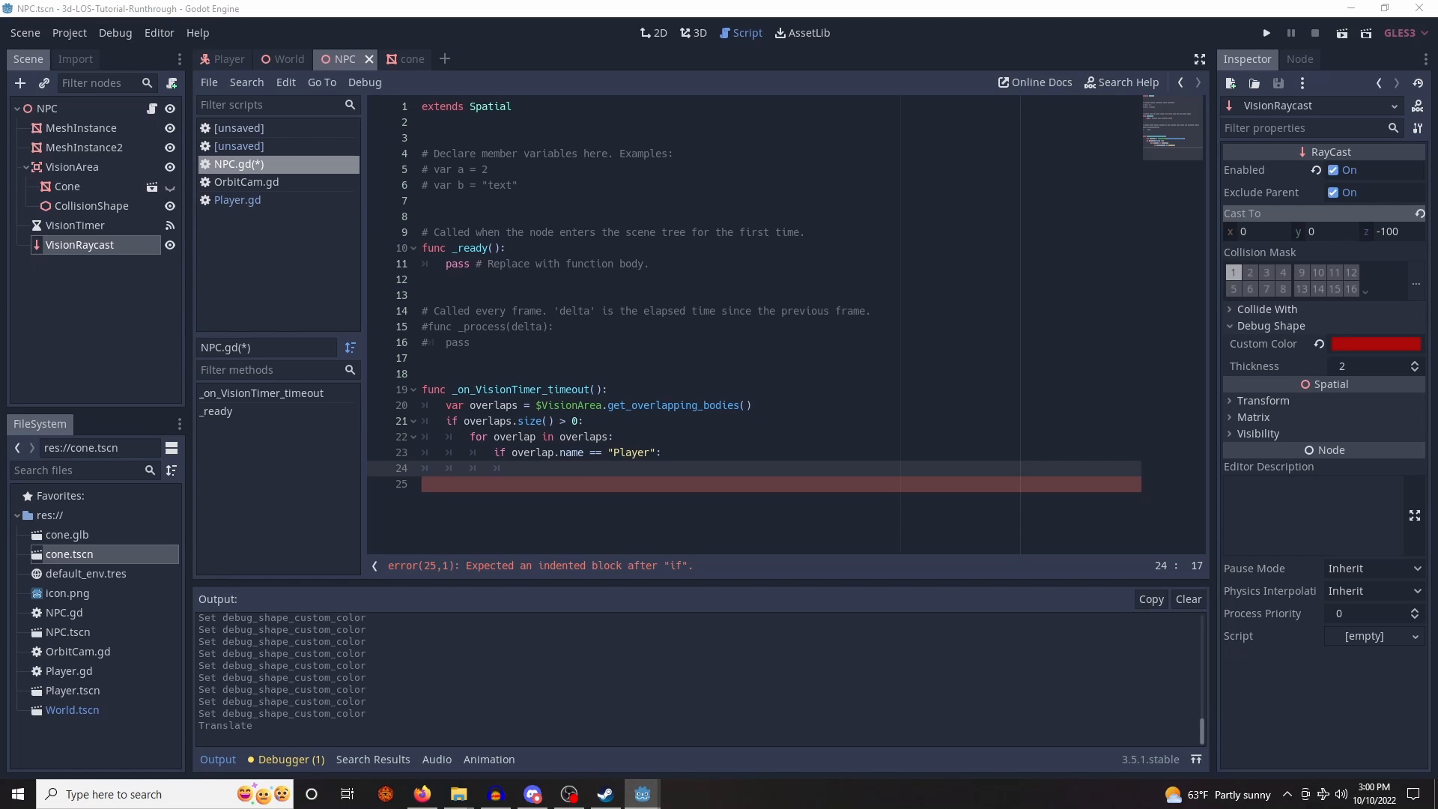
{"action": "mouse_move", "coordinate": [619, 484]}
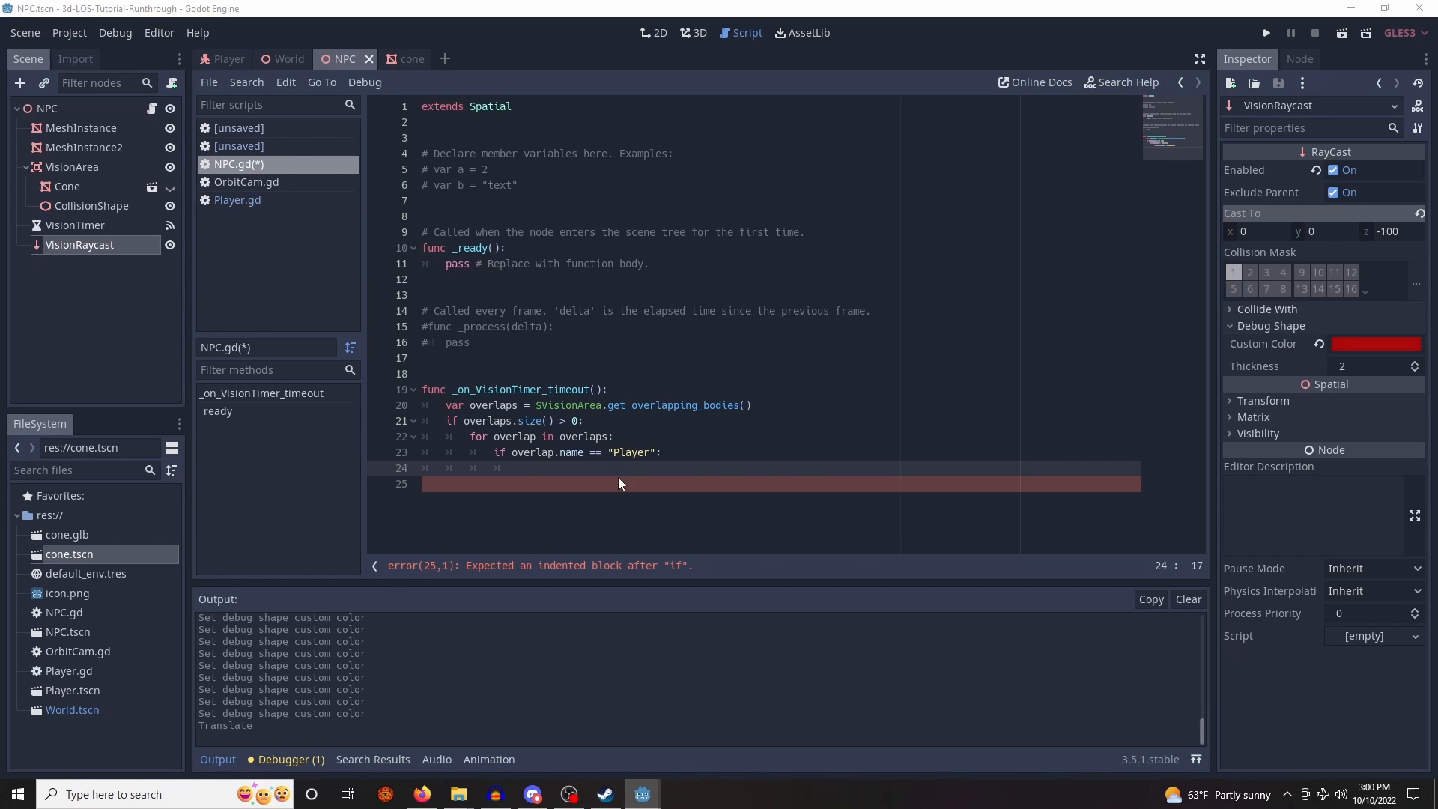
{"action": "type", "text": "var playerPosition = overlap.global_transform.origin"}
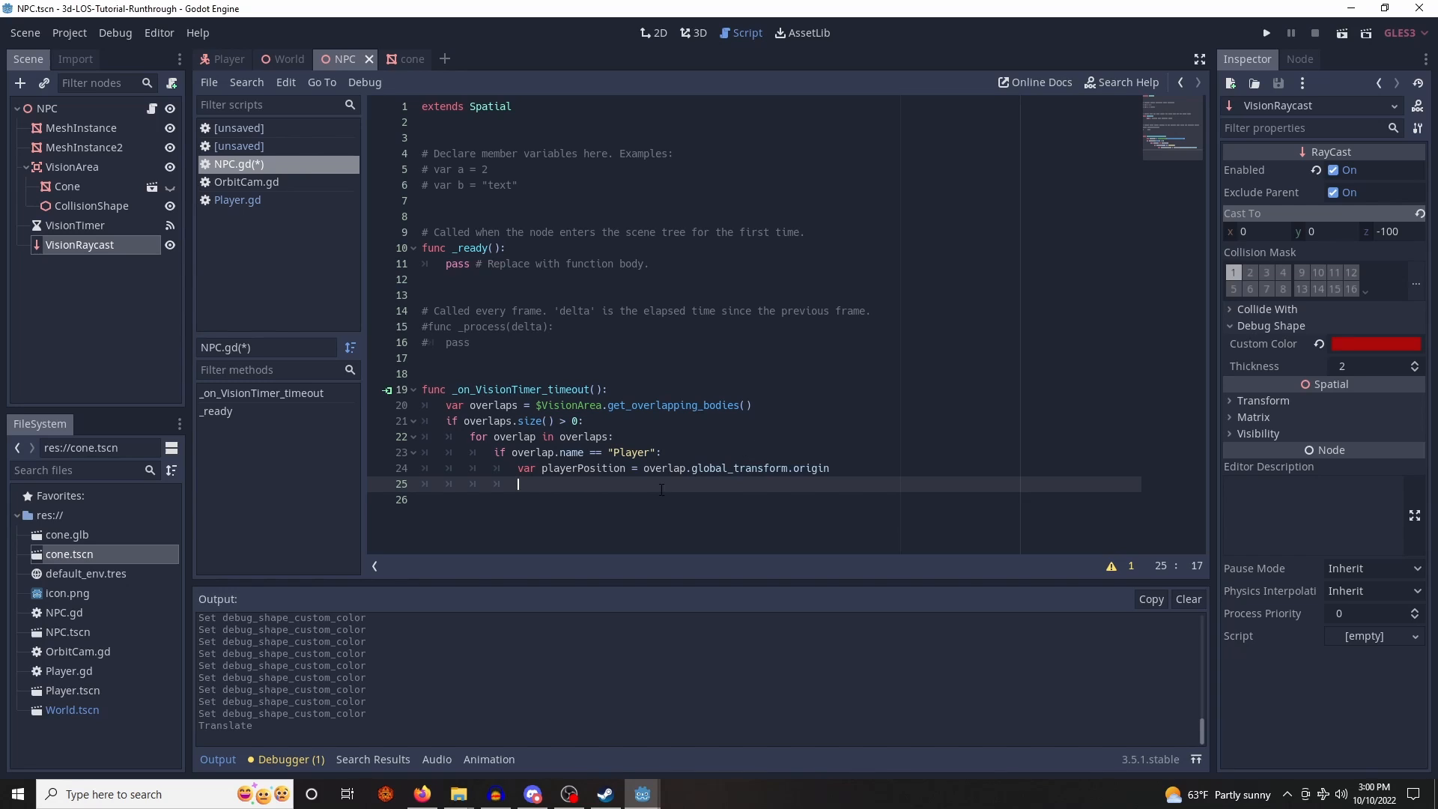
{"action": "type", "text": "$VisionRaycast.look_at(playerPosition, Vector3.UP)"}
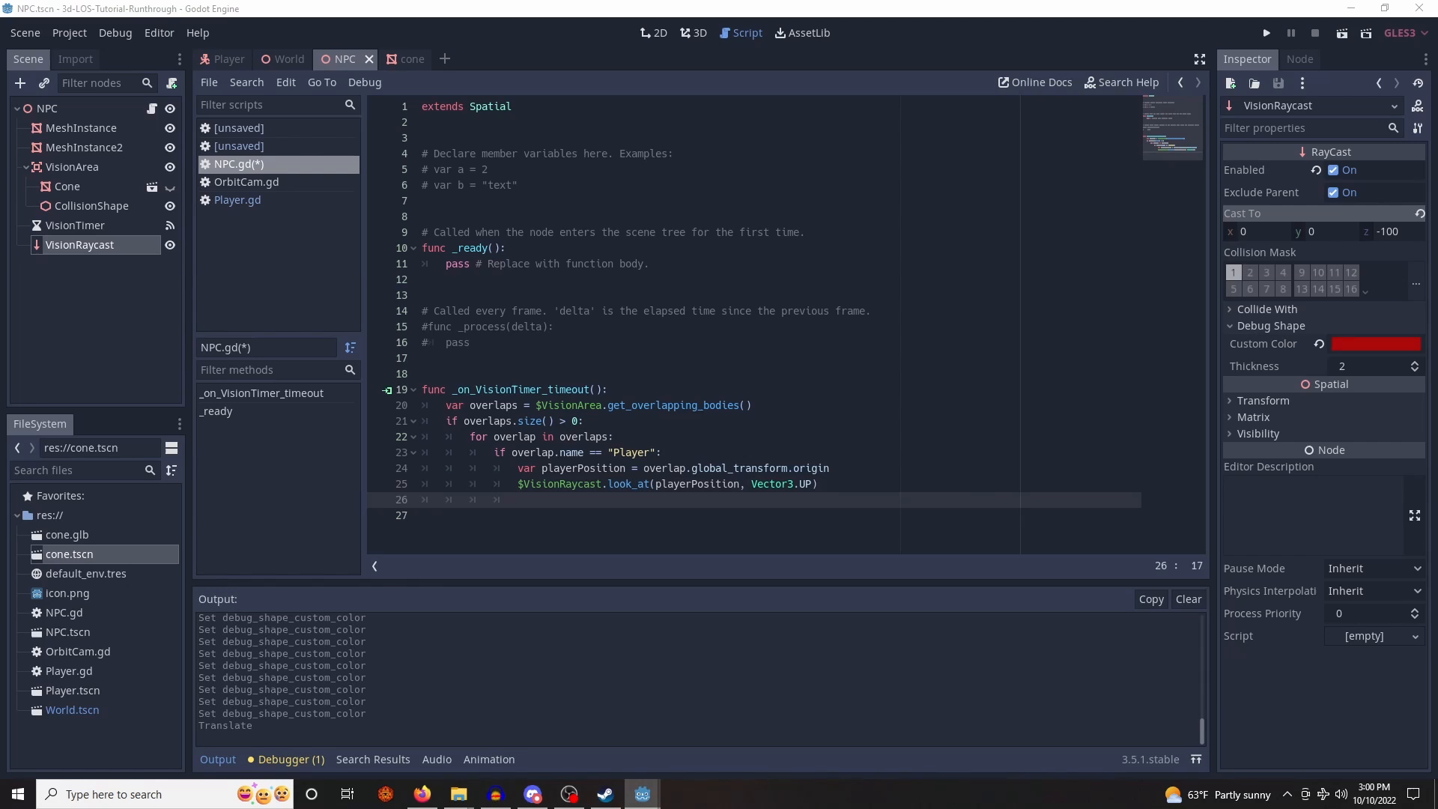
{"action": "type", "text": "$VisionRaycast.force_raycast_update()"}
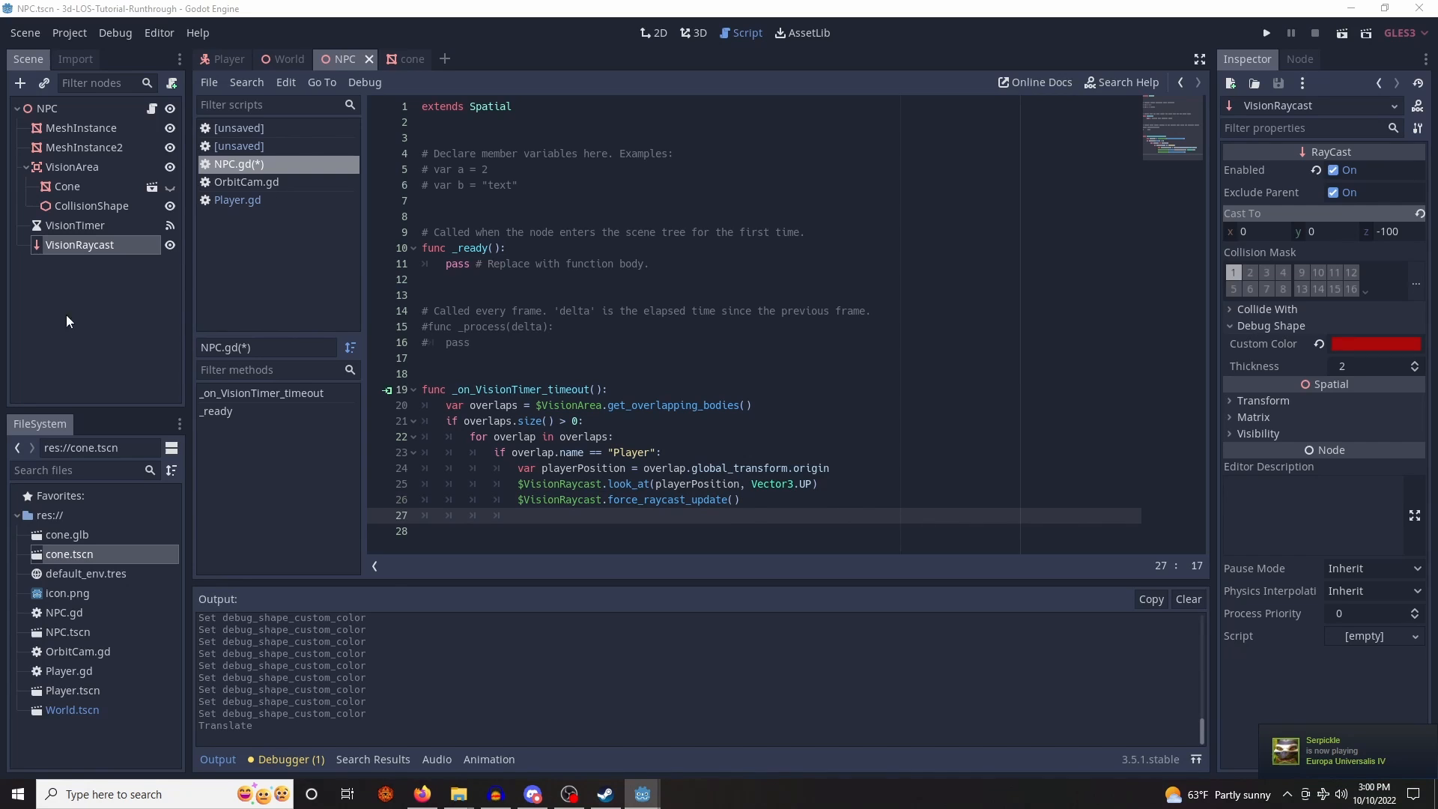
- If the raycast is colliding, get the collider and check whether its name is Player
{"action": "type", "text": "if $VisionRaycast.is_colliding():"}
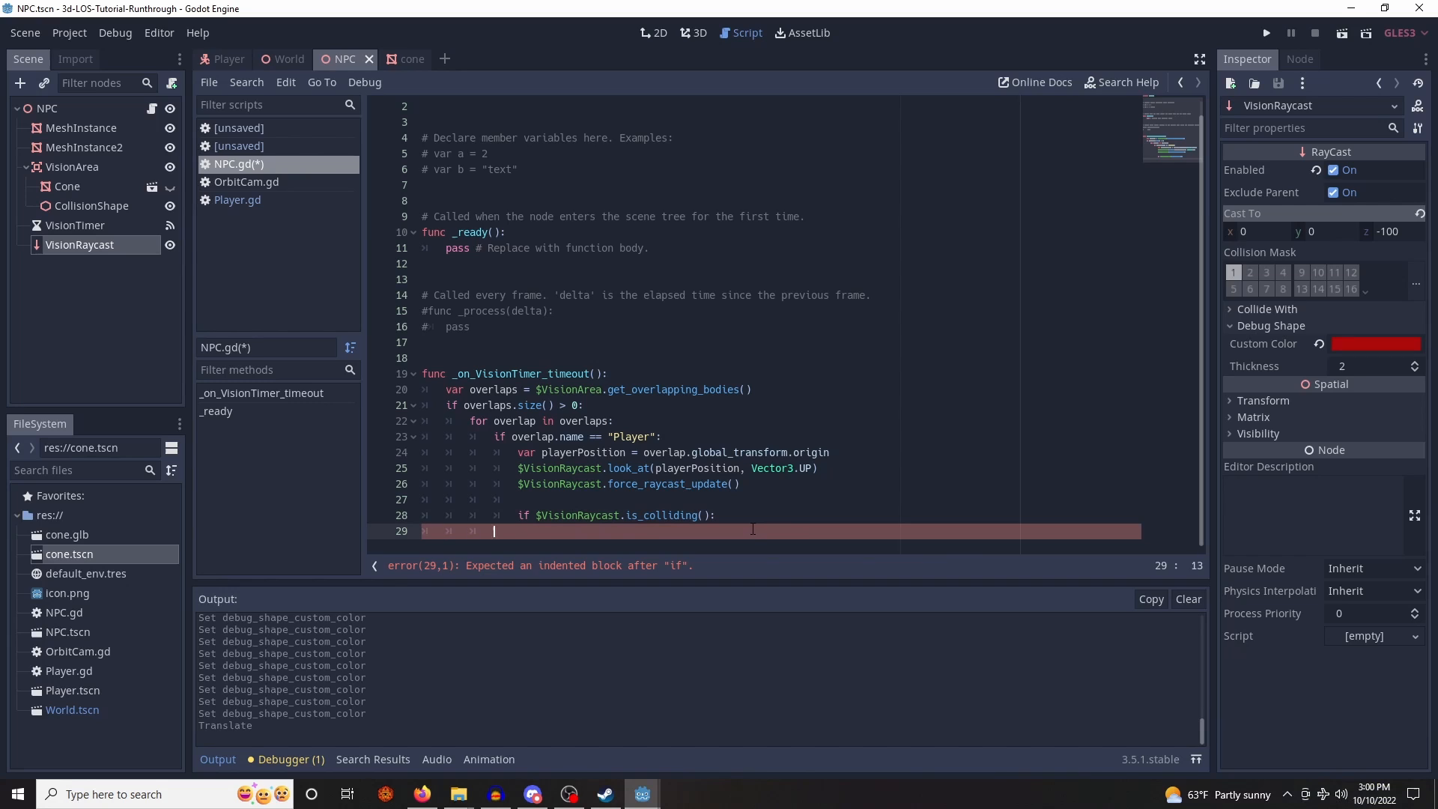
{"action": "type", "text": "var collider = $VisionRaycast.get_collider()"}
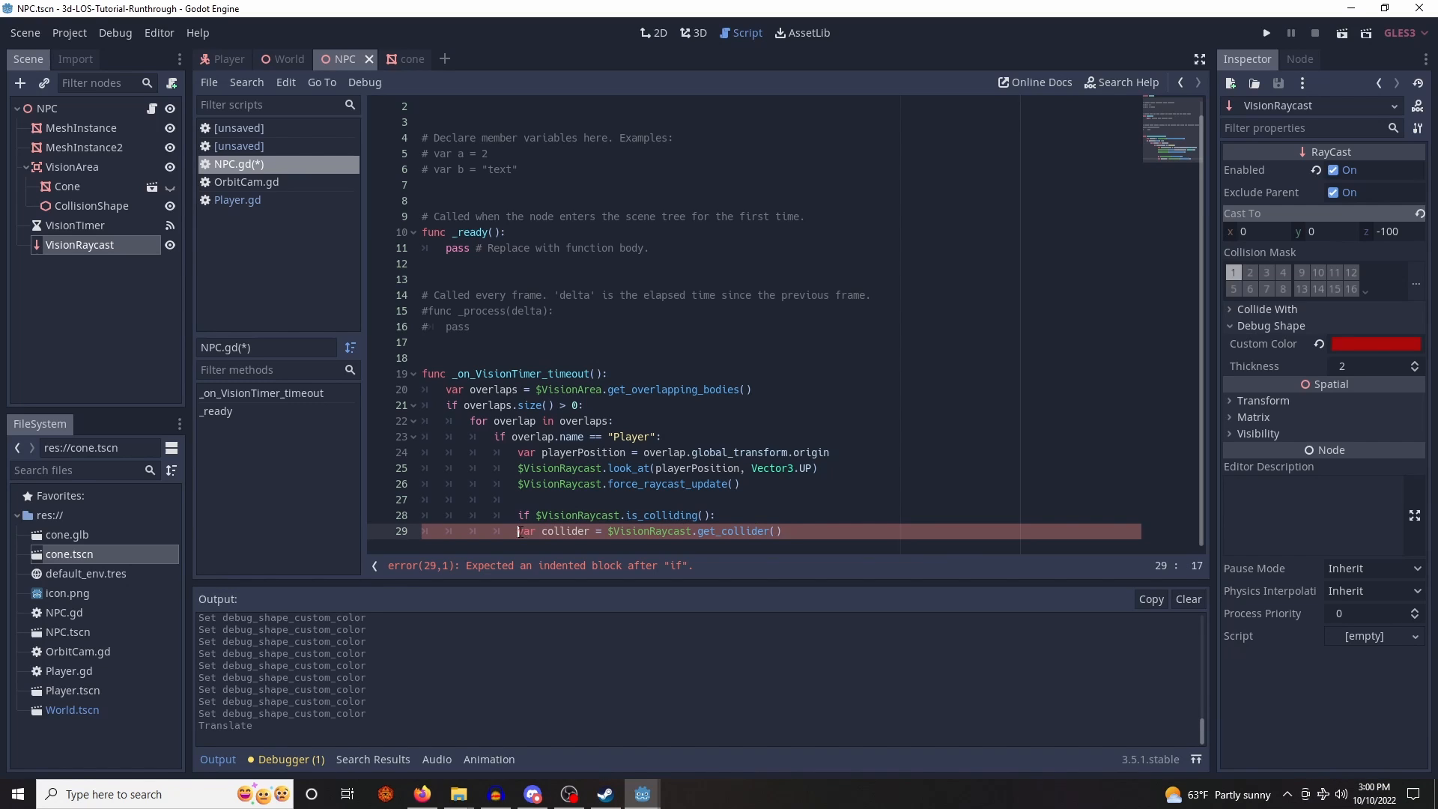
{"action": "key", "text": "enter"}
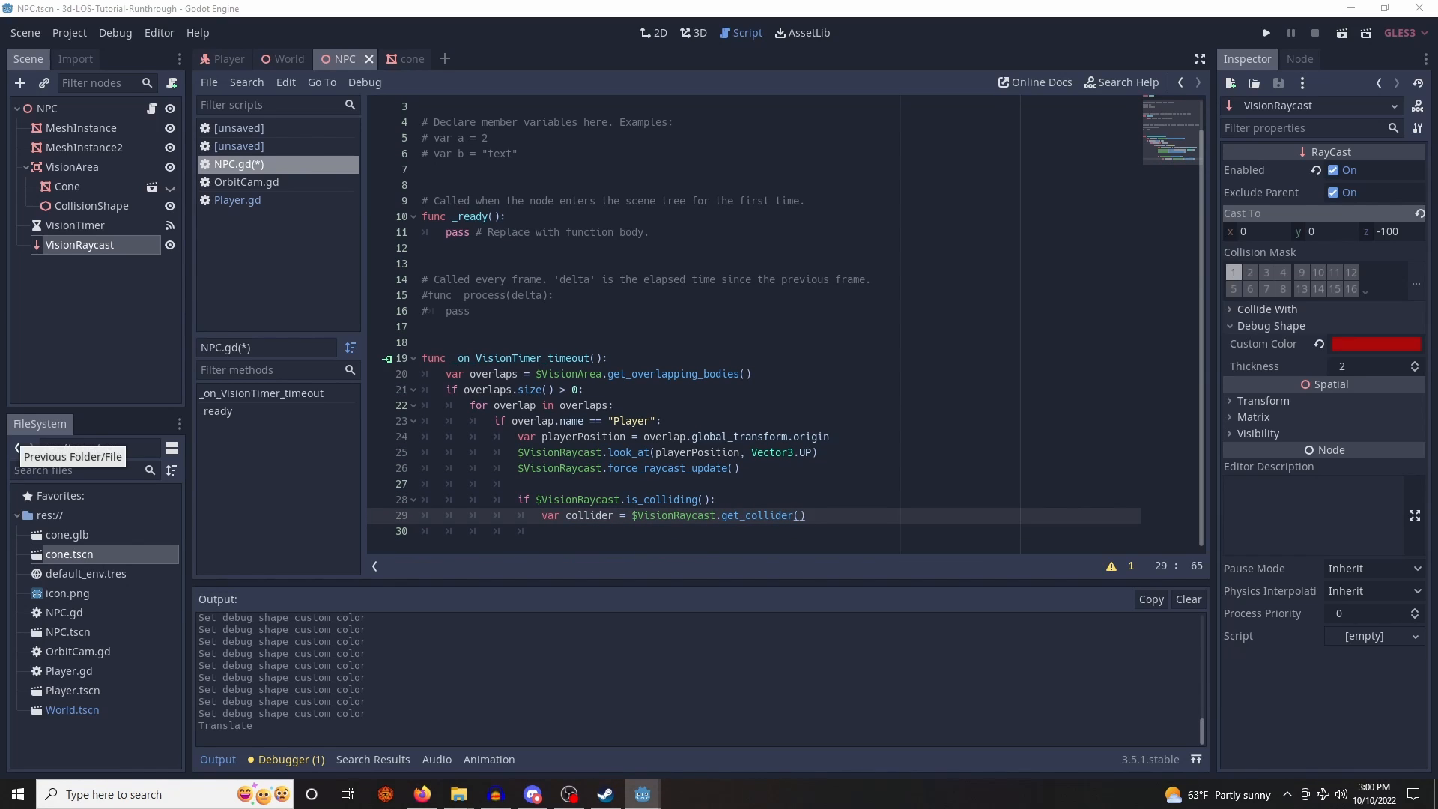
{"action": "left_click", "coordinate": [647, 531]}
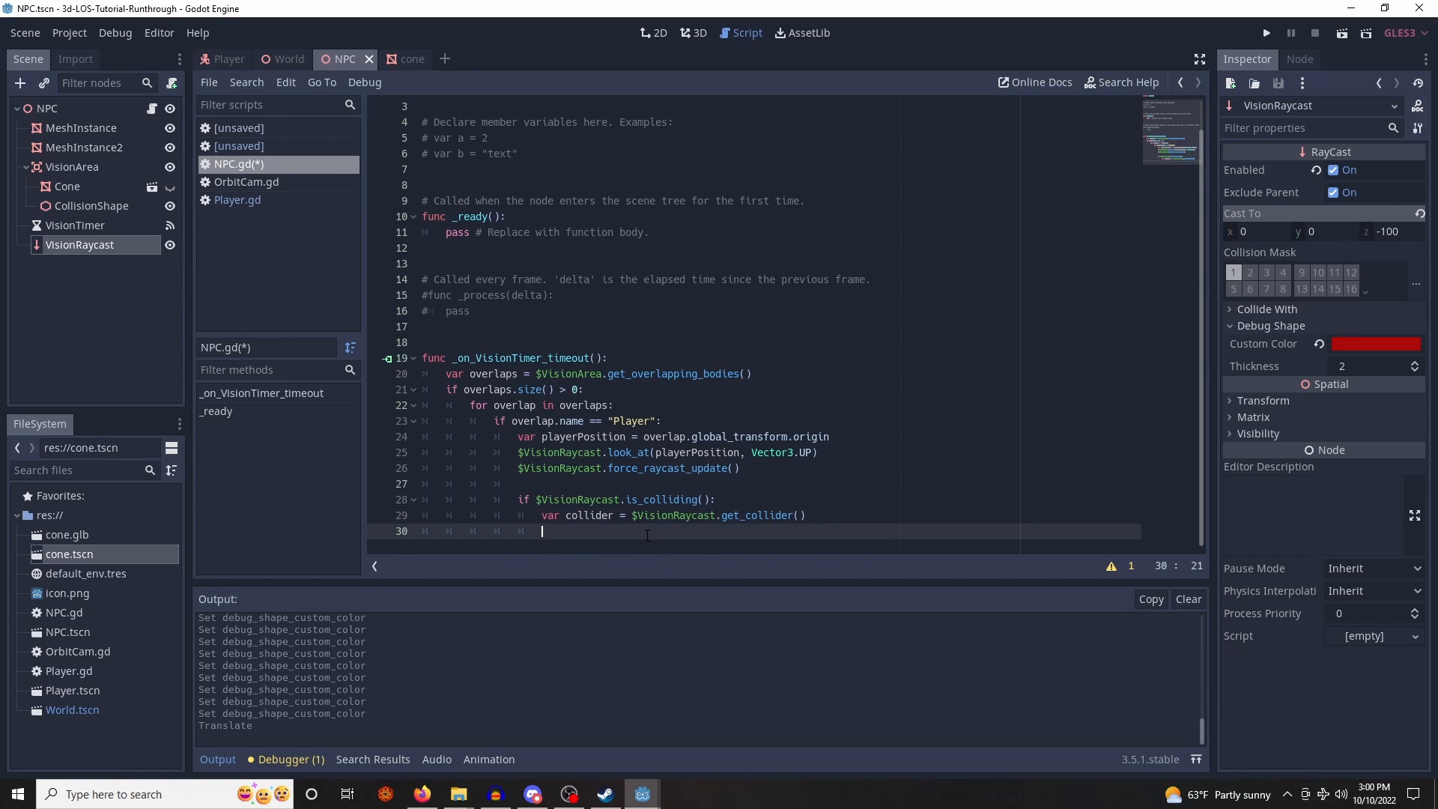
{"action": "type", "text": "if collider.name == \"Player\":"}
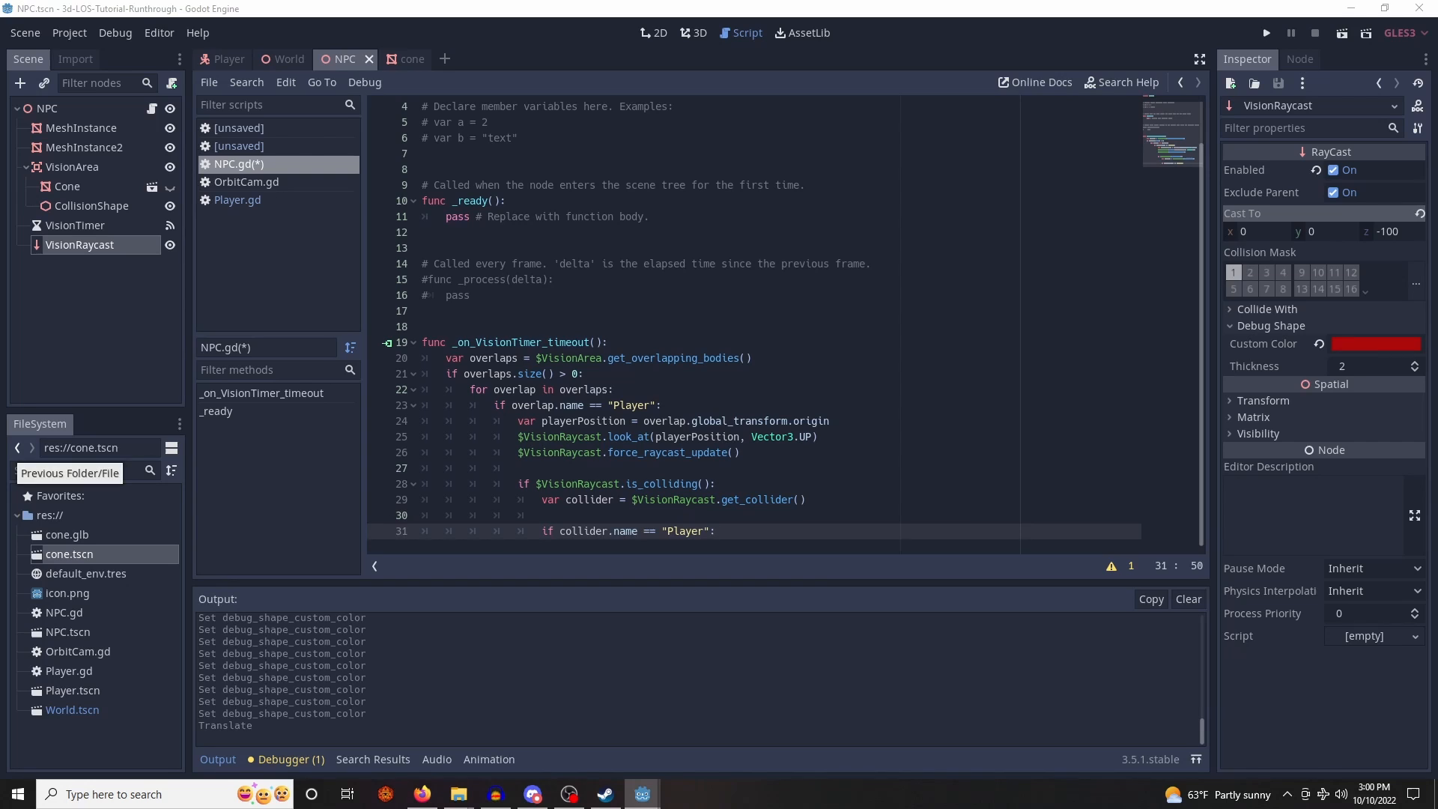
{"action": "left_click", "coordinate": [777, 530]}
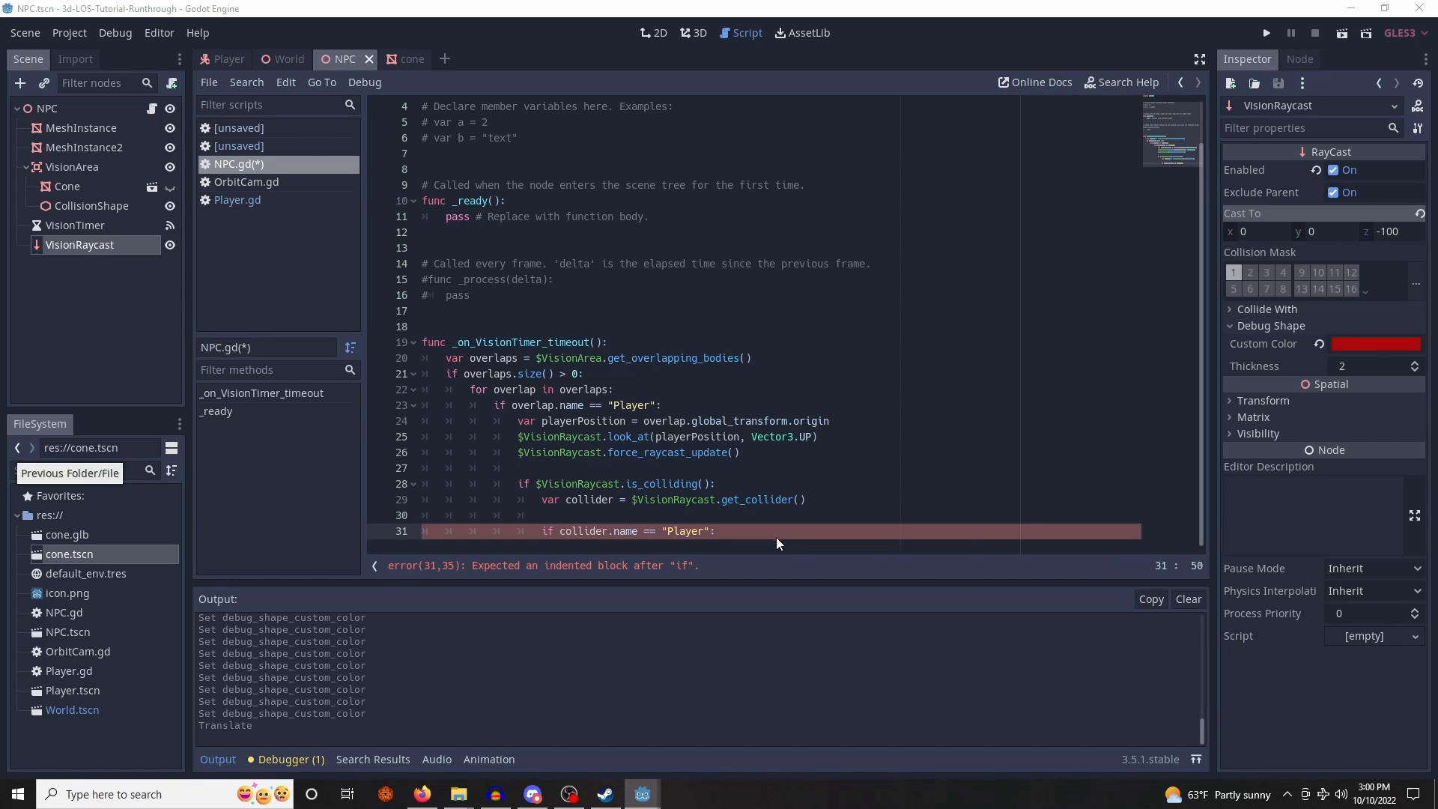
- Colour the debug shape red and print "I see you" on a Player hit, add the else branch, and run the game
{"action": "type", "text": "$VisionRaycast.debug_shape_custom_color = Color(174,0,0)"}
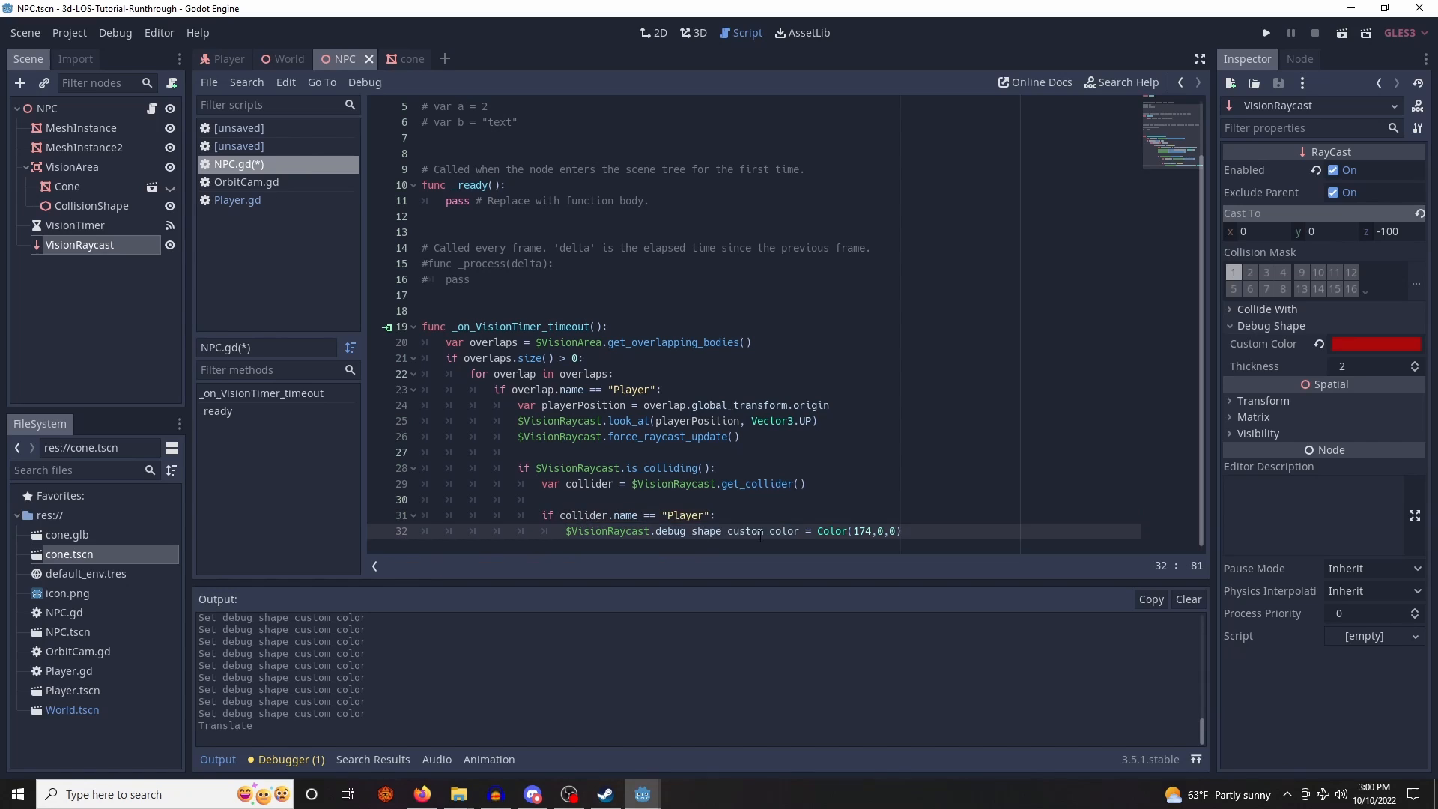
{"action": "key", "text": "enter"}
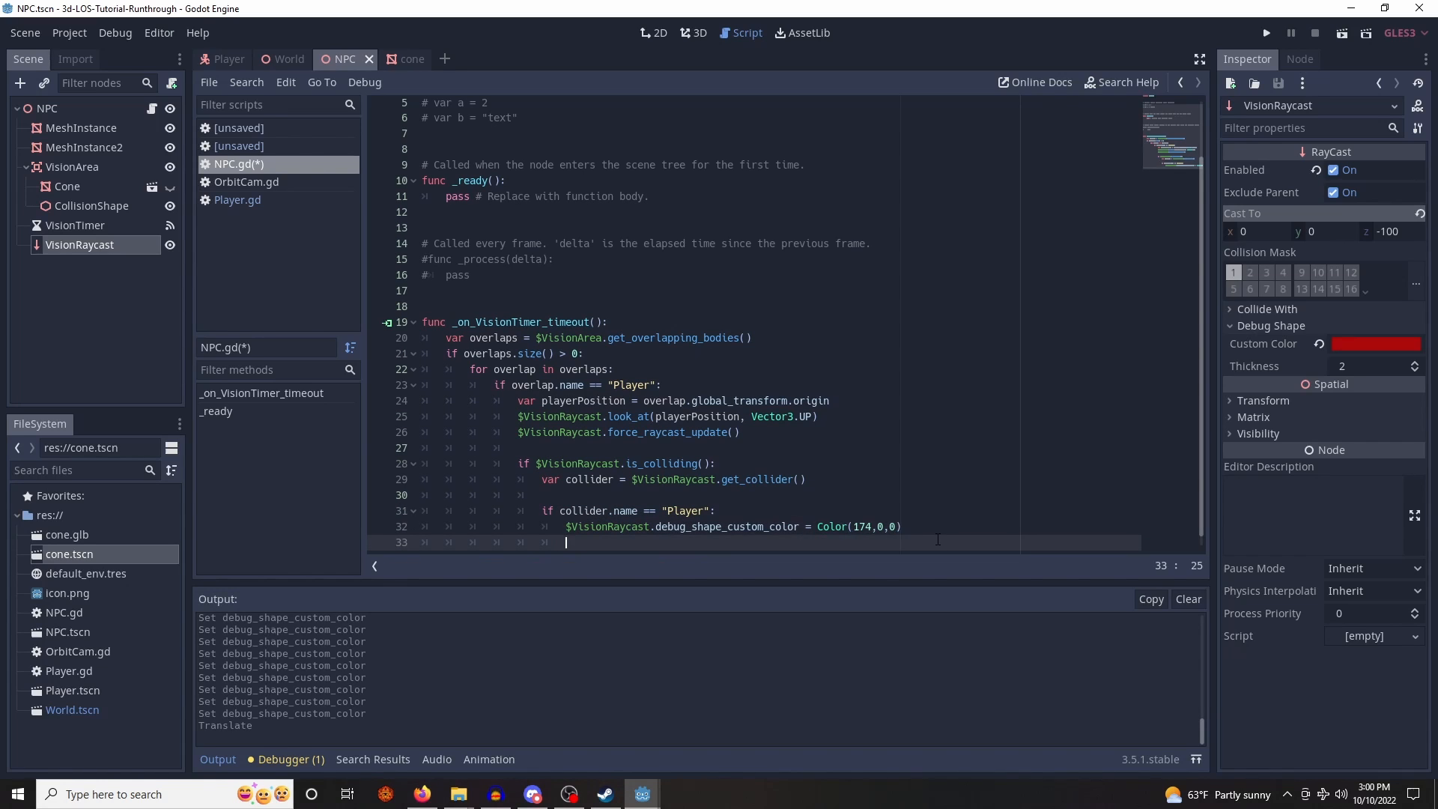
{"action": "type", "text": "print(\"\")"}
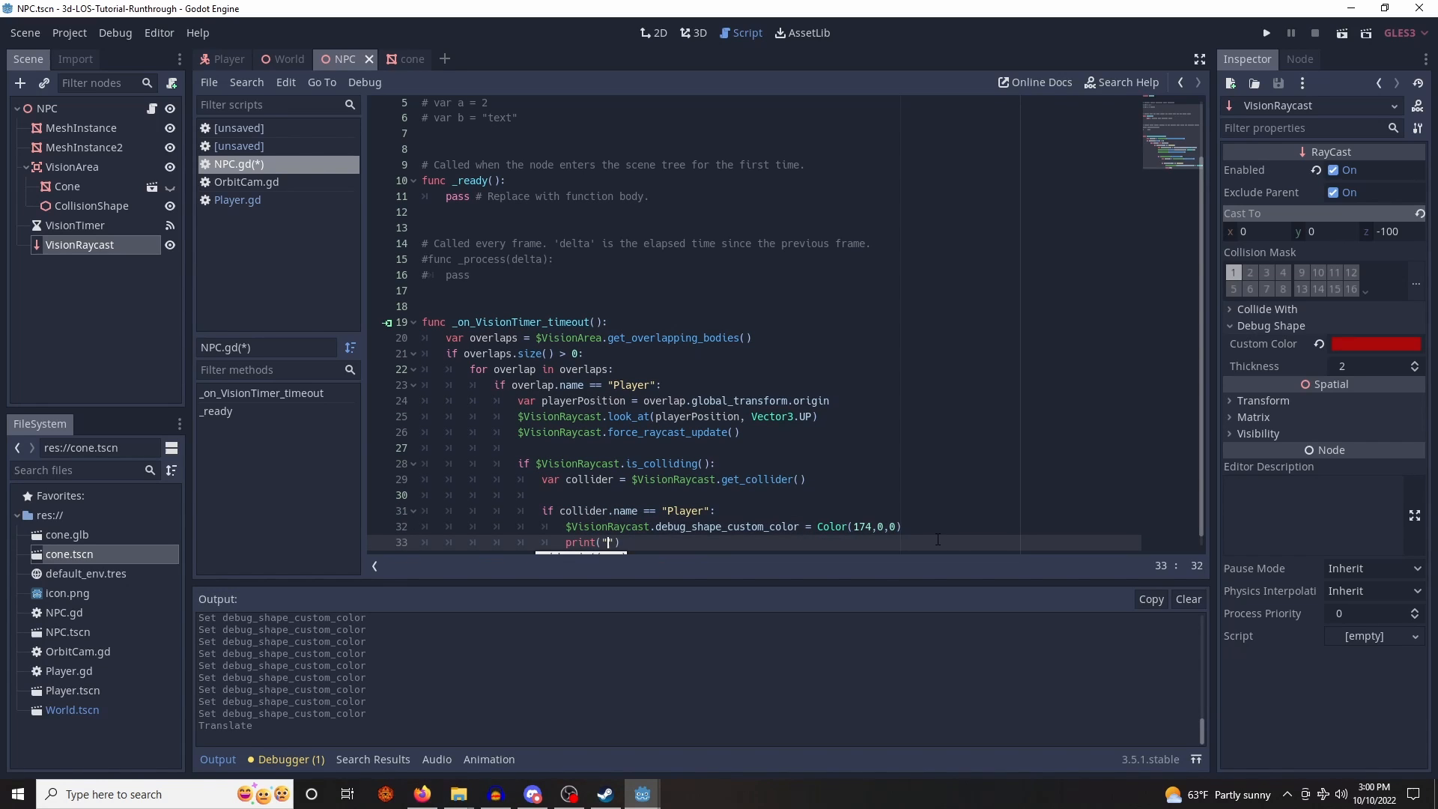
{"action": "type", "text": "I see you"}
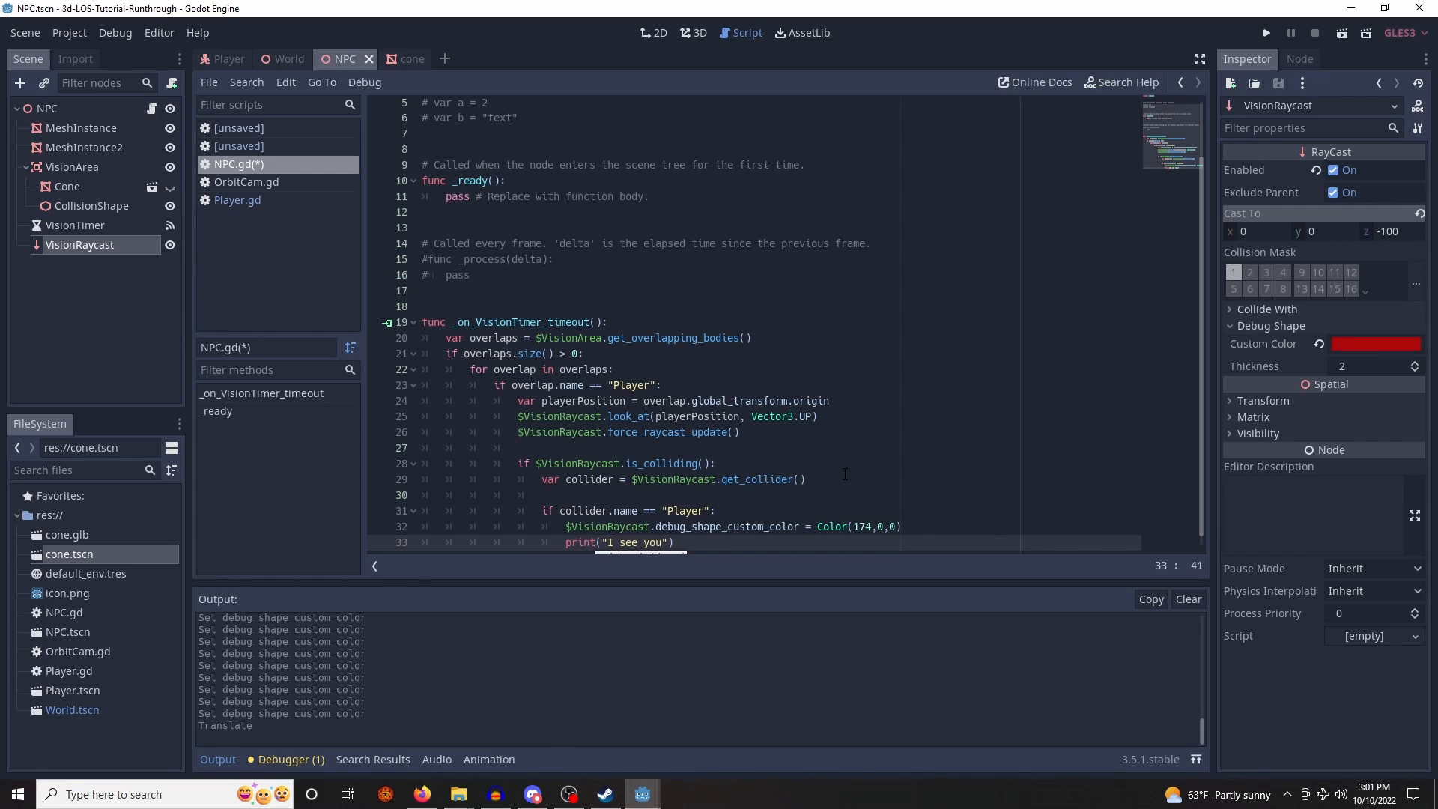
{"action": "type", "text": "else:"}
{"action": "type", "text": "print(\"I don't see you\")"}
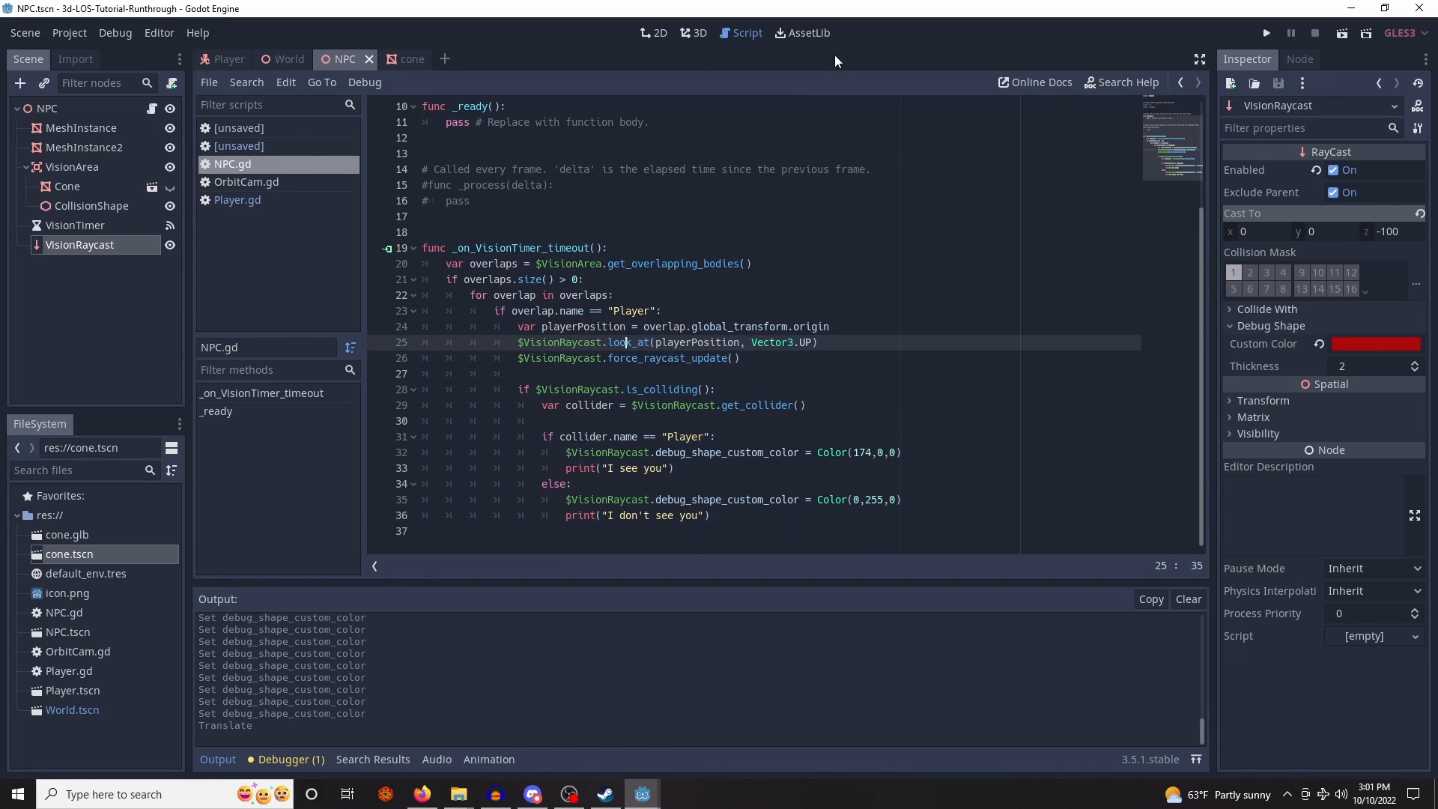
{"action": "left_click", "coordinate": [1265, 31]}
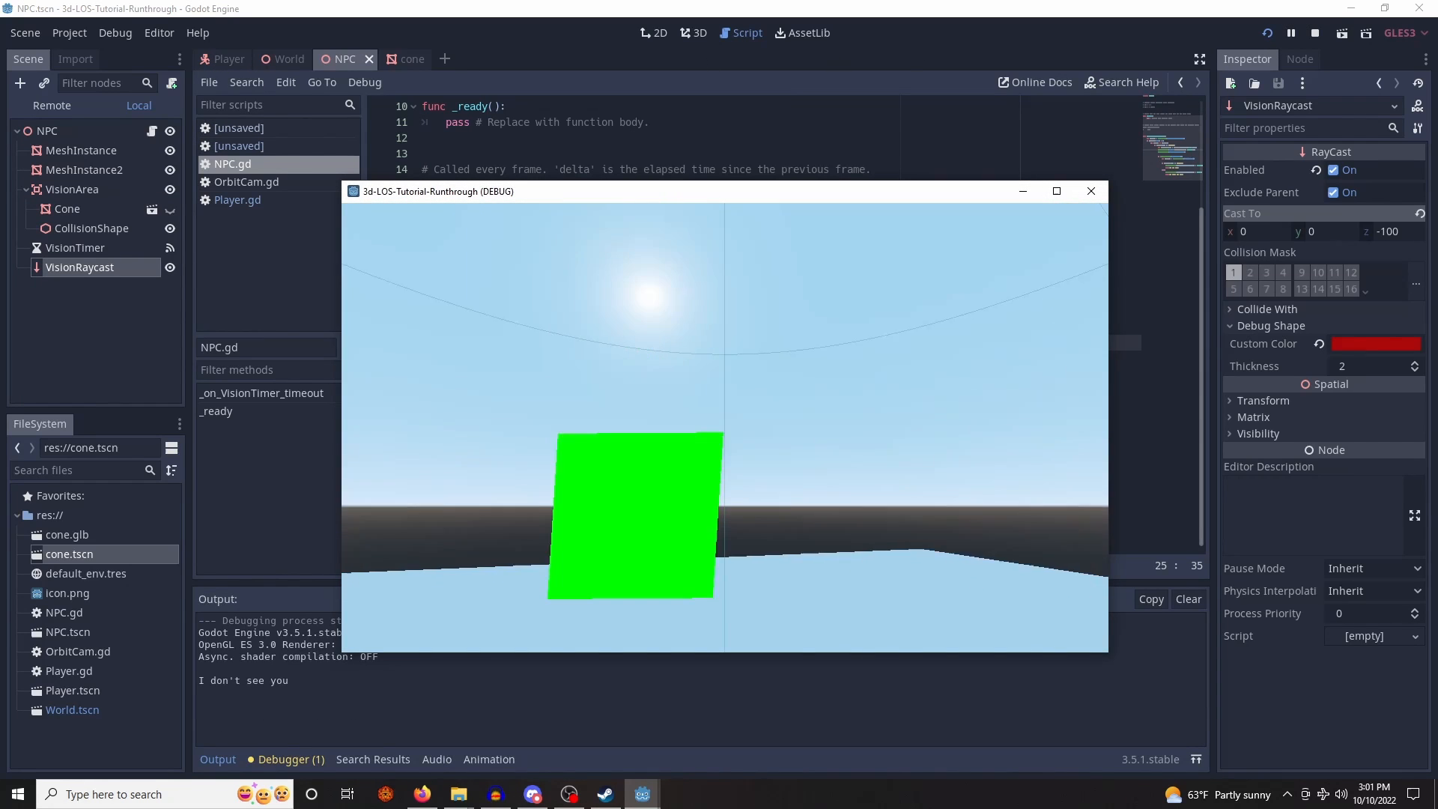